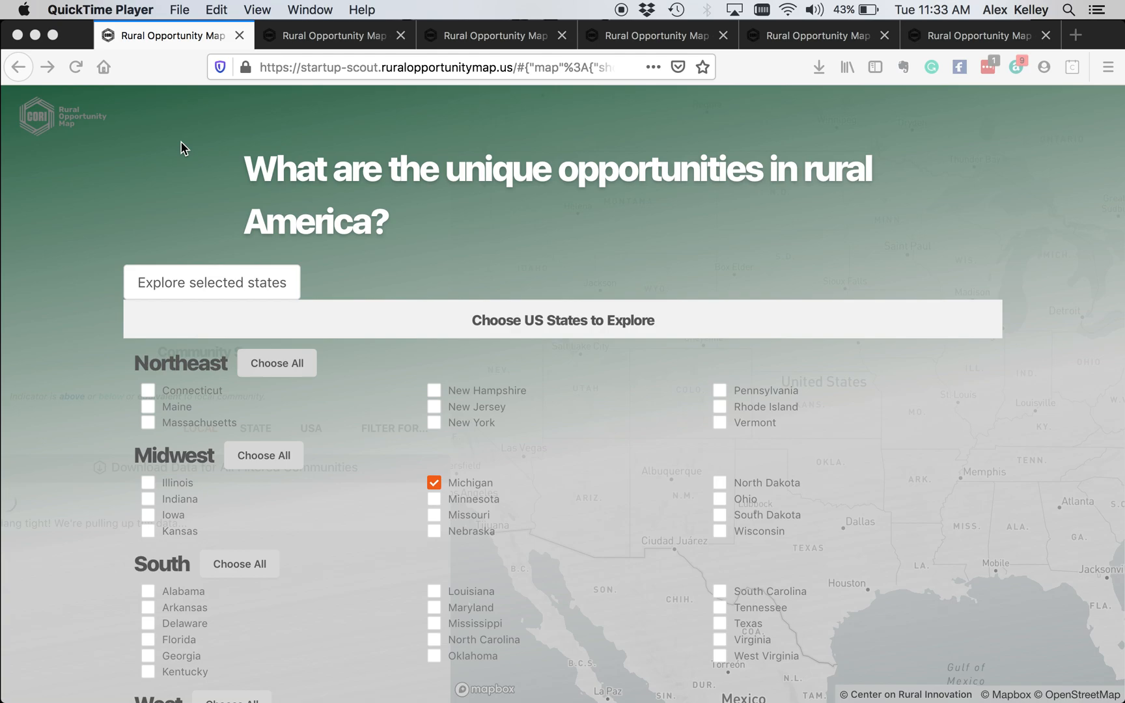
mouse_move(152, 199)
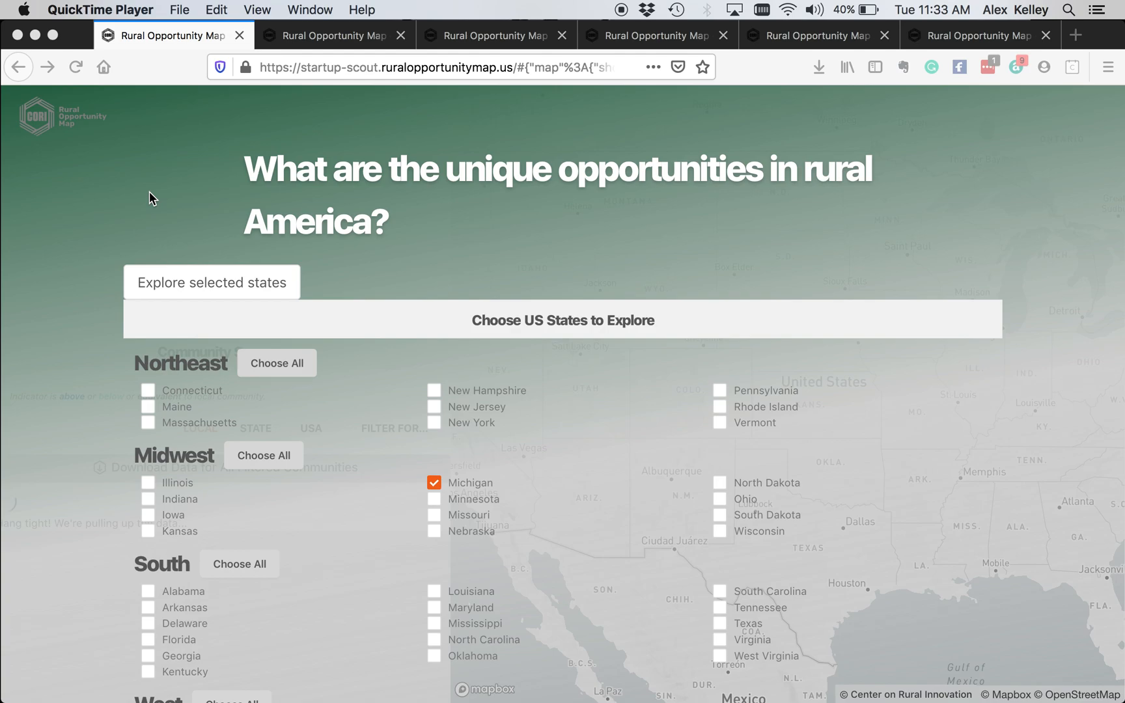
mouse_move(524, 480)
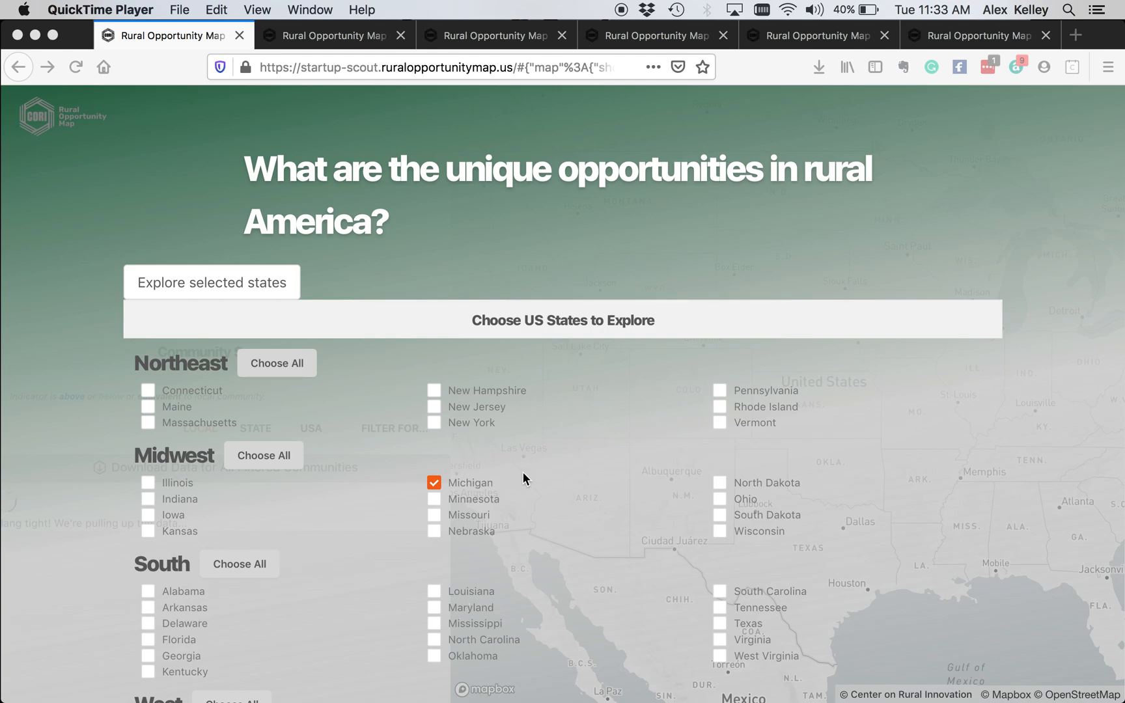
mouse_move(459, 488)
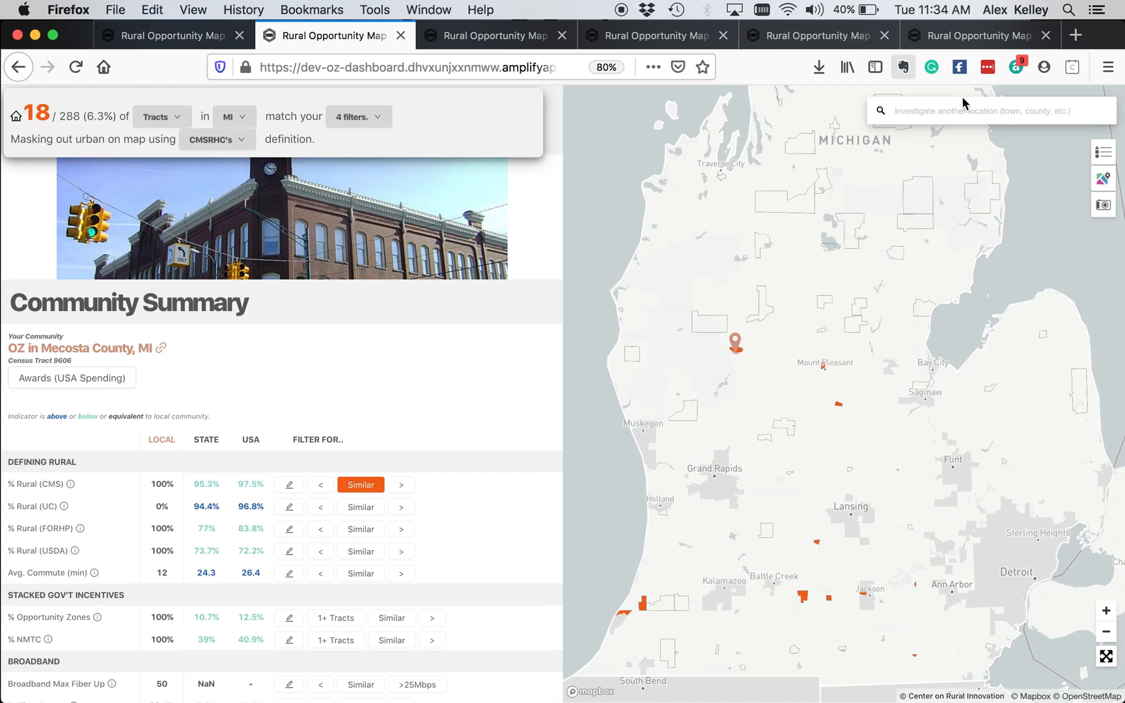
mouse_move(682, 550)
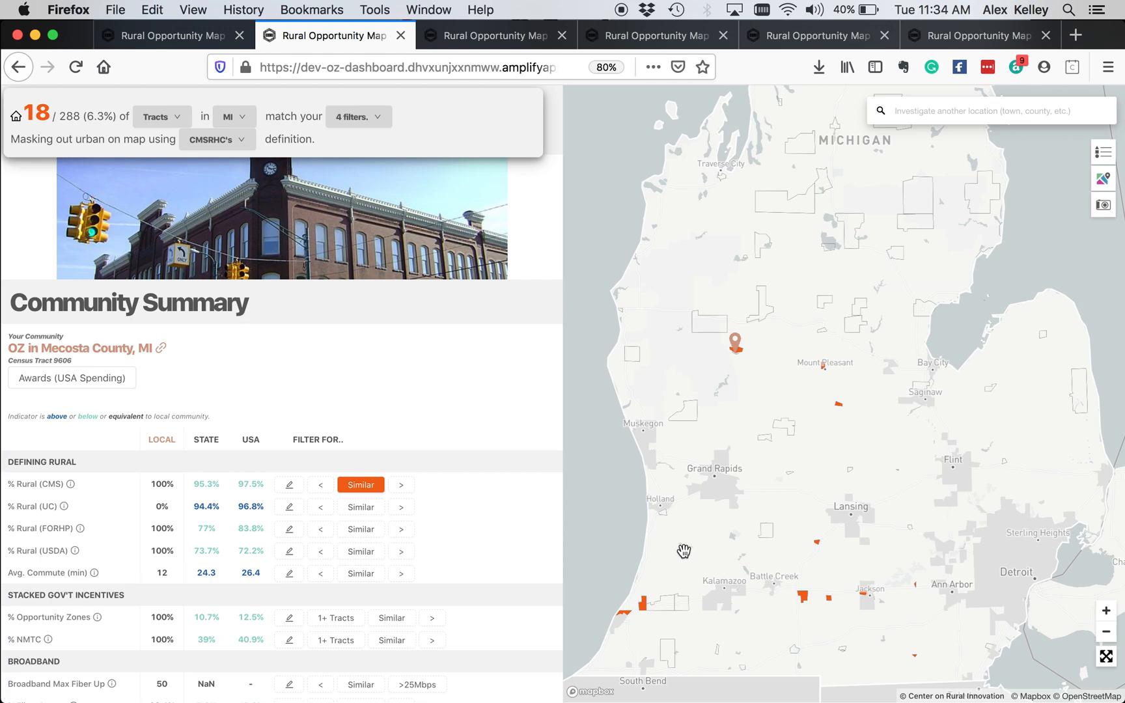
mouse_move(1092, 448)
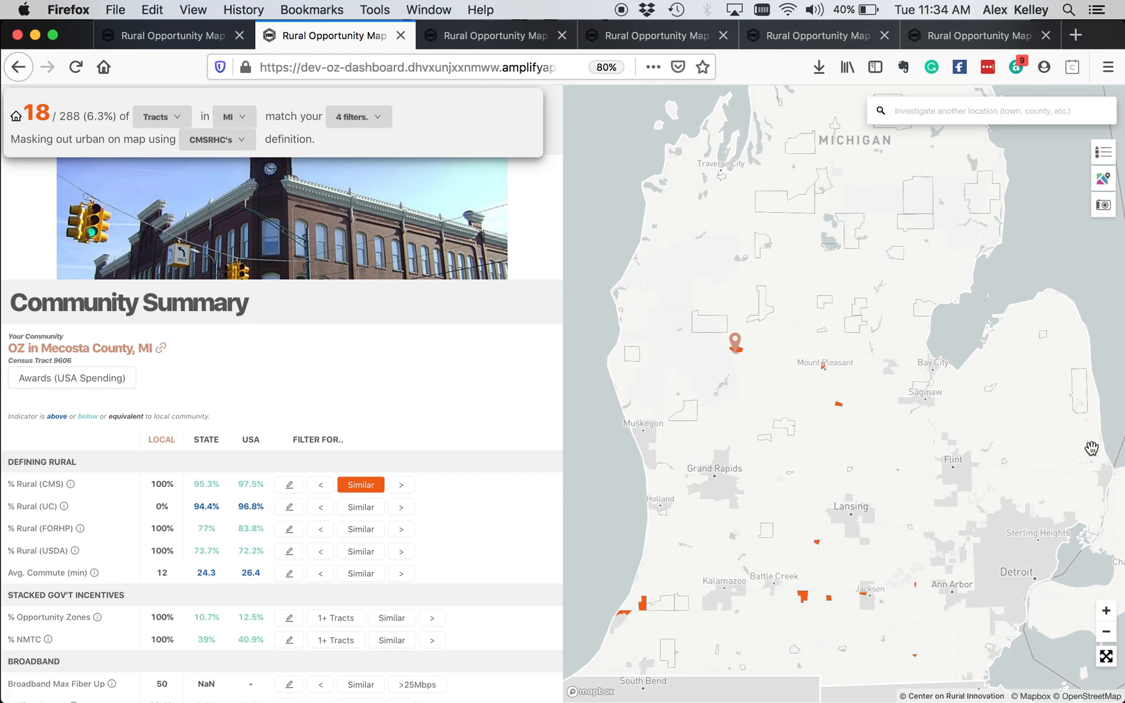
mouse_move(470, 457)
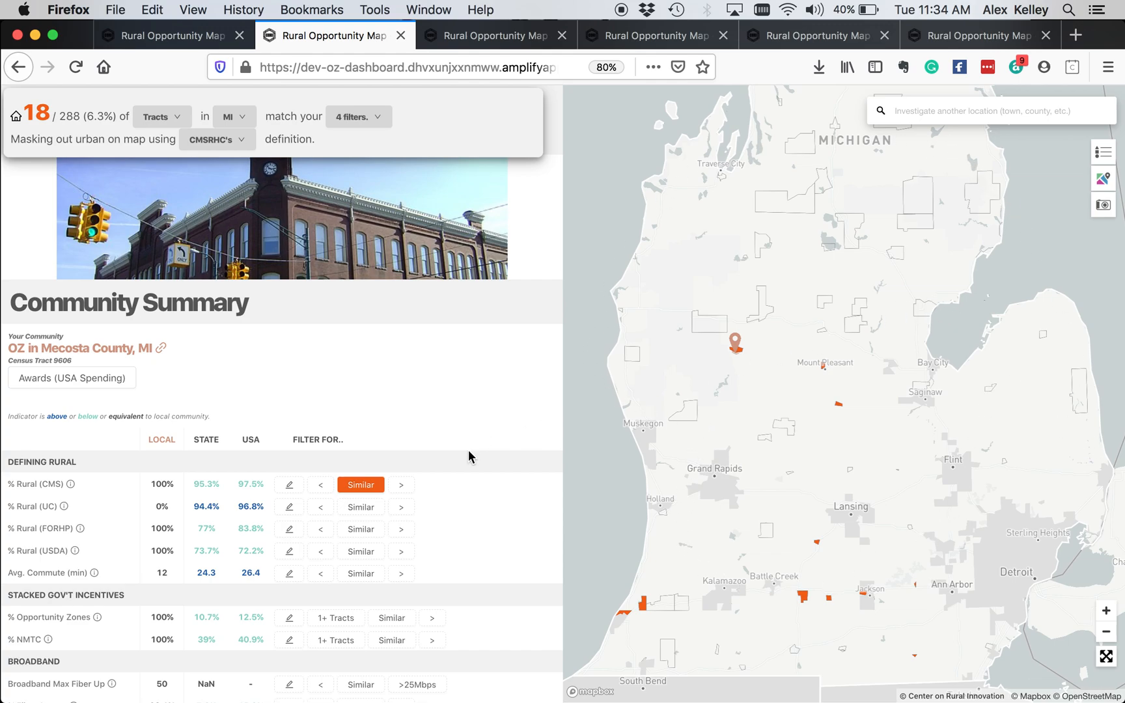
Step: Scroll back and forth through the community summary and matching communities list
scroll("down", 3)
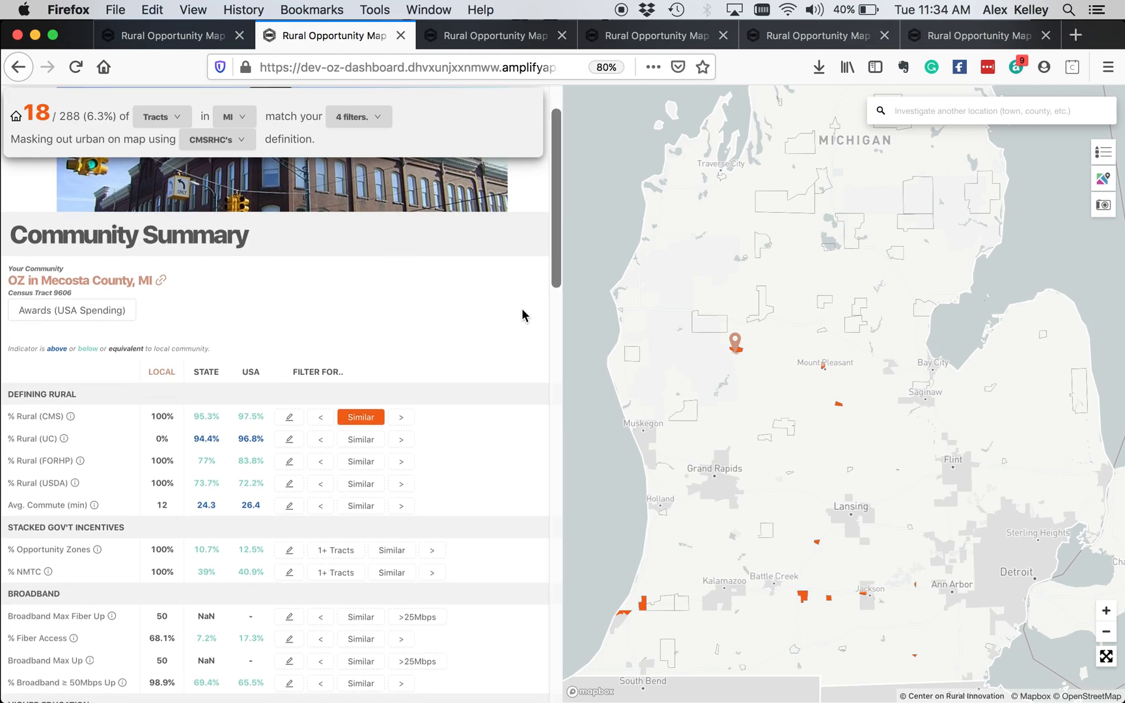
scroll("down", 3)
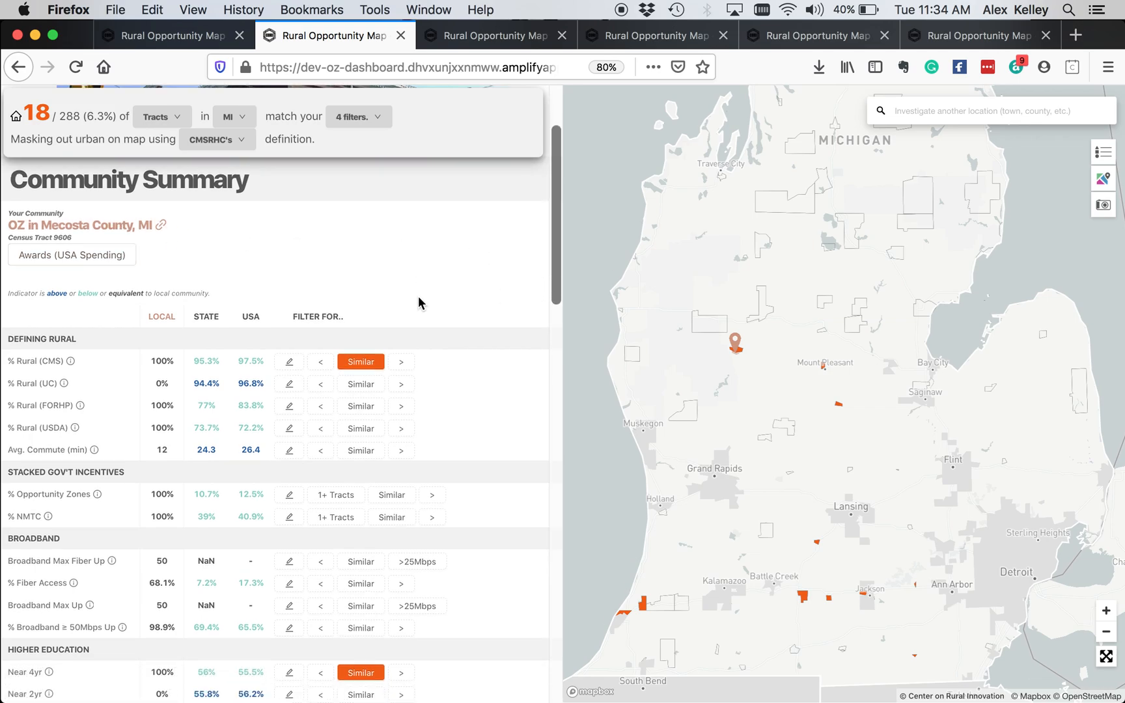
scroll("down", 3)
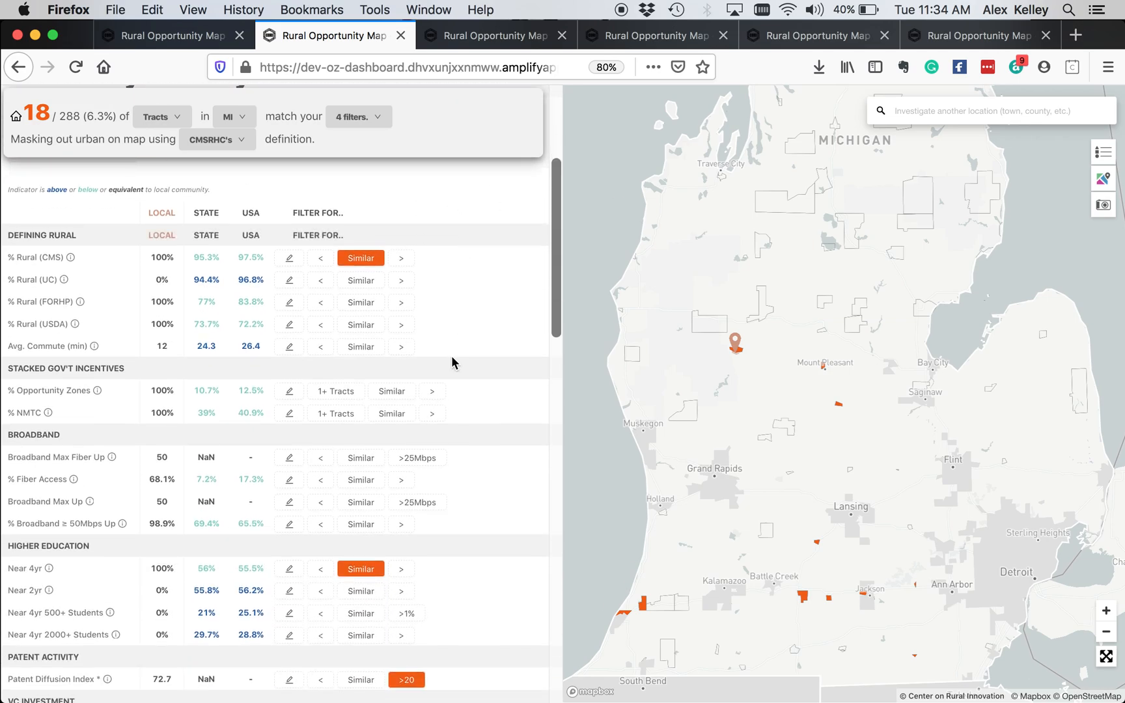
mouse_move(442, 532)
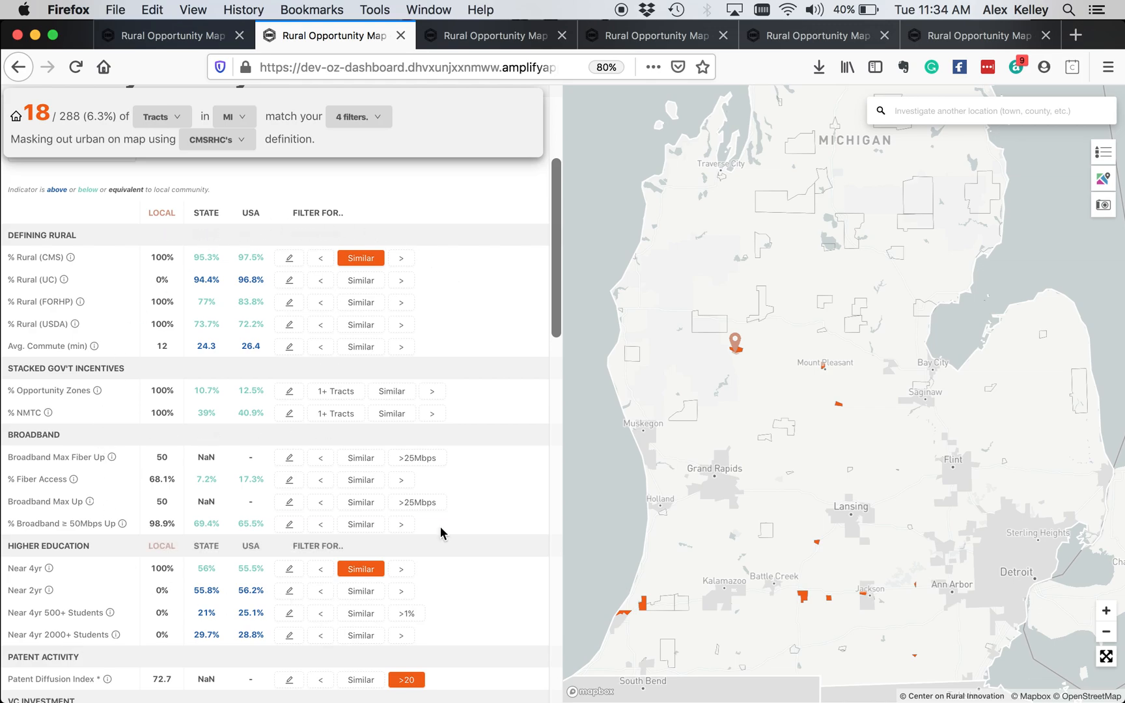
scroll("down", 3)
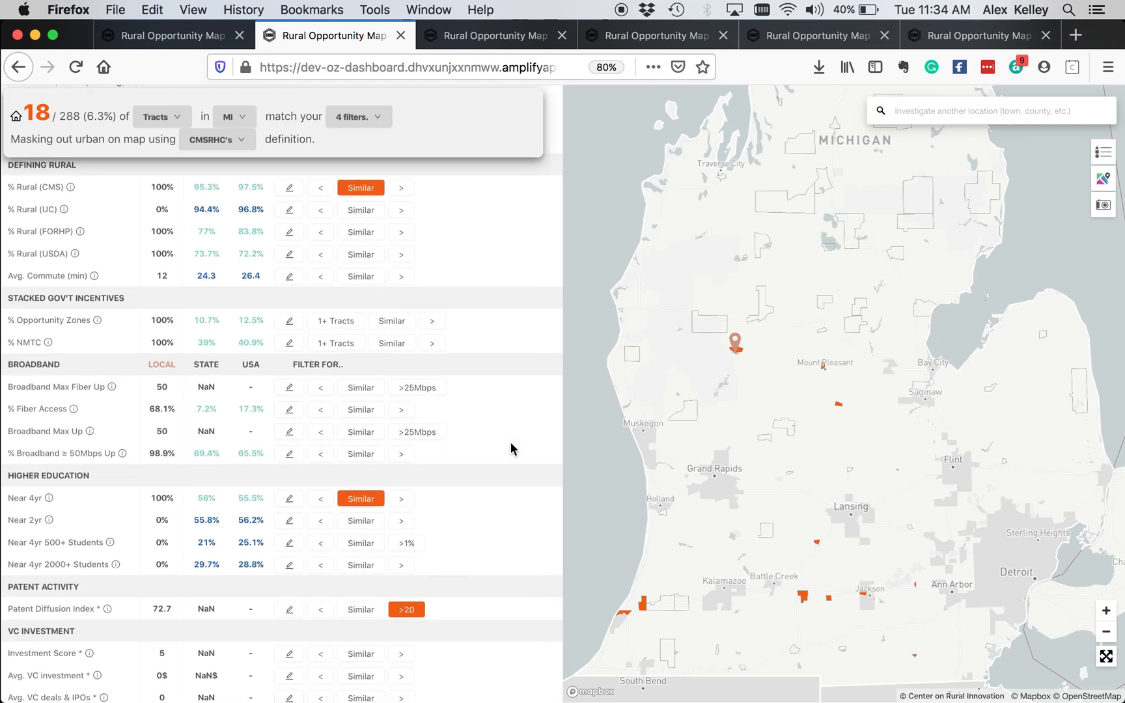
scroll("up", 3)
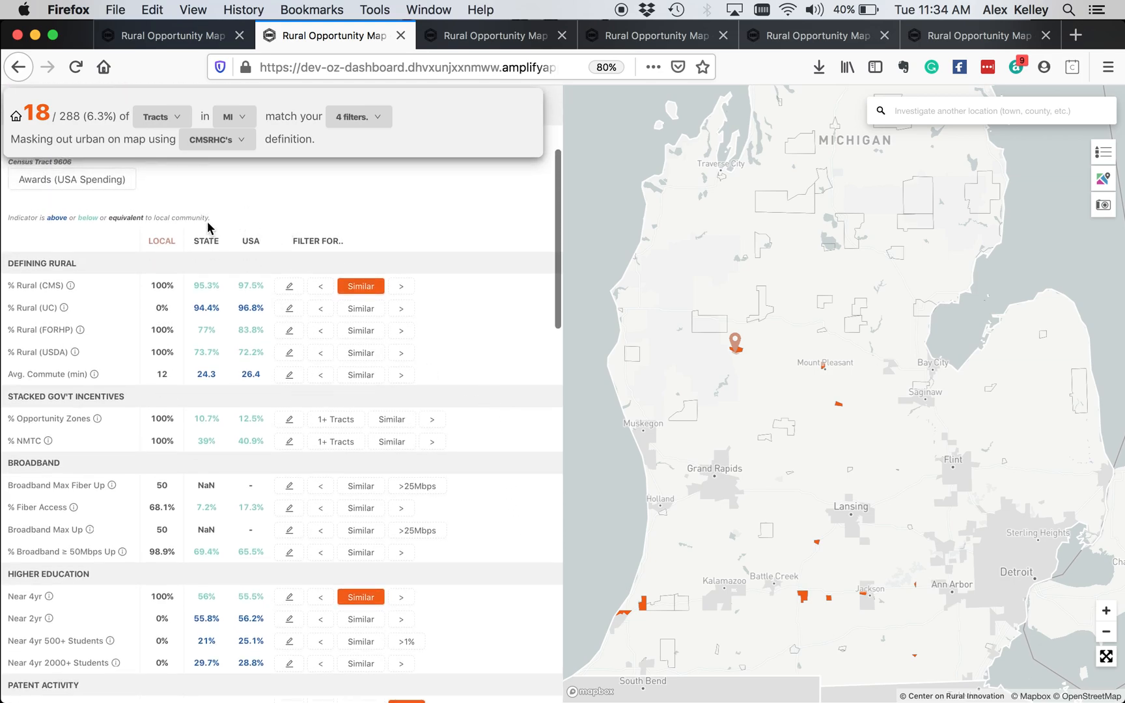
scroll("down", 3)
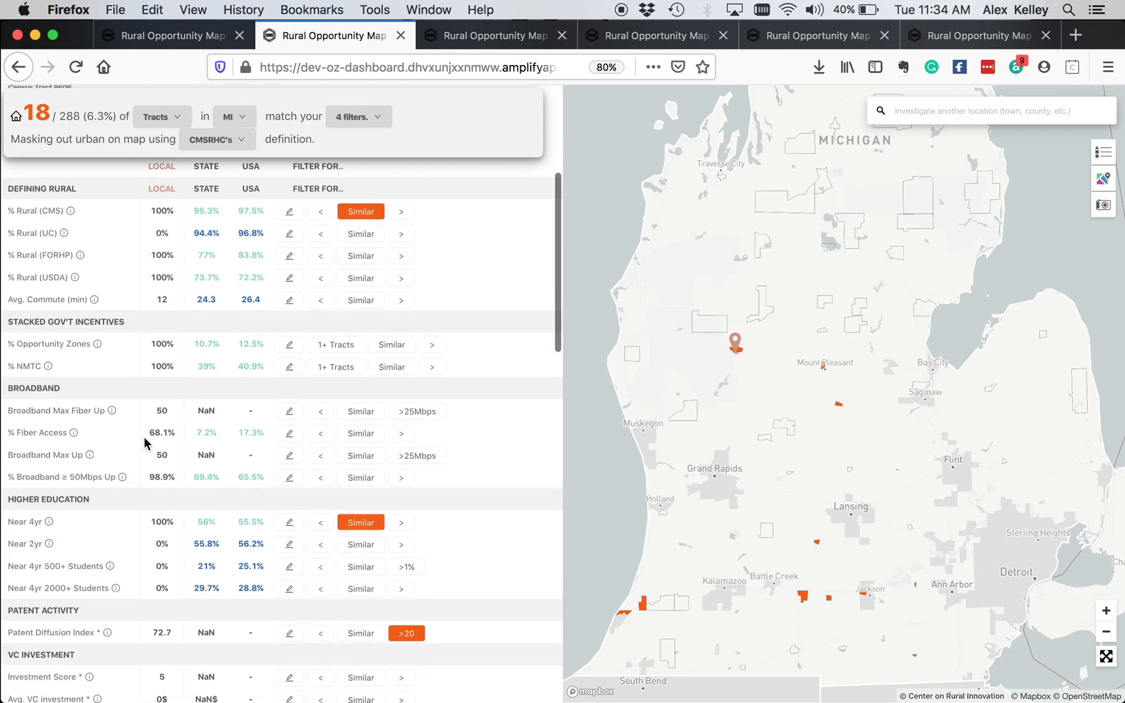
scroll("up", 3)
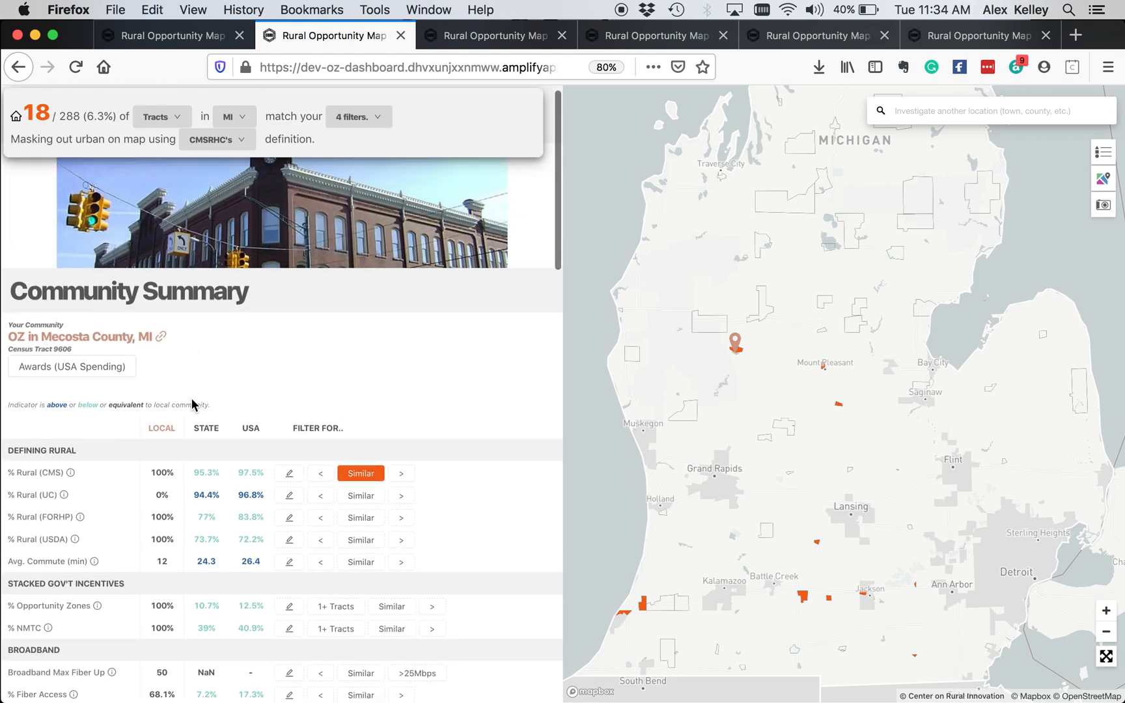
scroll("down", 3)
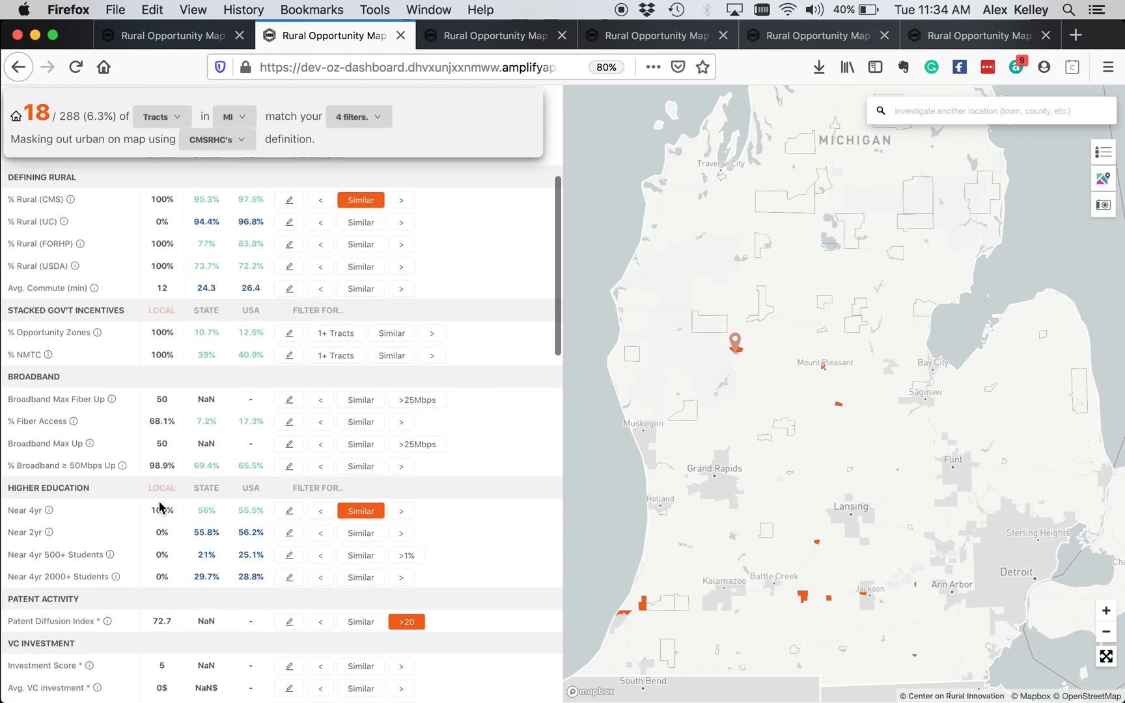
scroll("up", 3)
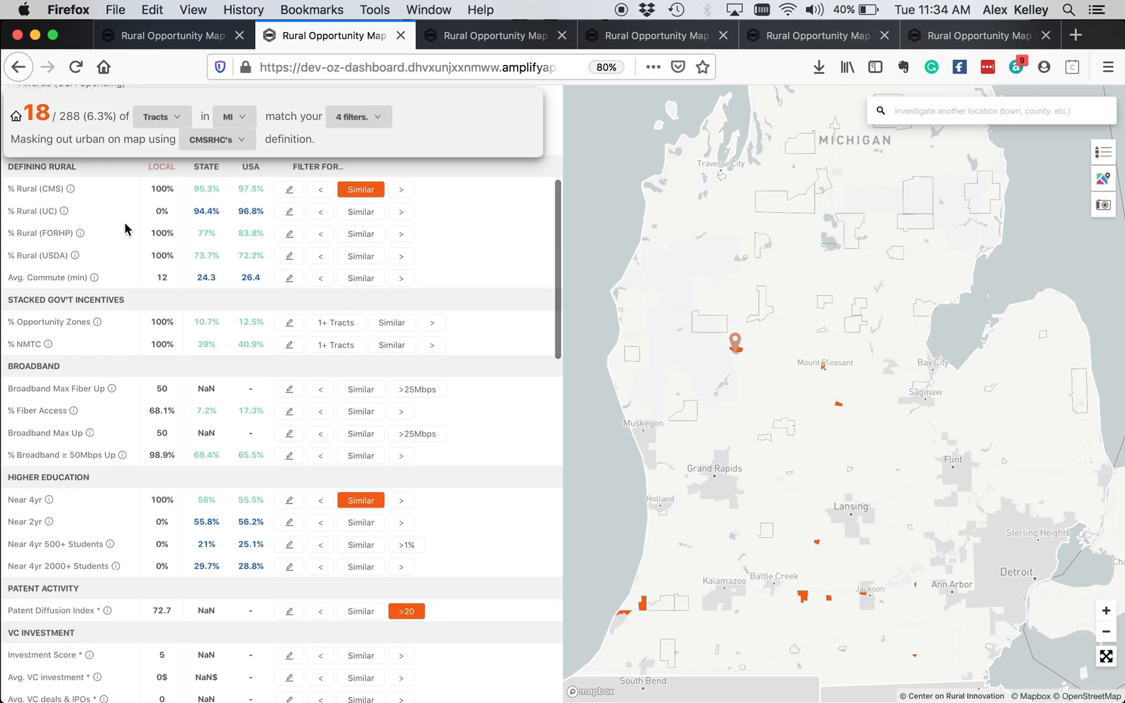
mouse_move(170, 253)
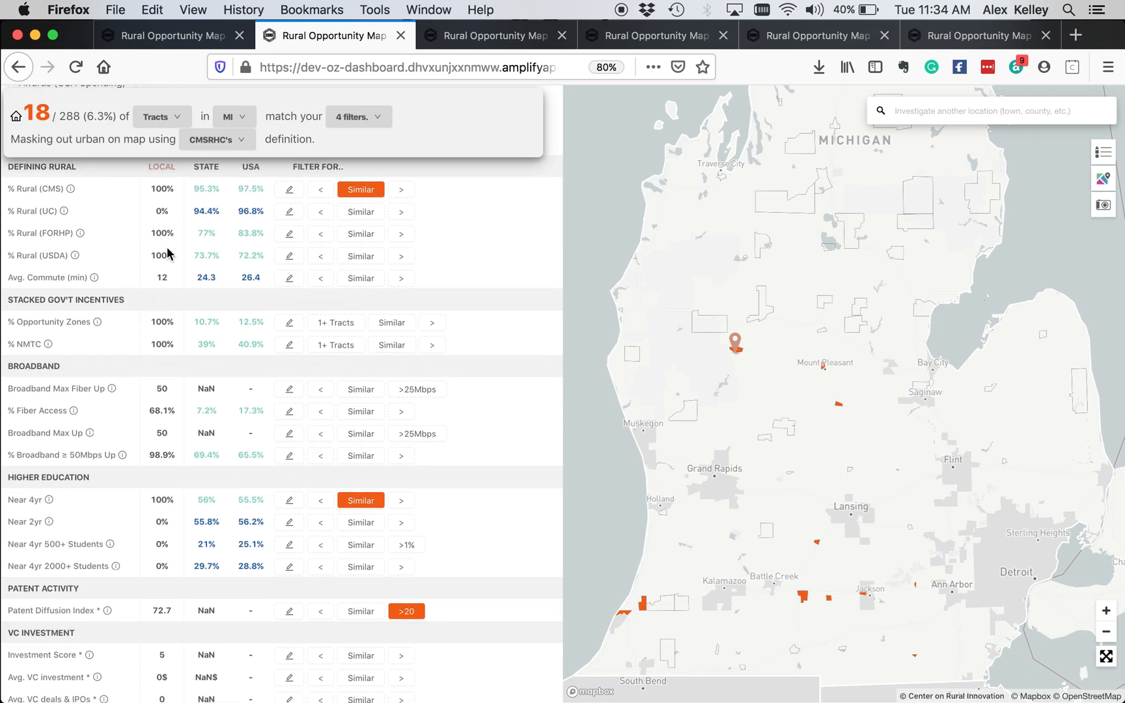
scroll("down", 3)
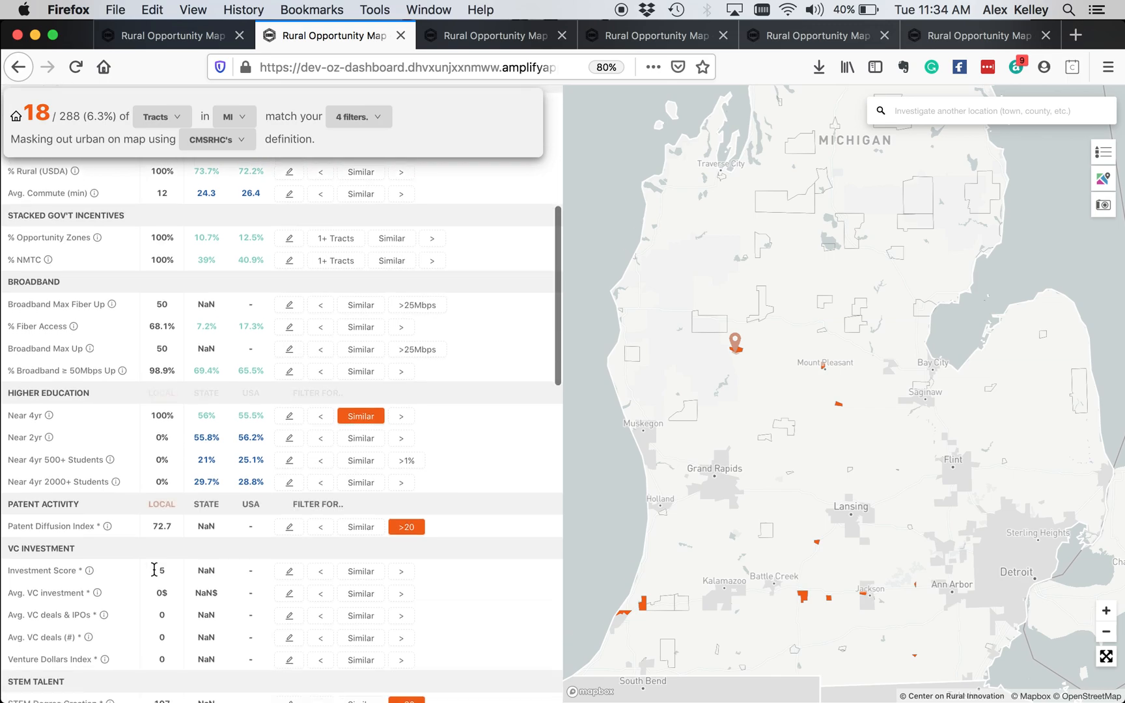
scroll("down", 3)
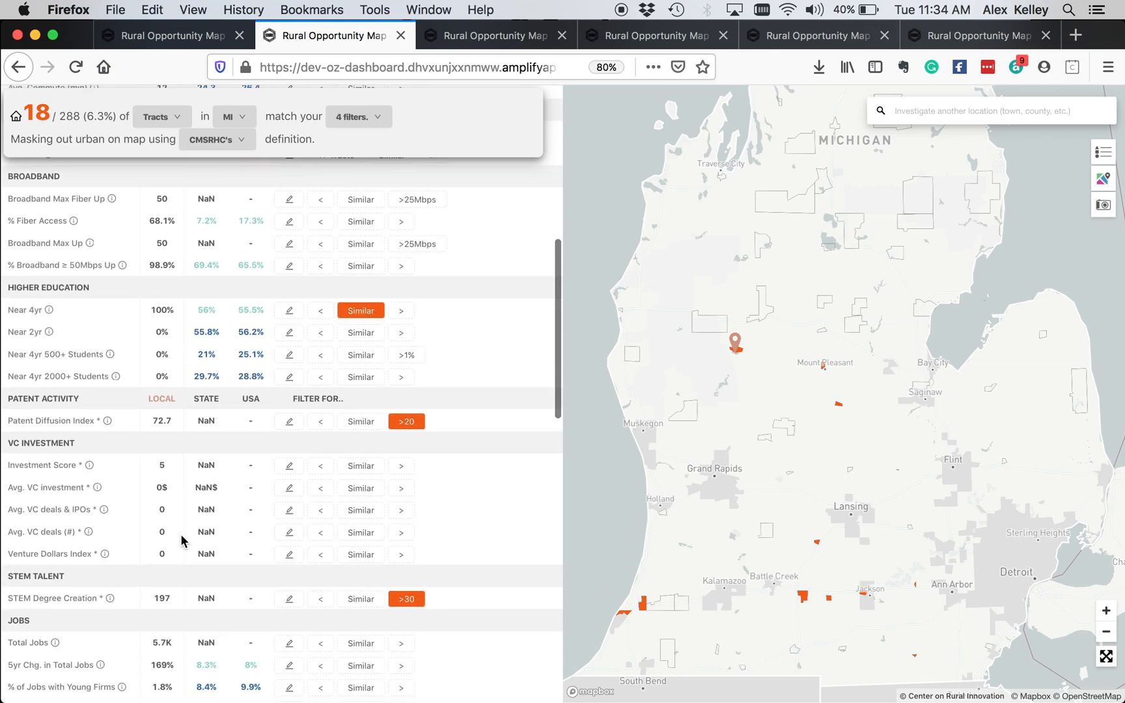
scroll("down", 3)
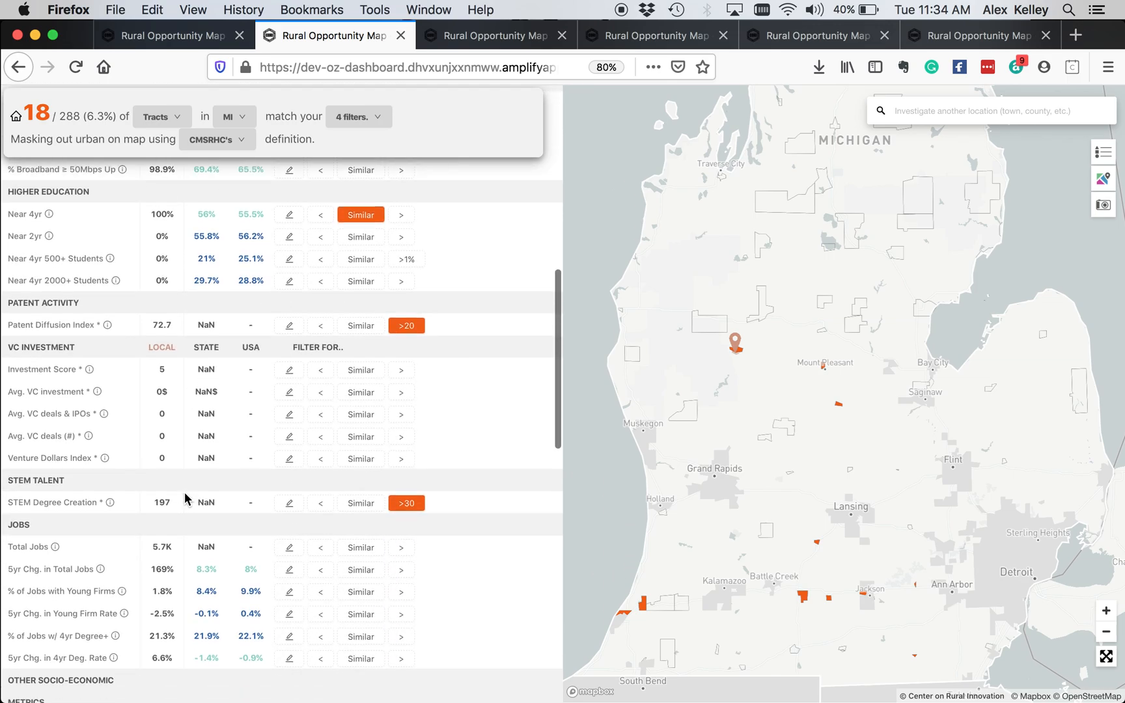
scroll("down", 3)
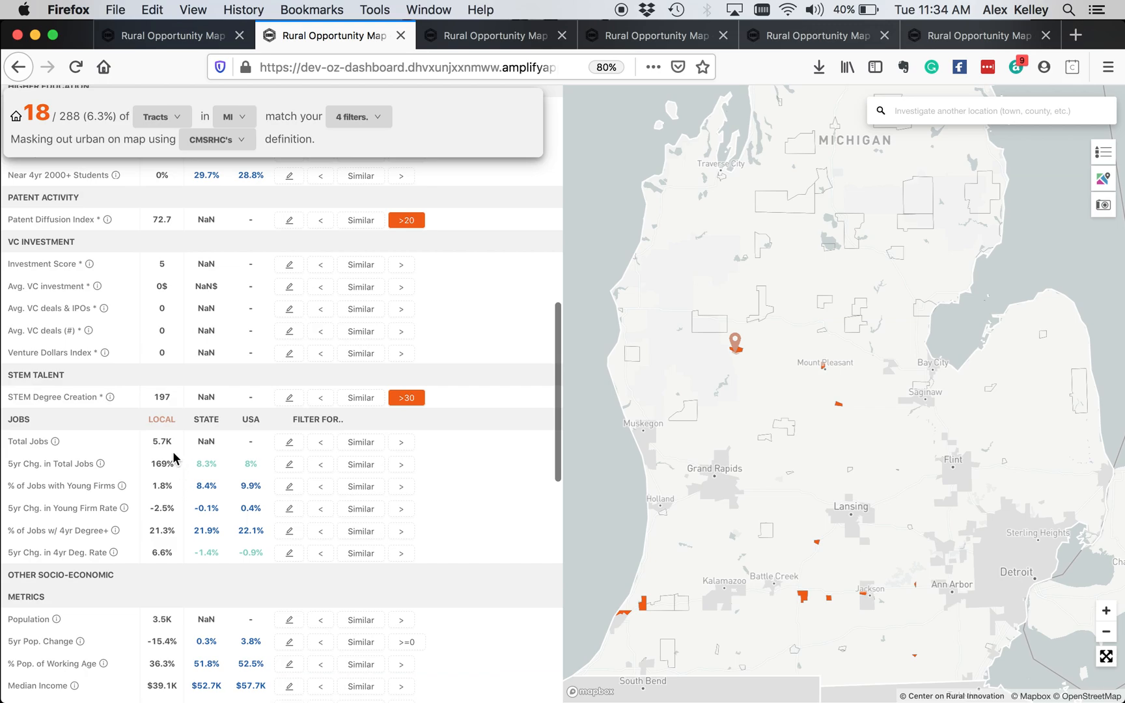
mouse_move(203, 435)
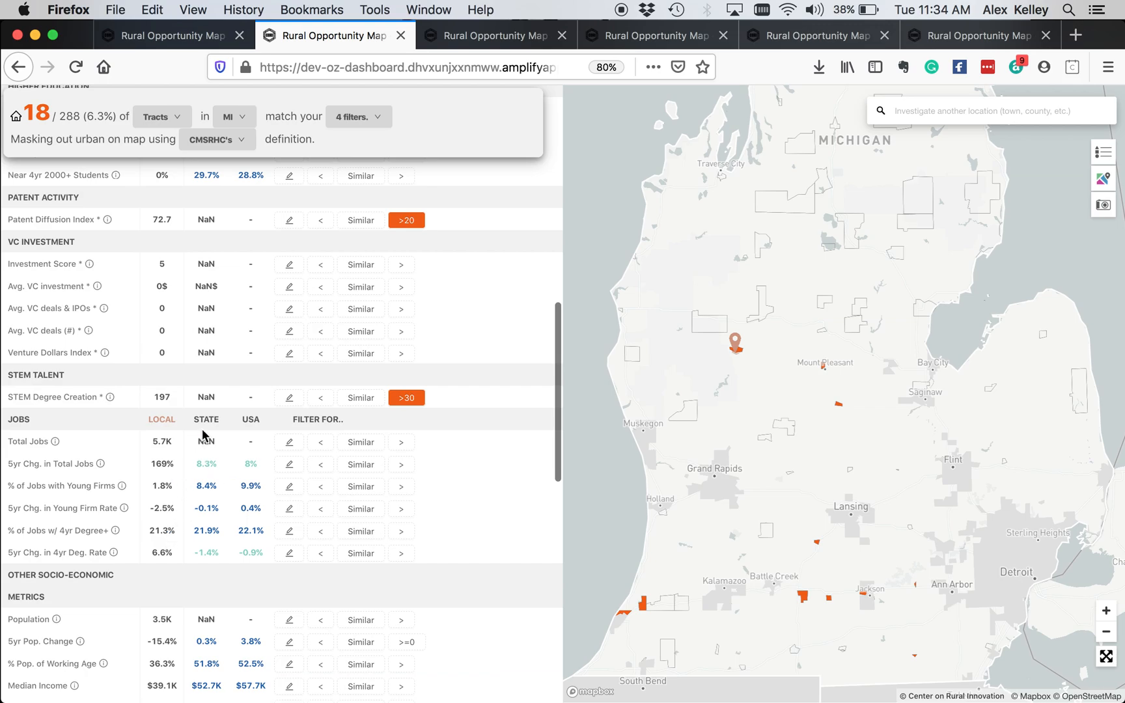
scroll("up", 3)
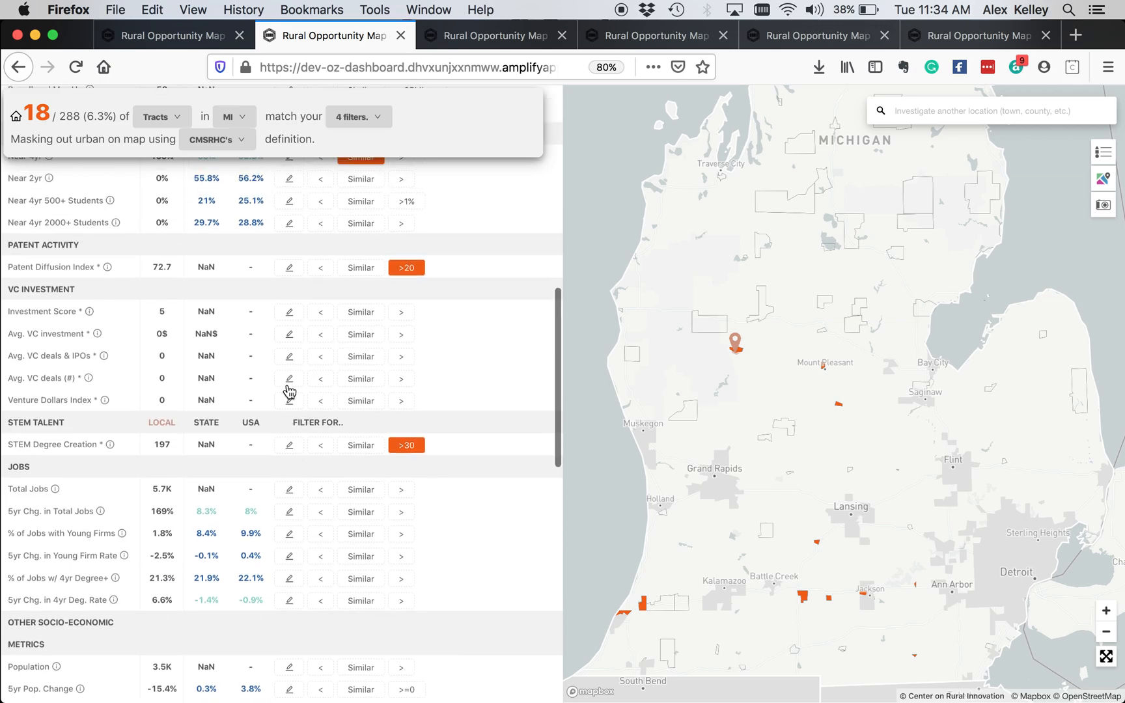
scroll("up", 3)
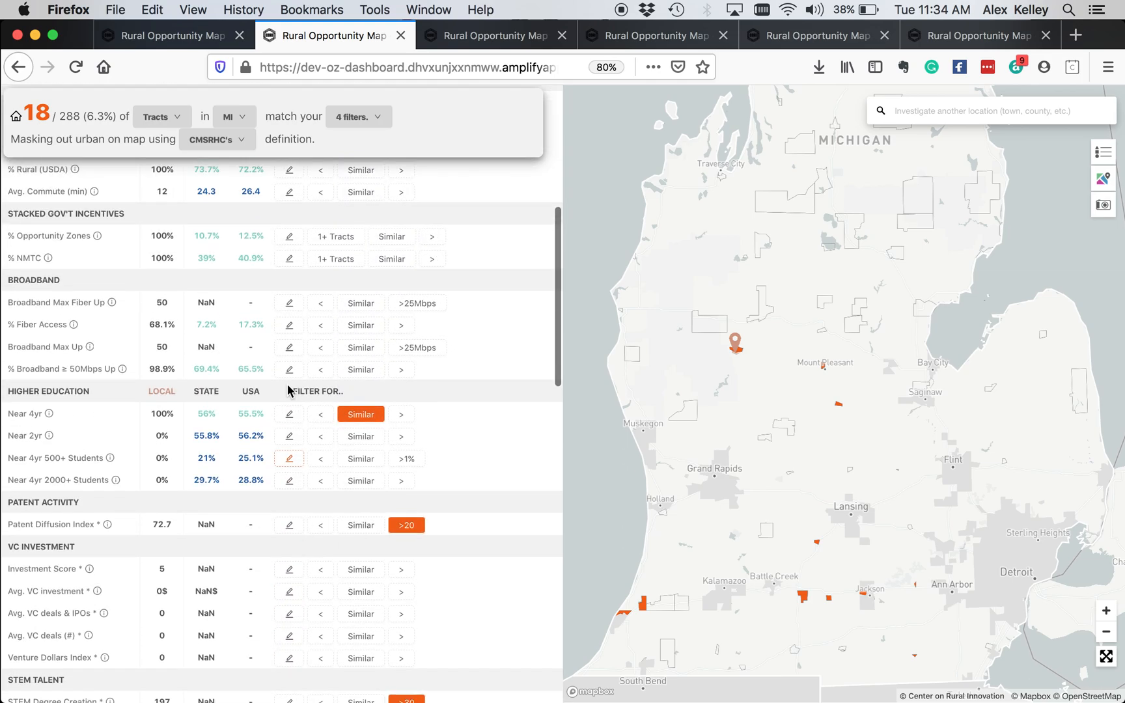
scroll("down", 3)
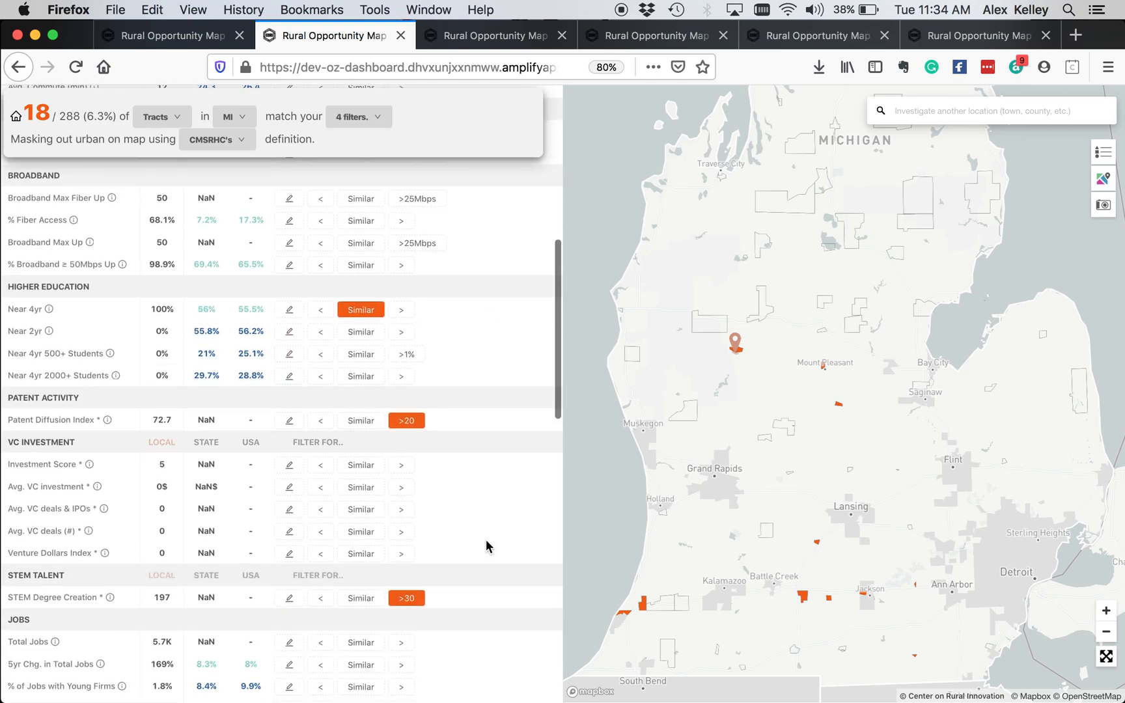
scroll("up", 3)
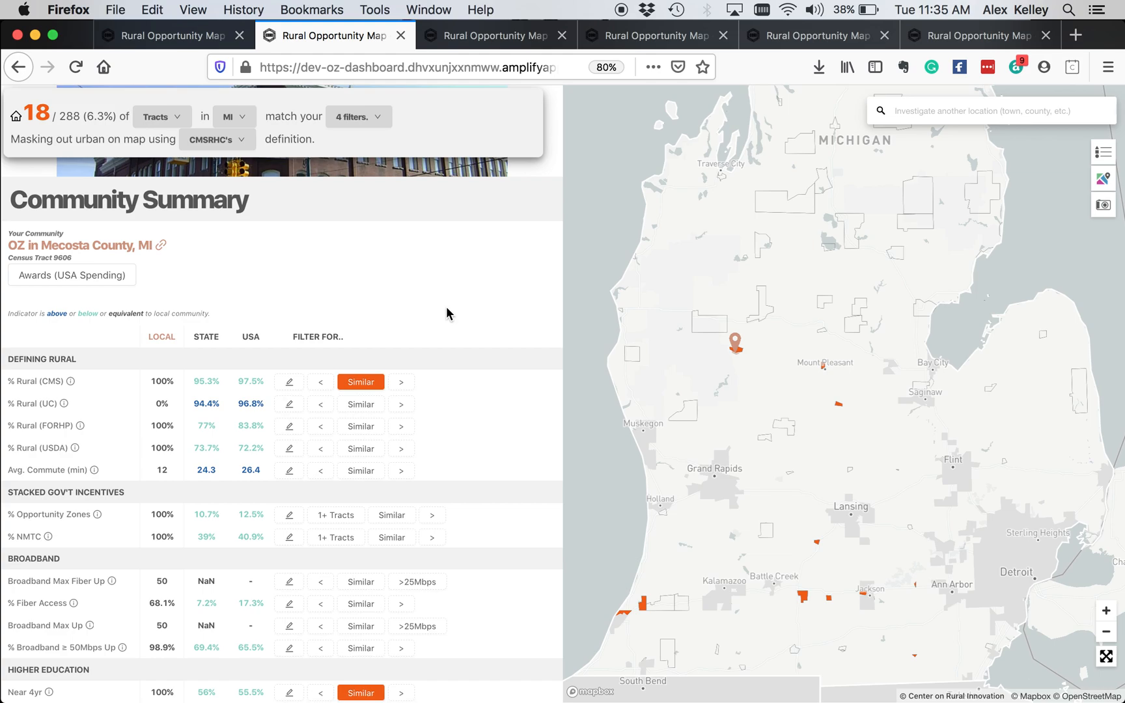
scroll("down", 3)
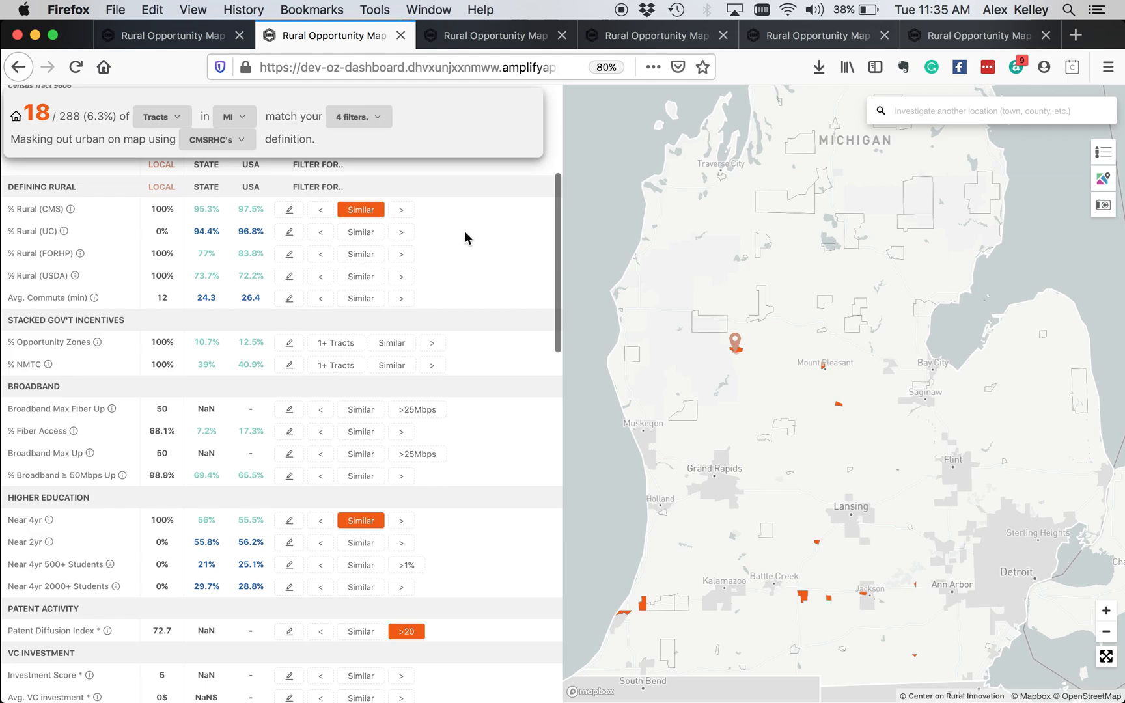
mouse_move(428, 332)
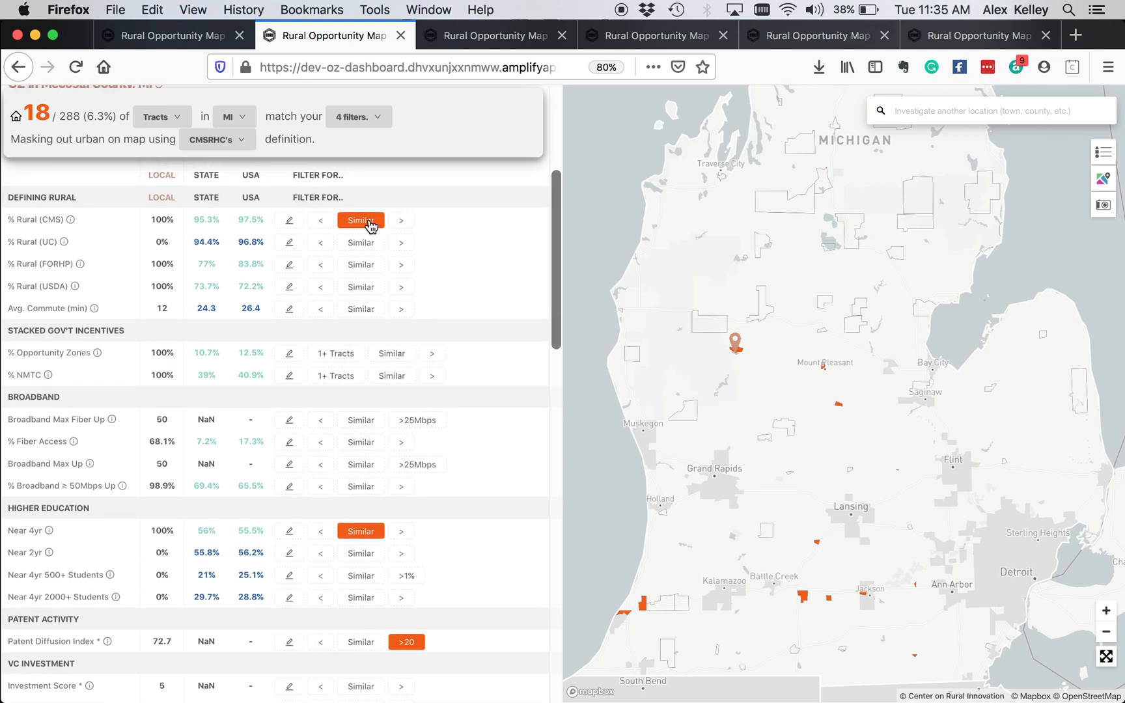
mouse_move(473, 220)
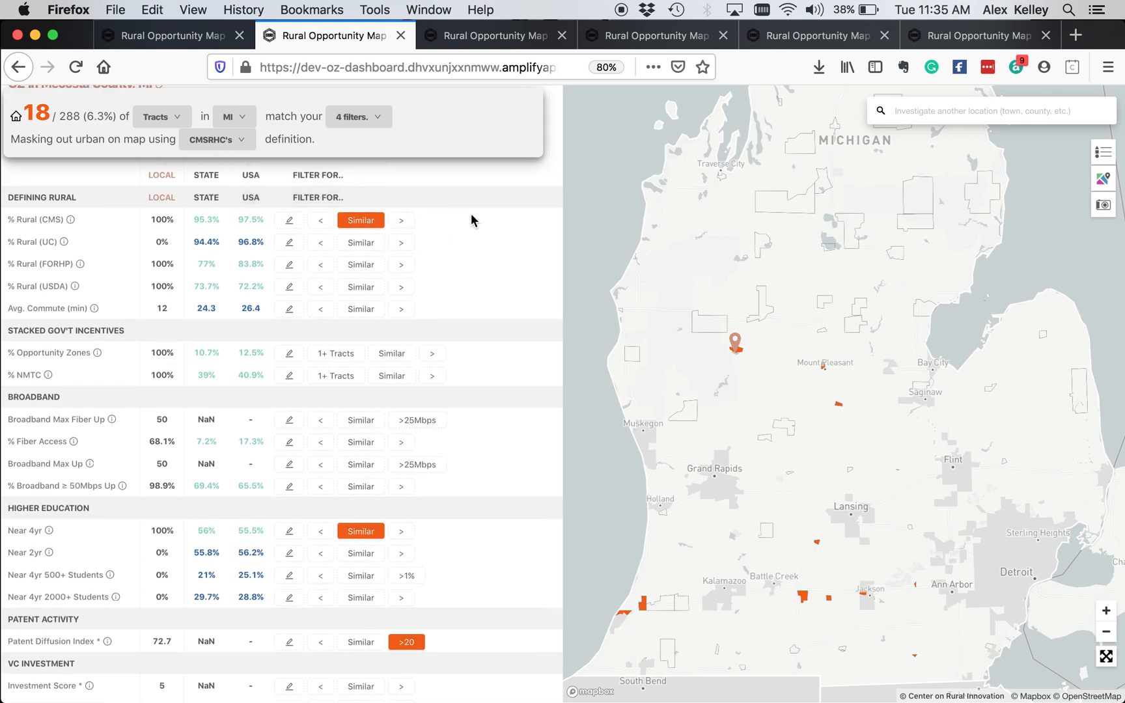
mouse_move(447, 224)
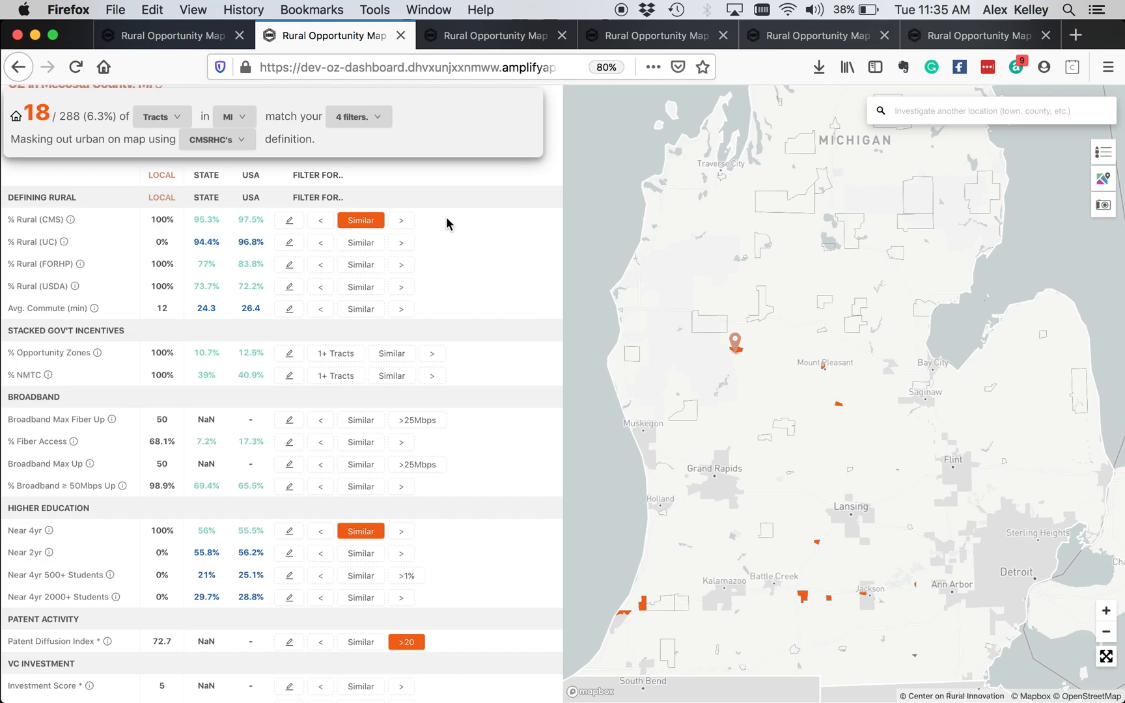
scroll("up", 3)
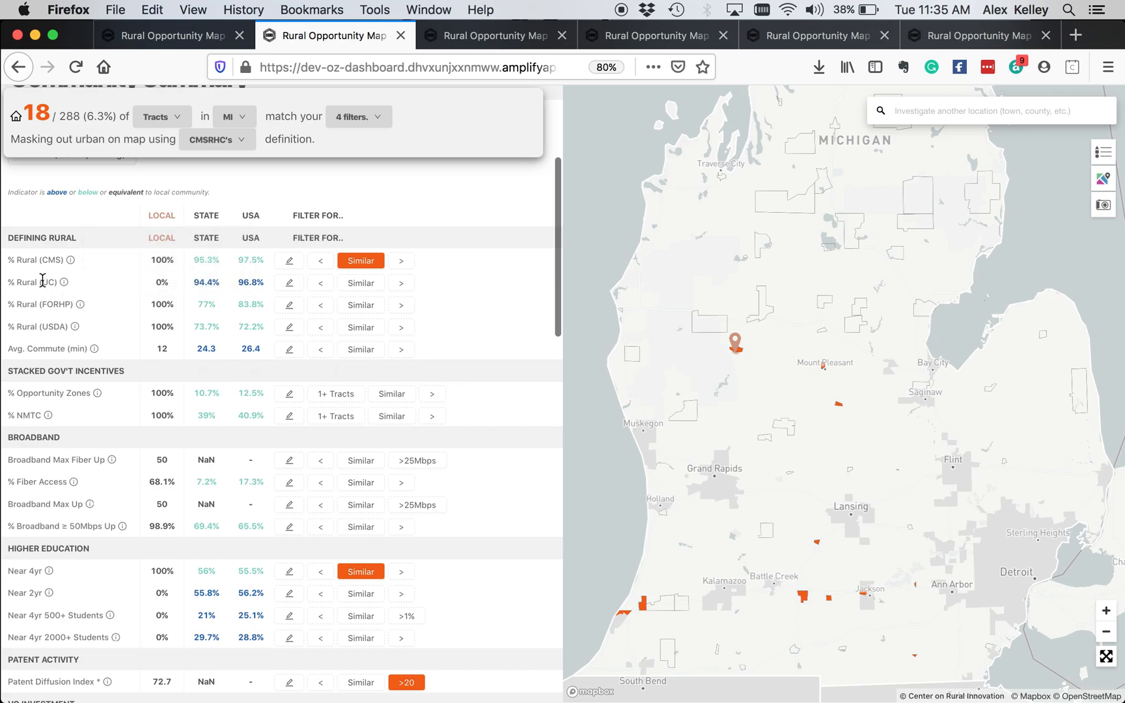
mouse_move(63, 259)
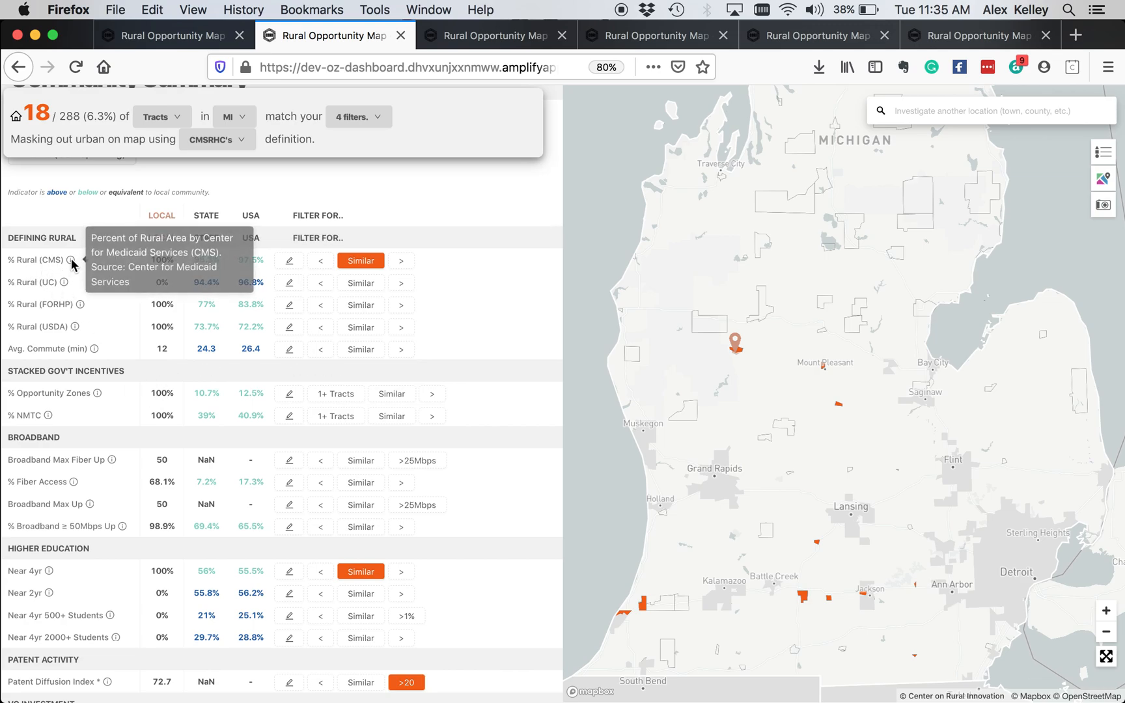
mouse_move(320, 294)
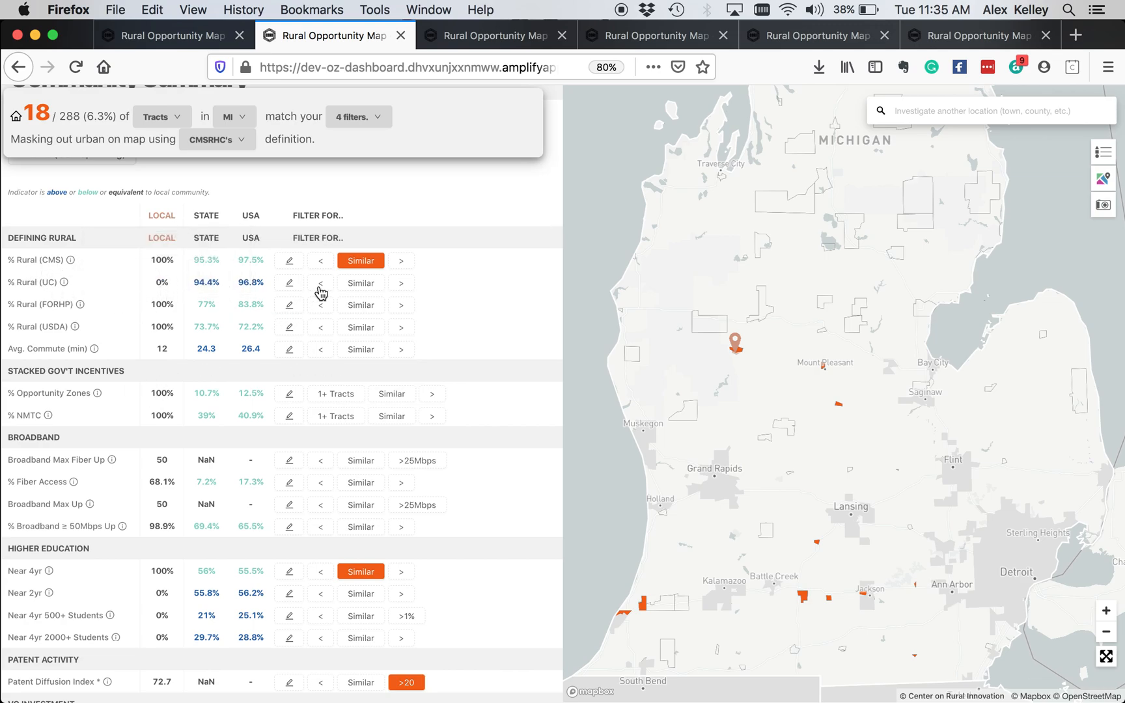
mouse_move(360, 260)
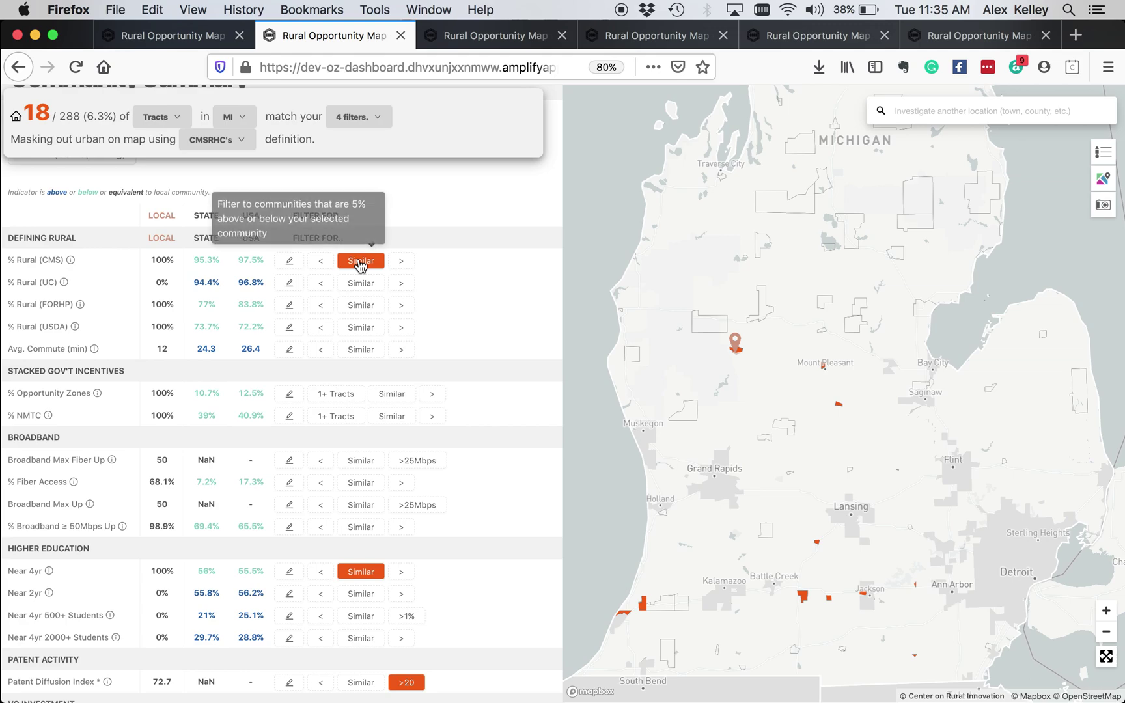
mouse_move(482, 306)
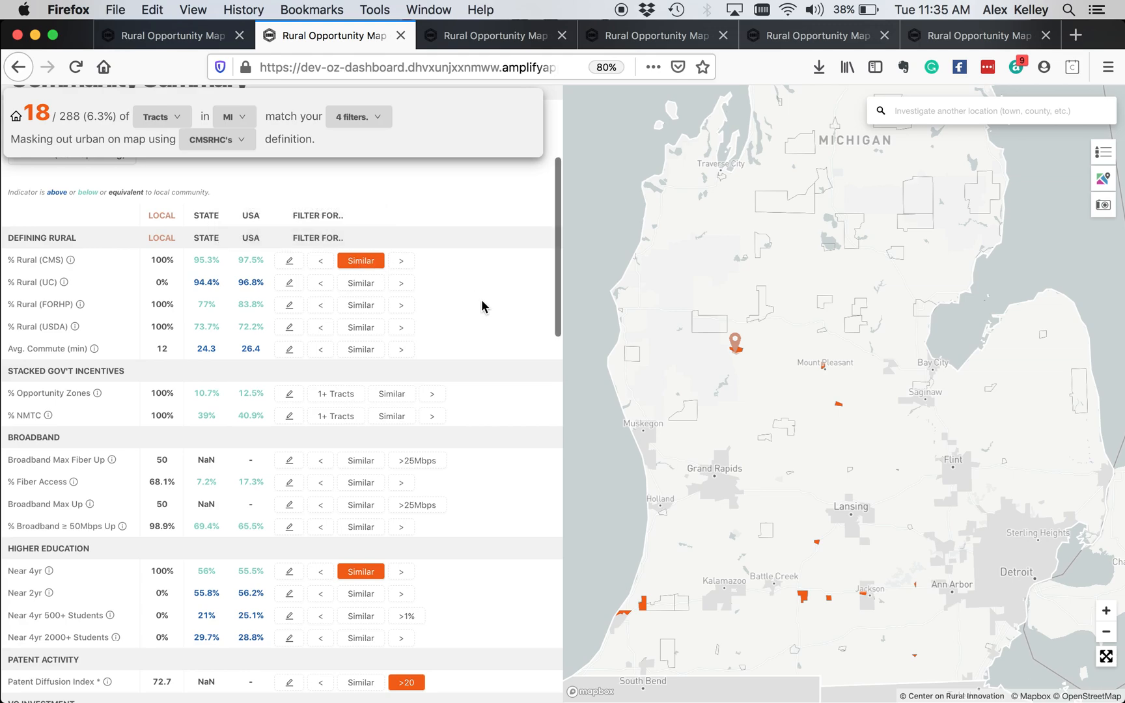
scroll("down", 3)
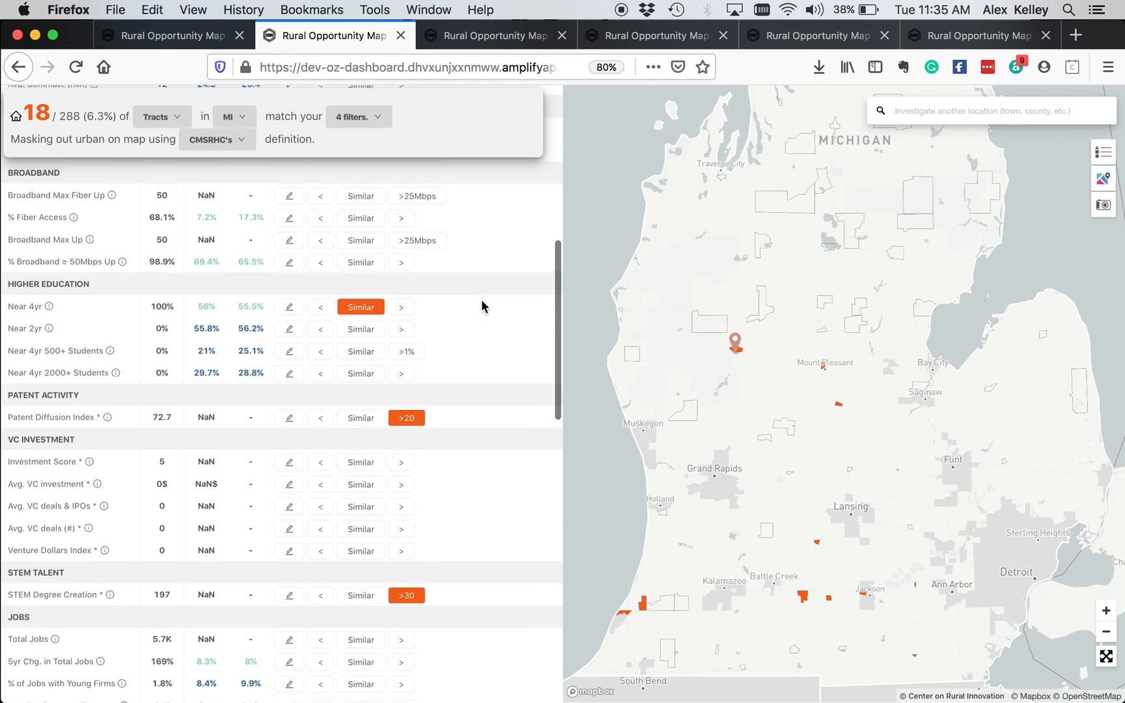
scroll("down", 3)
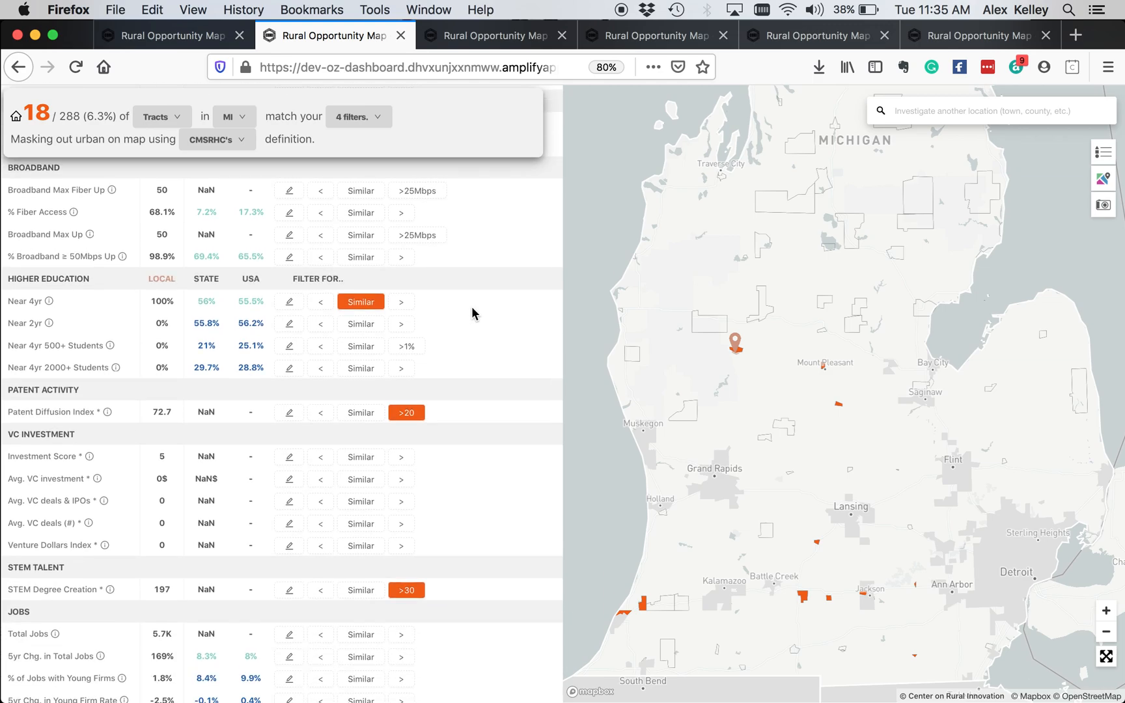
mouse_move(439, 302)
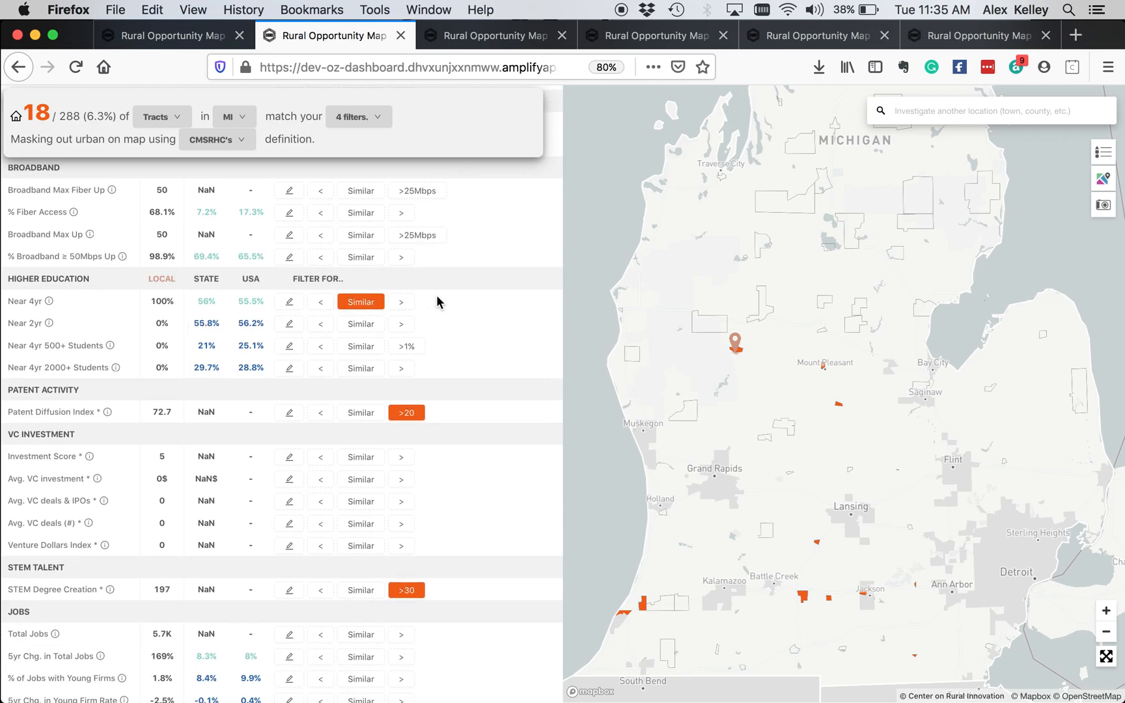
mouse_move(419, 308)
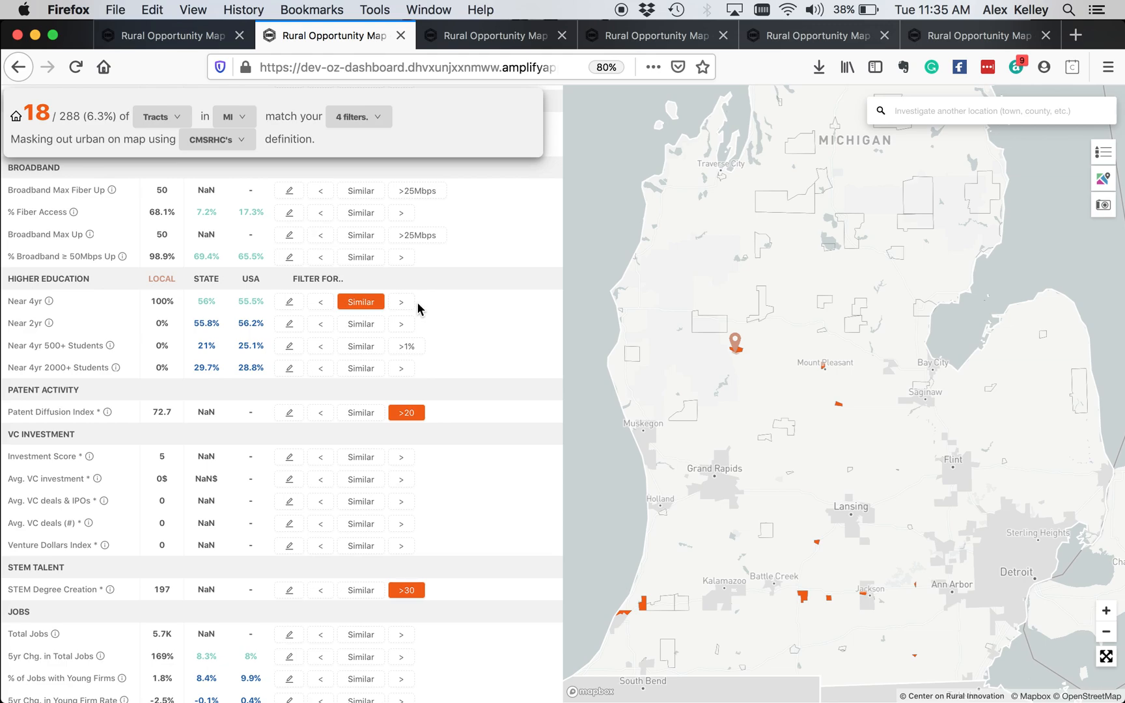
mouse_move(101, 306)
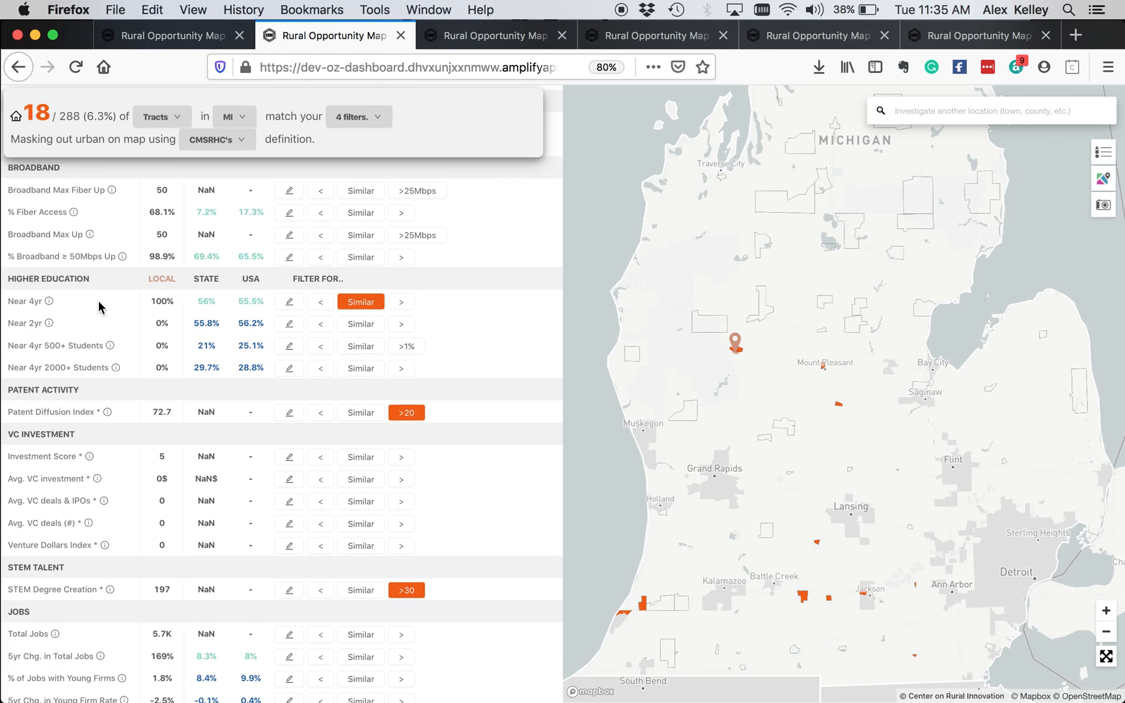
mouse_move(173, 328)
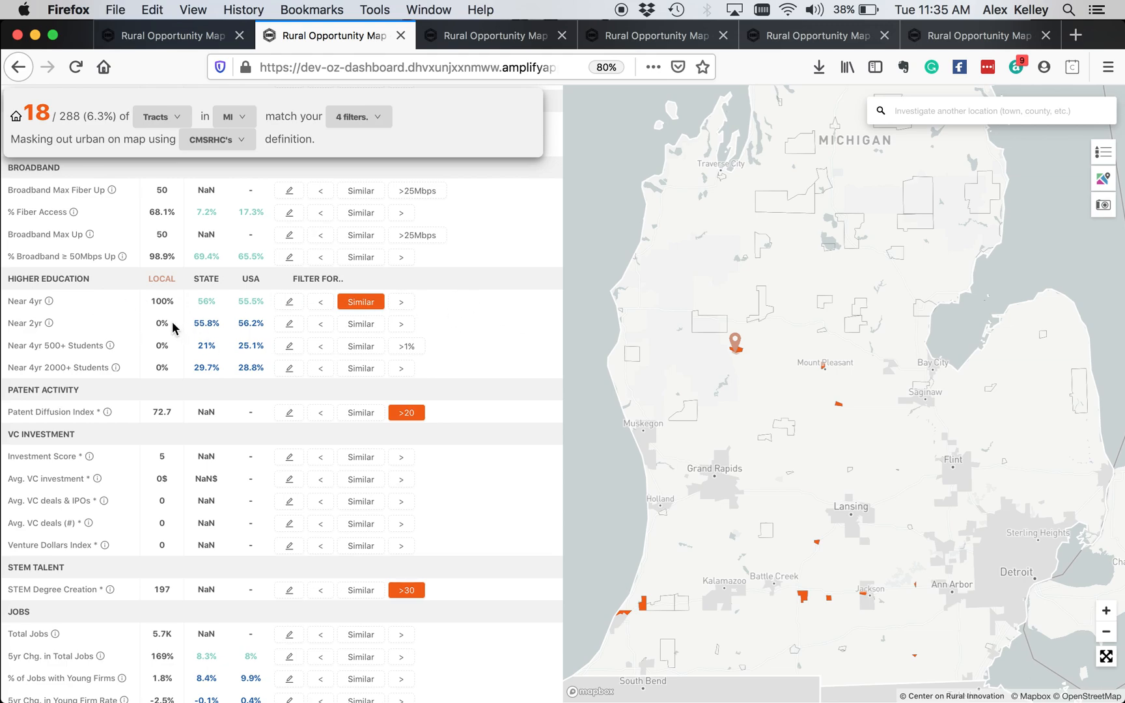
mouse_move(163, 301)
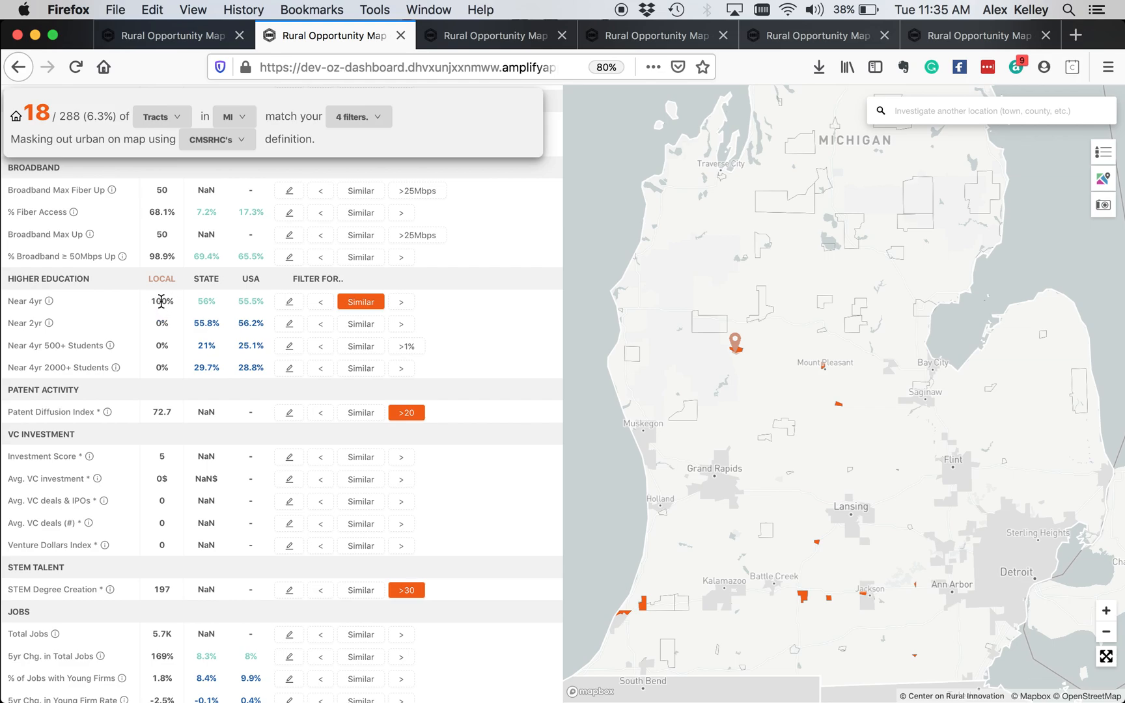
scroll("up", 3)
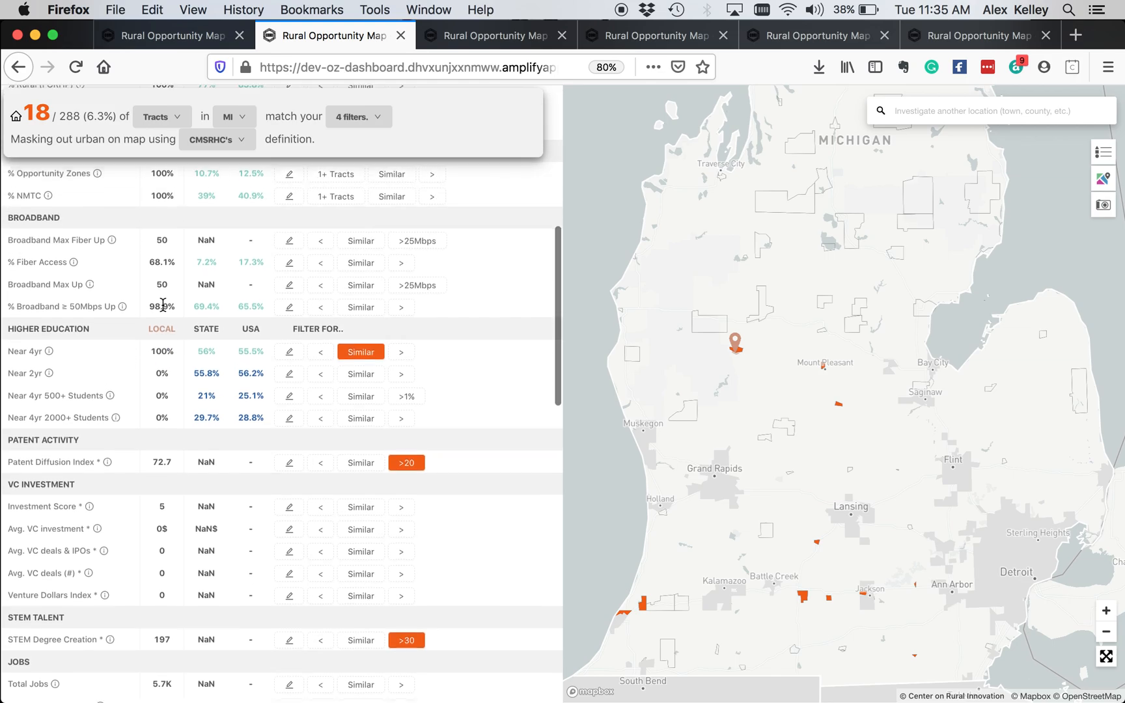
scroll("up", 3)
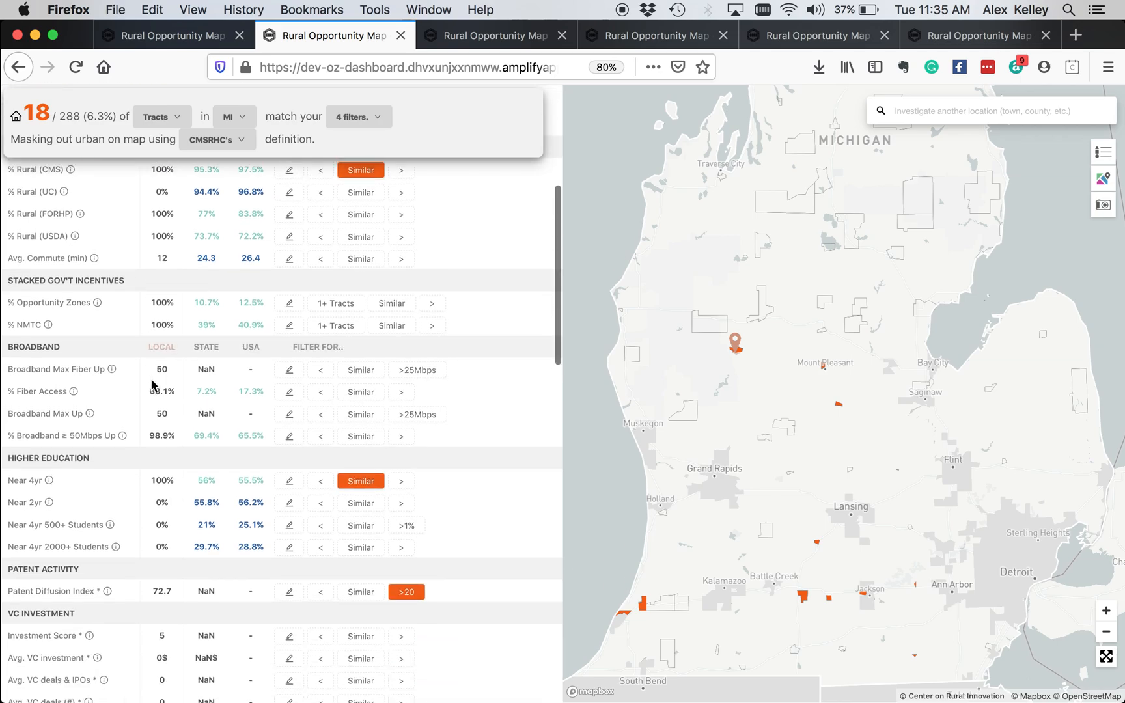
scroll("down", 3)
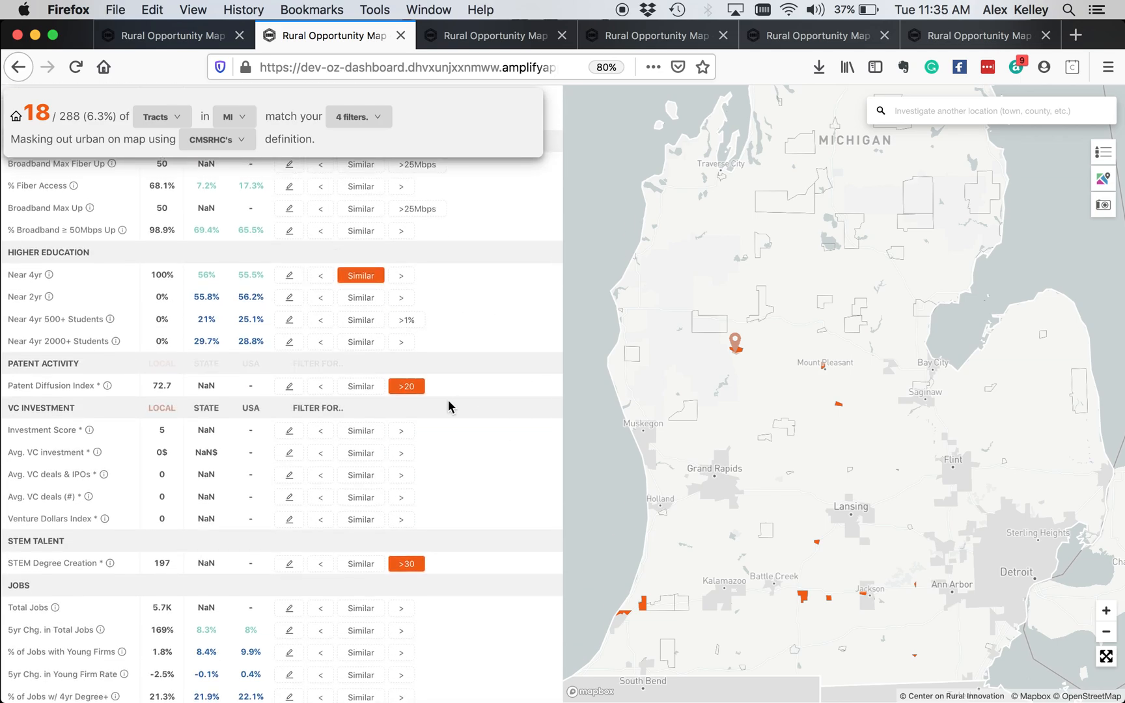
scroll("down", 3)
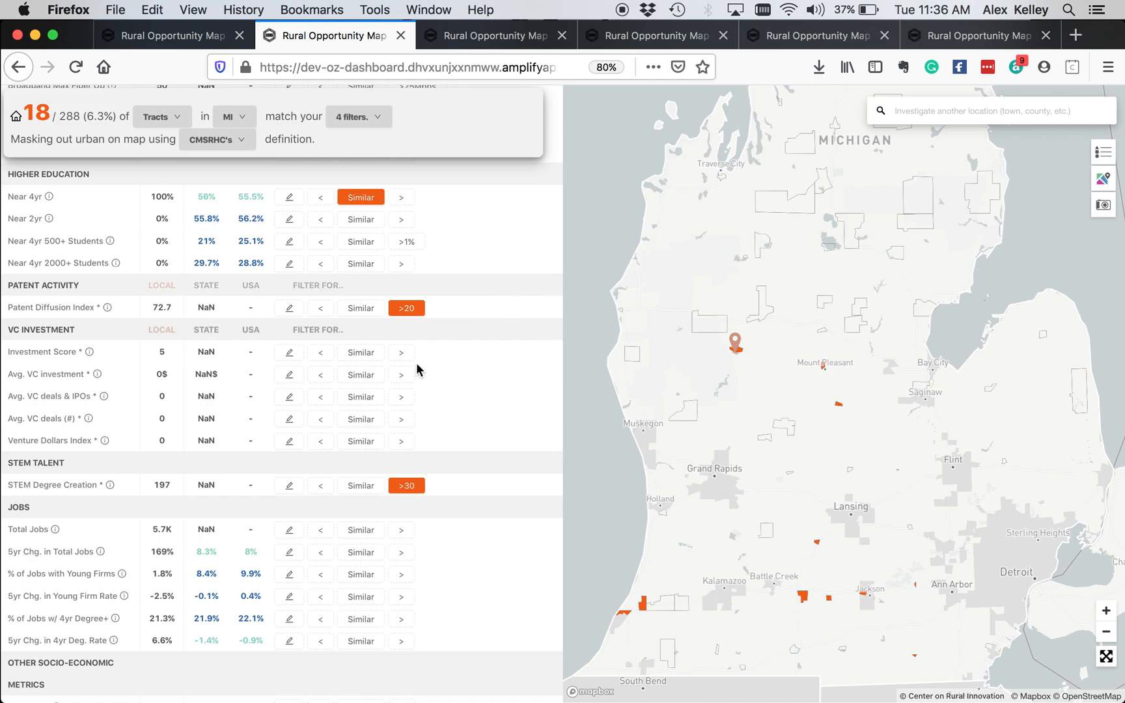
mouse_move(120, 315)
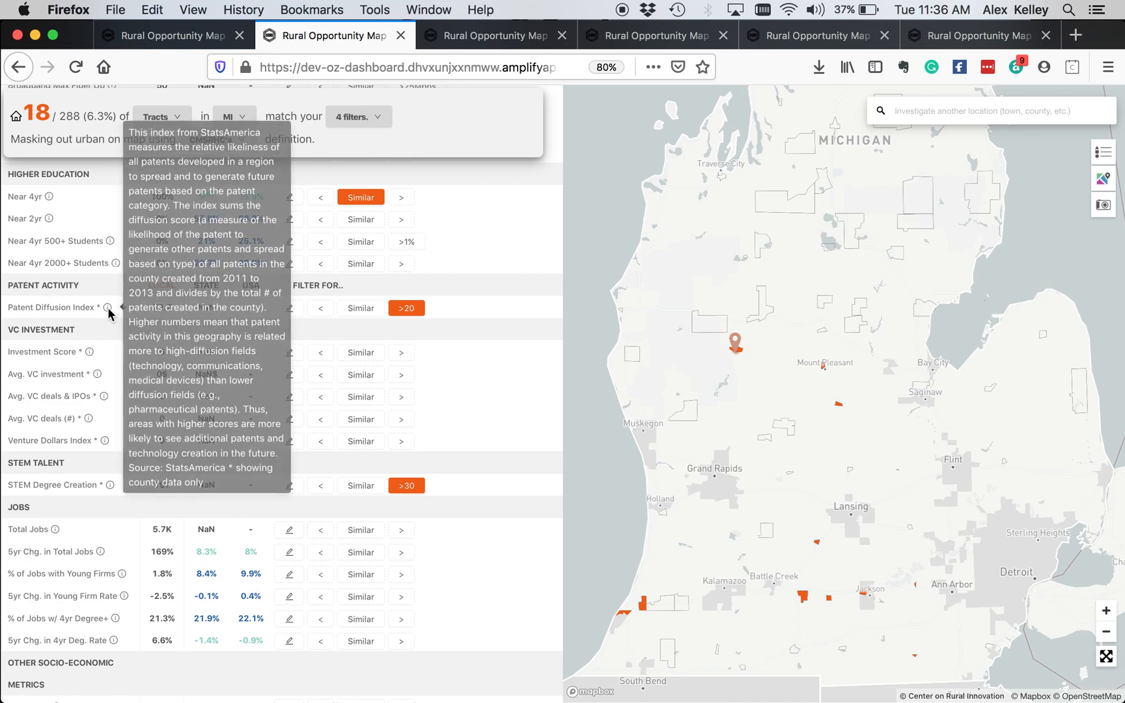
mouse_move(206, 337)
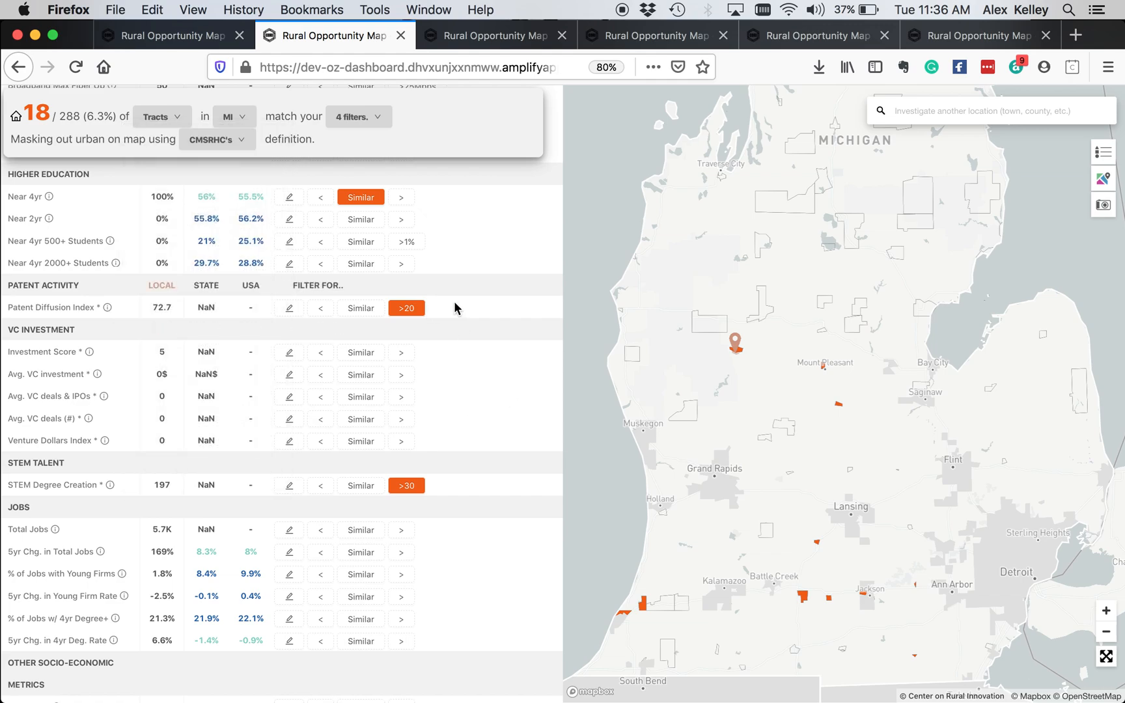
scroll("down", 3)
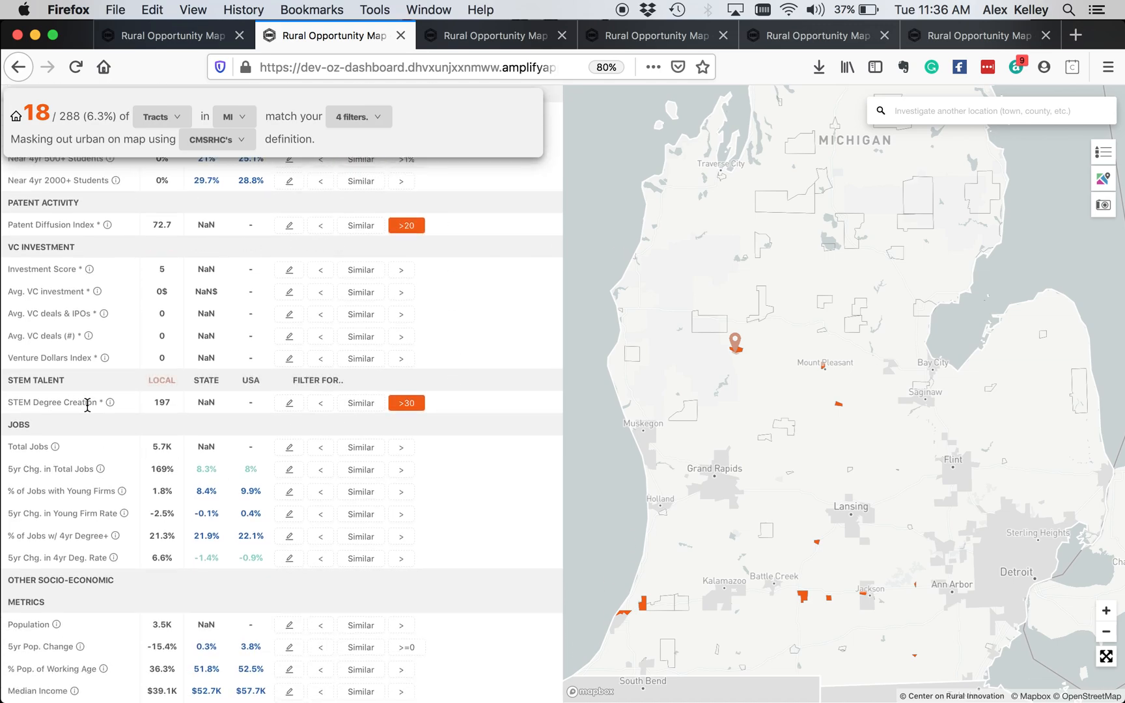
mouse_move(163, 417)
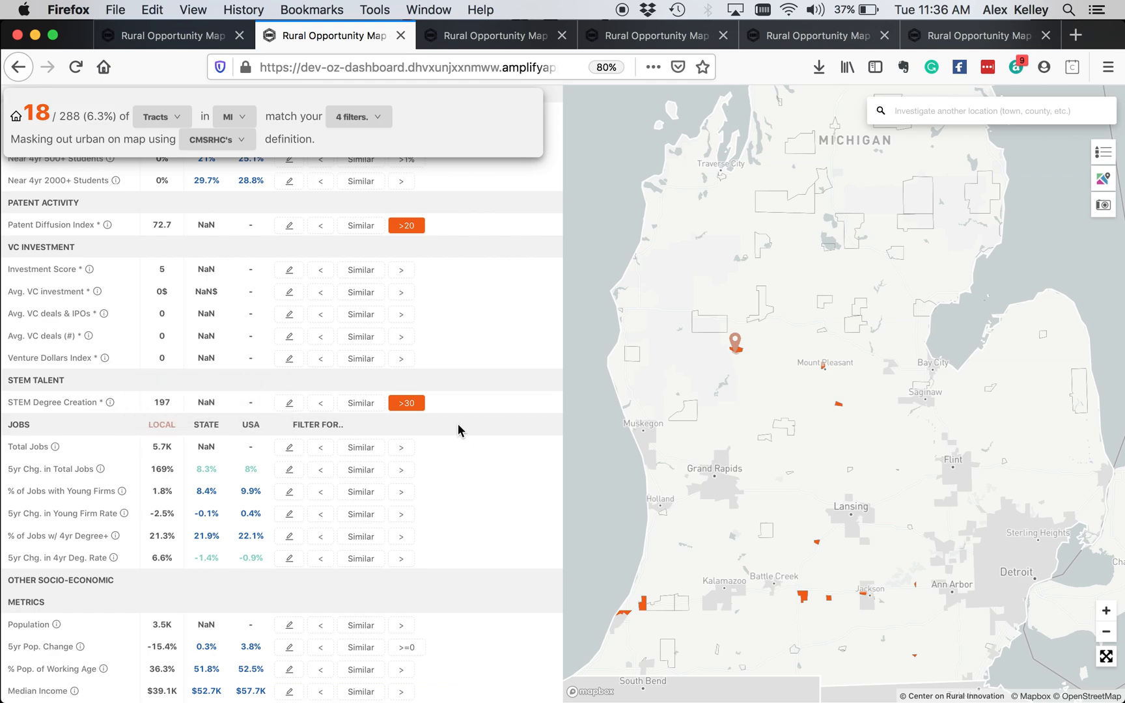
scroll("down", 3)
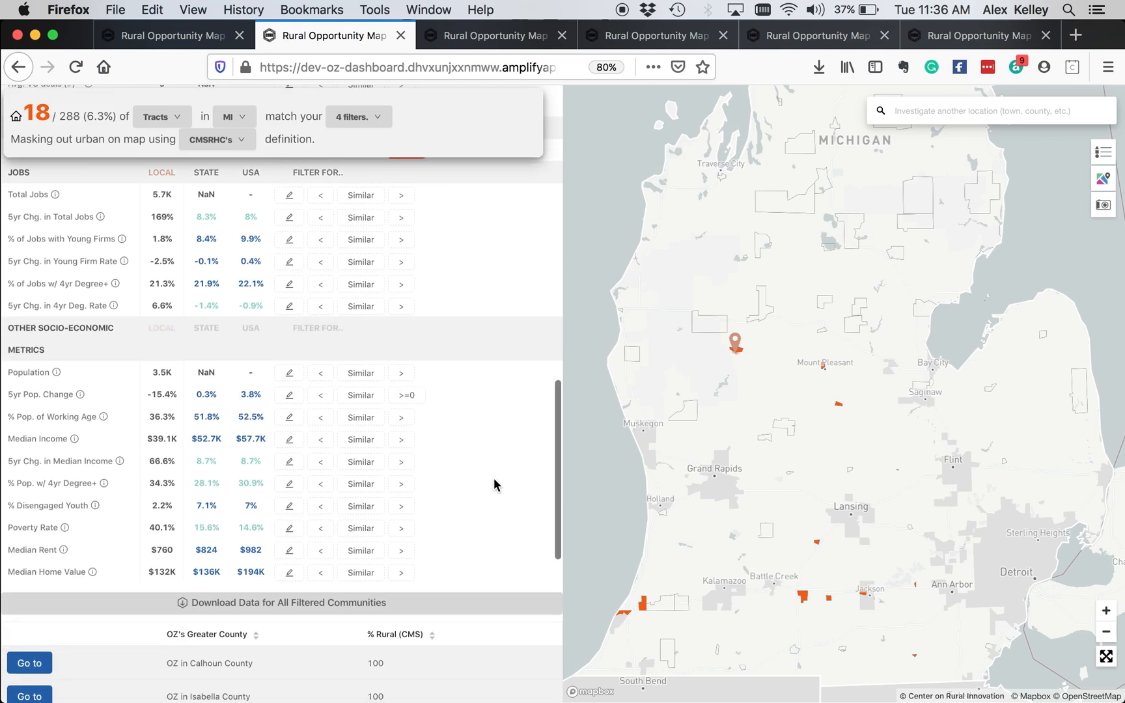
scroll("up", 3)
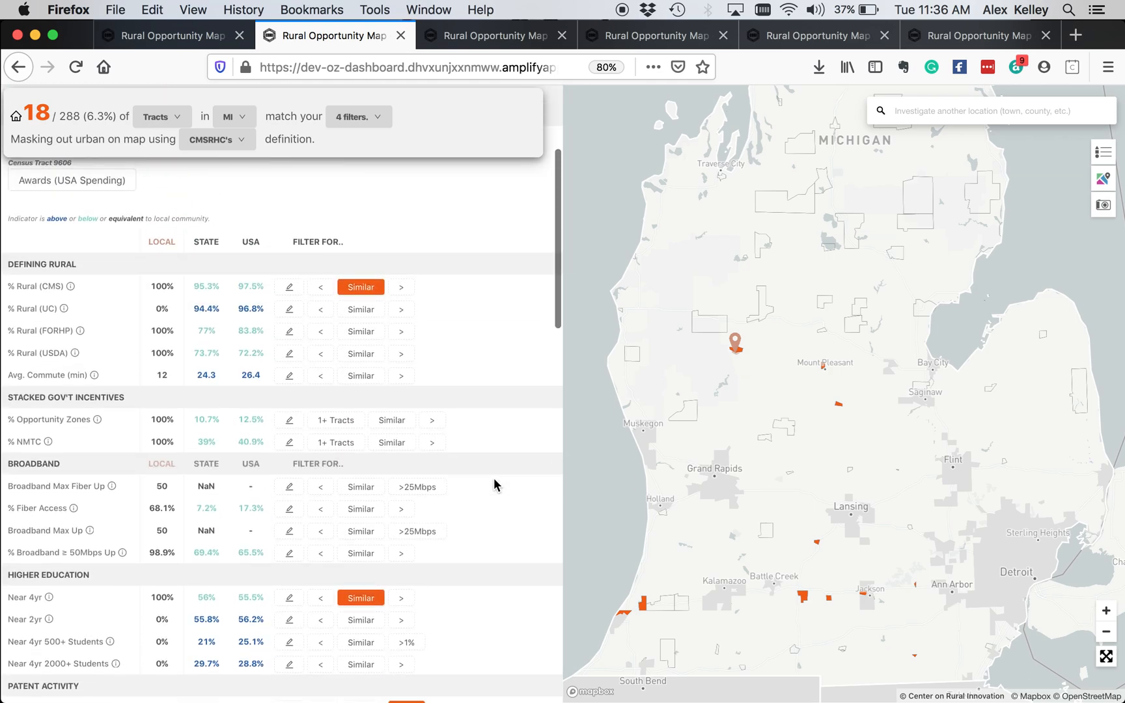
scroll("down", 3)
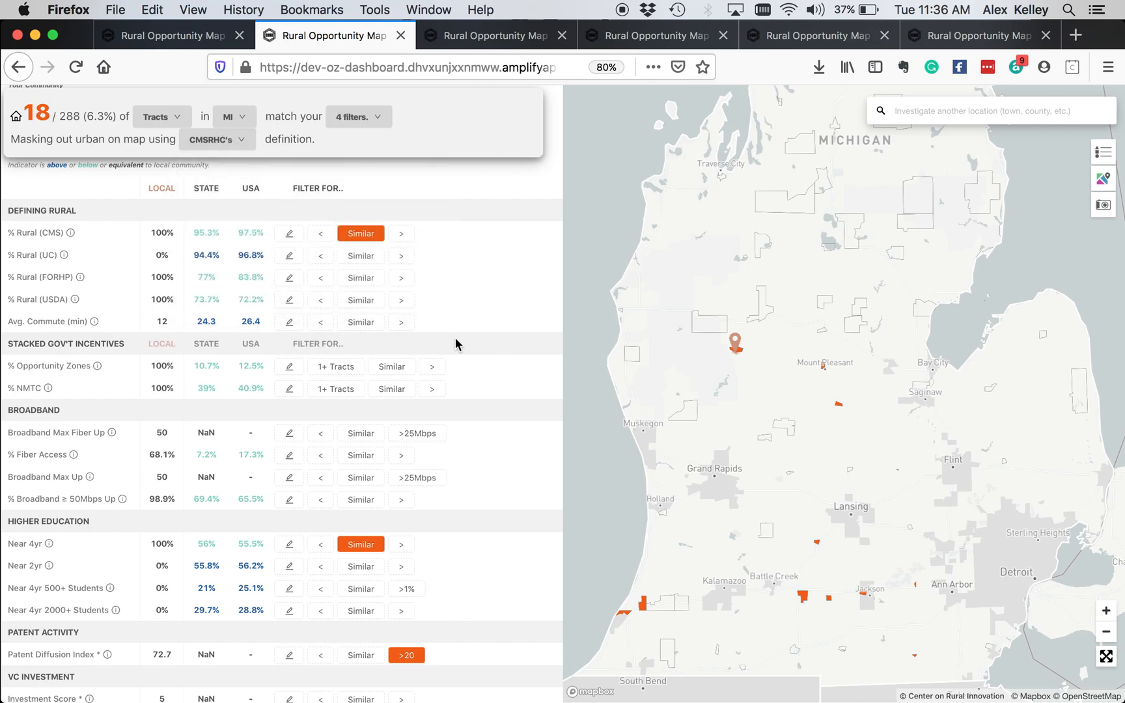
scroll("up", 3)
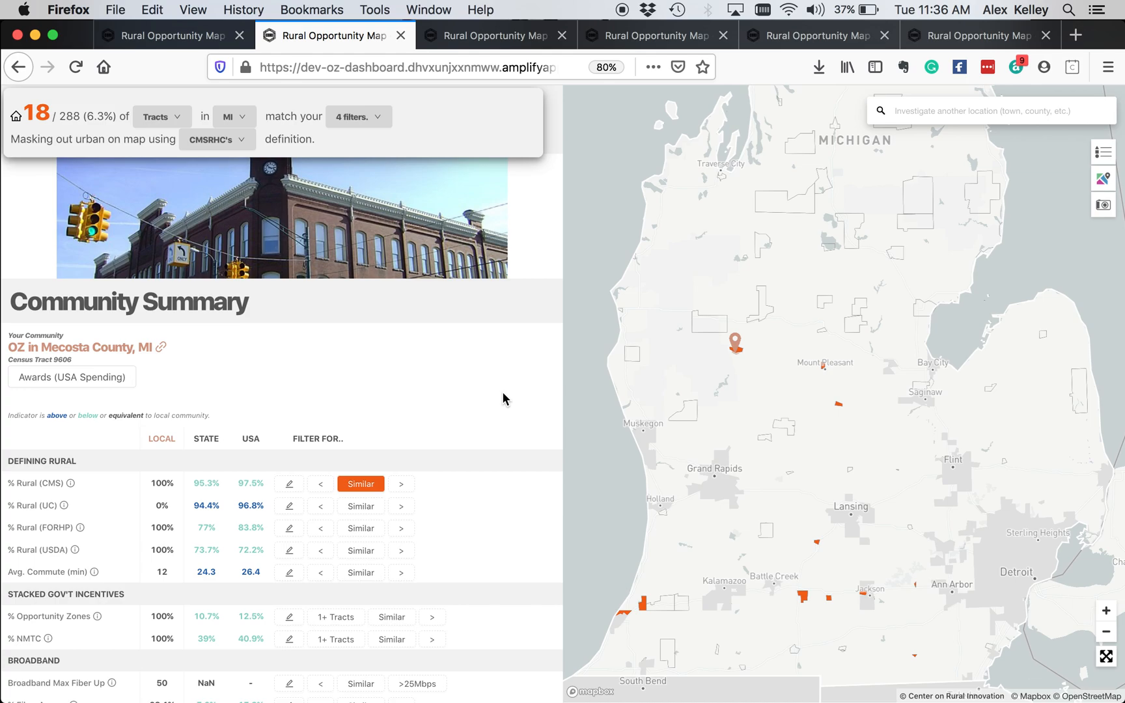
scroll("down", 3)
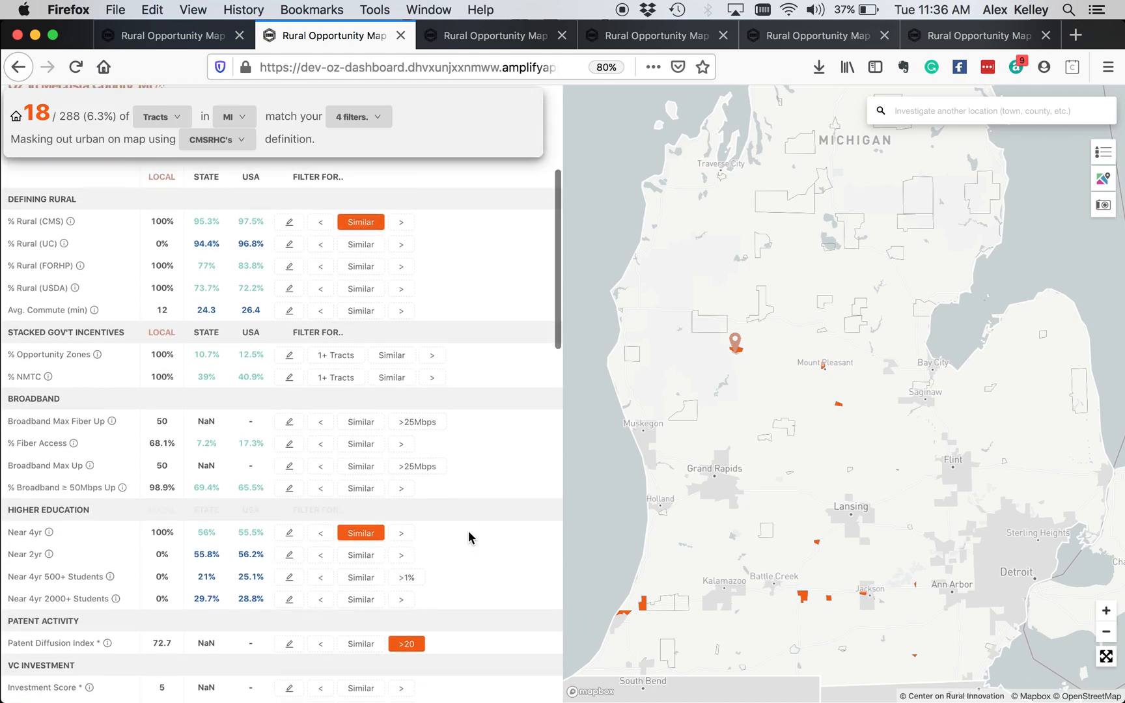
scroll("down", 3)
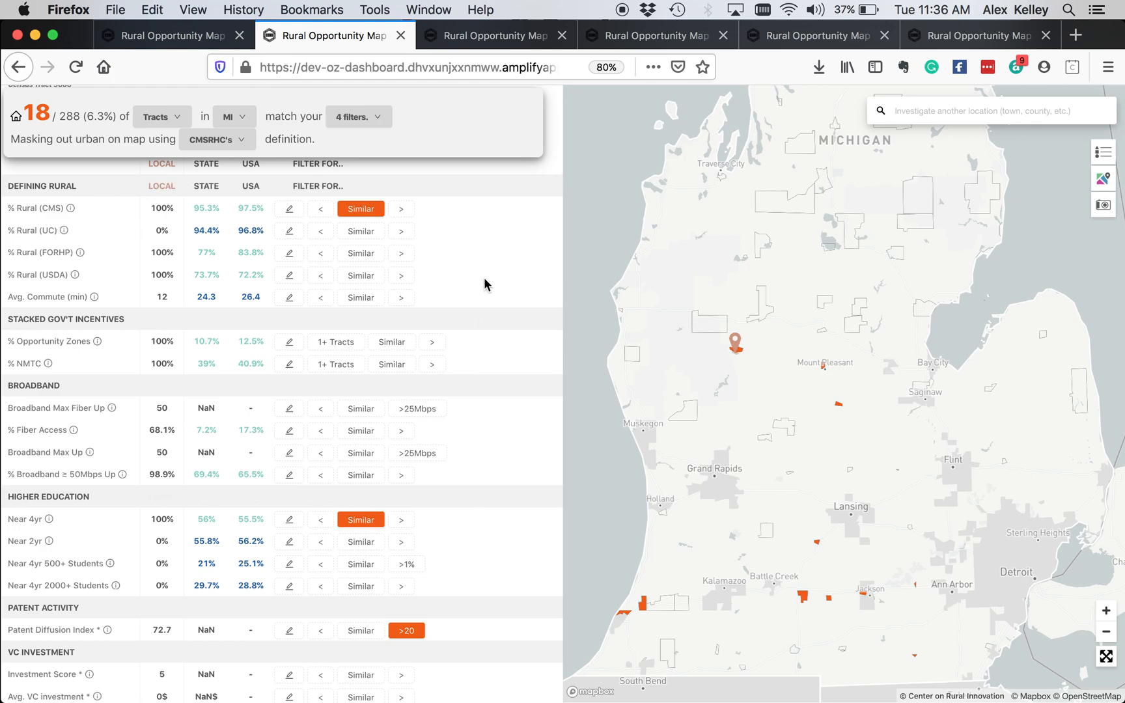
scroll("up", 3)
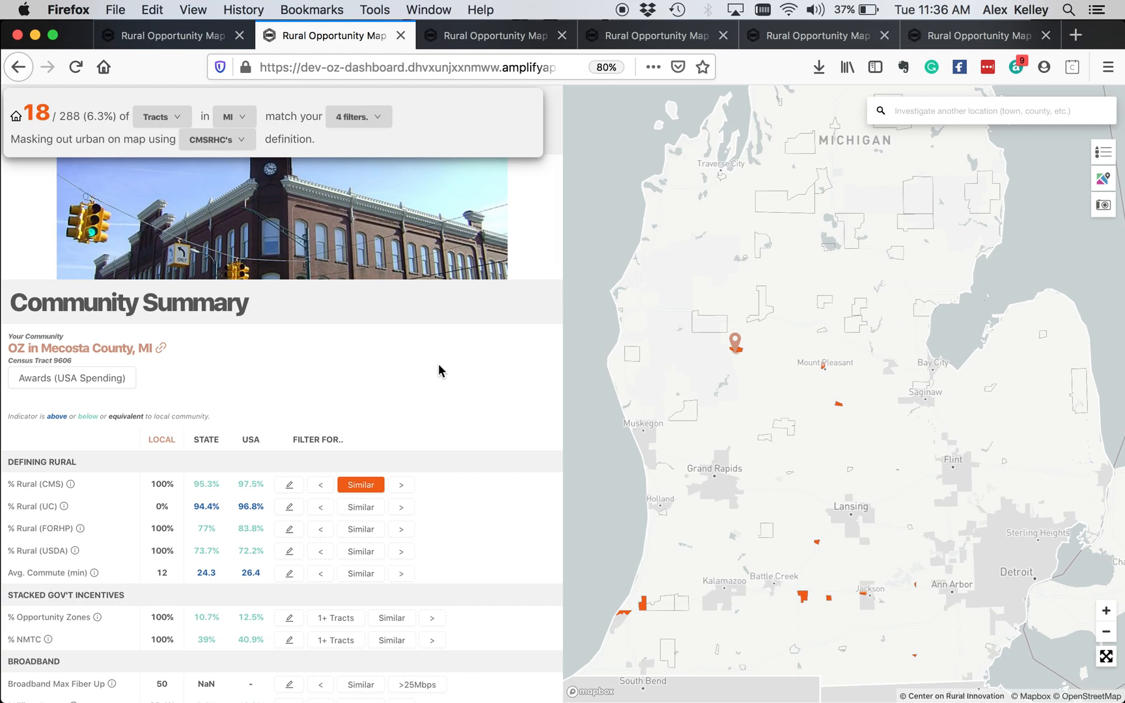
scroll("down", 3)
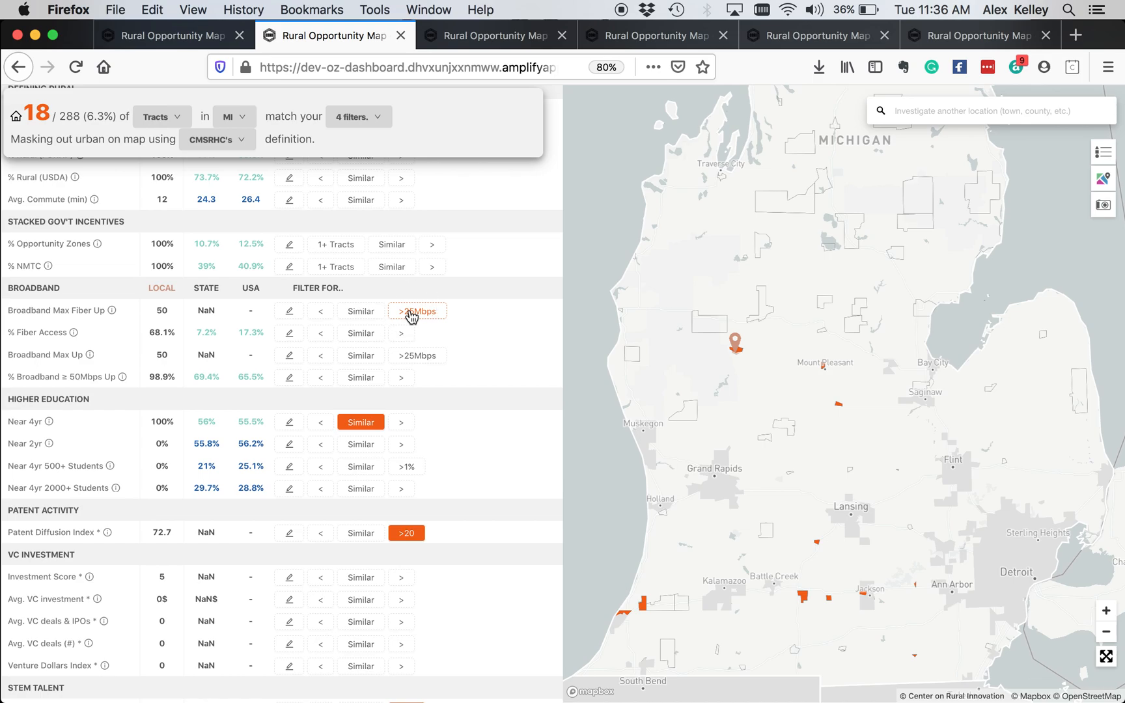
Step: Filter Broadband Max Fiber Up above 25Mbps, narrowing matches to 6 of 288 tracts
left_click(417, 311)
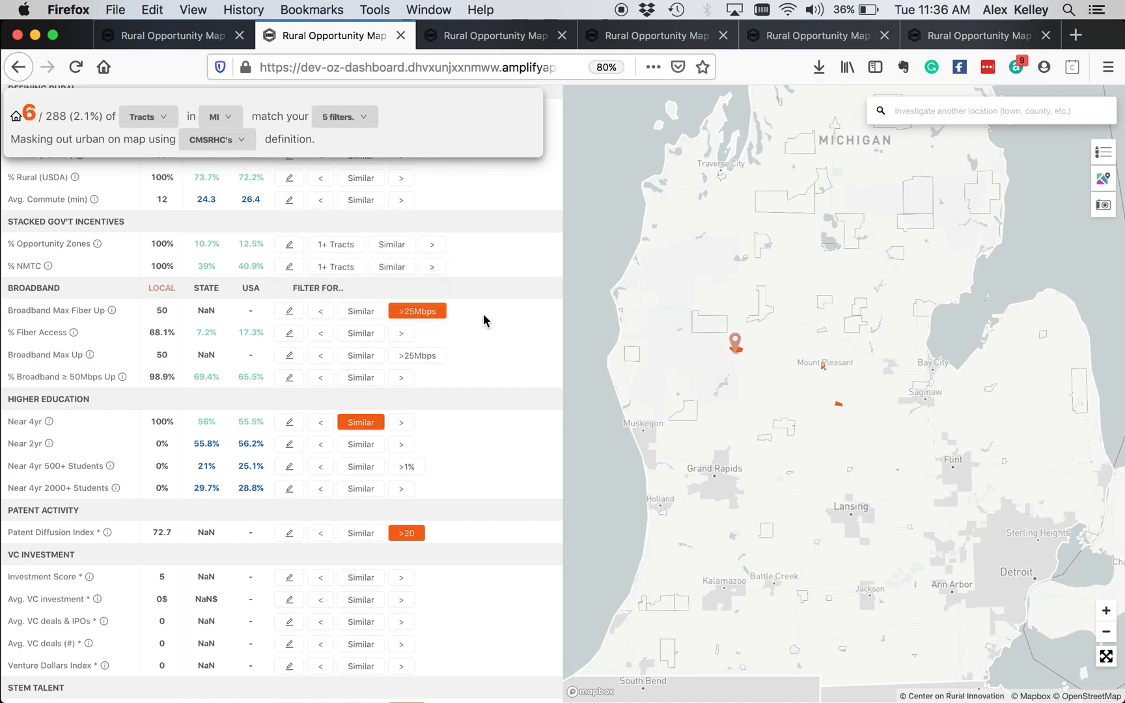
mouse_move(417, 311)
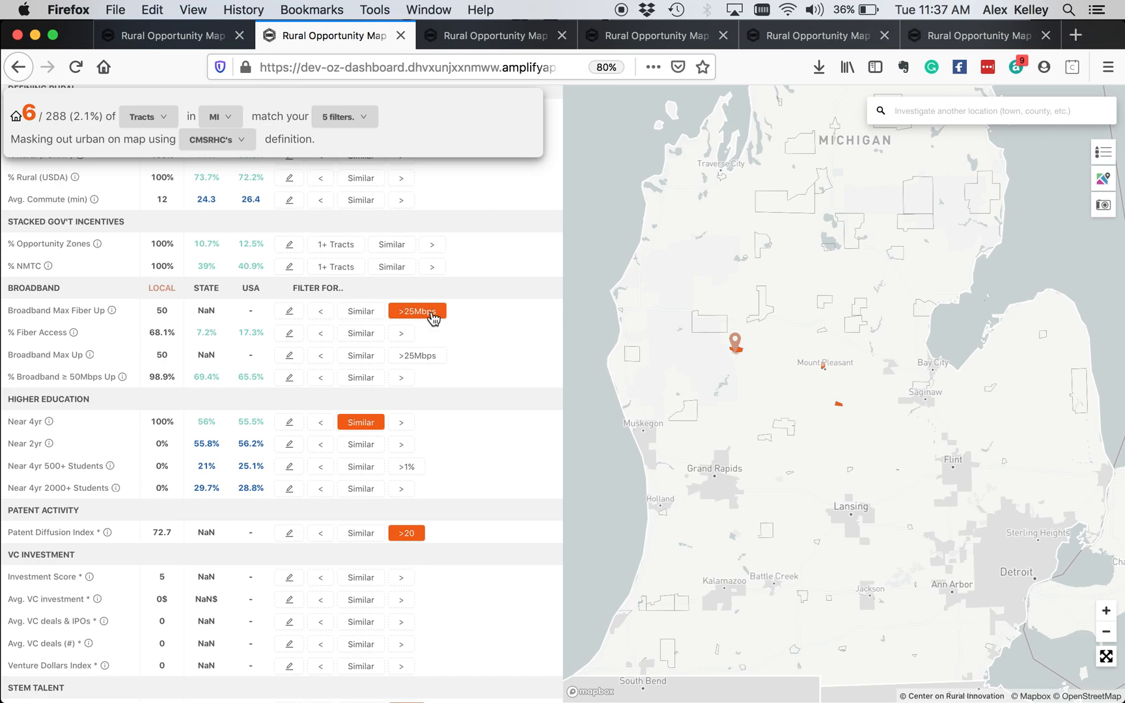
scroll("up", 3)
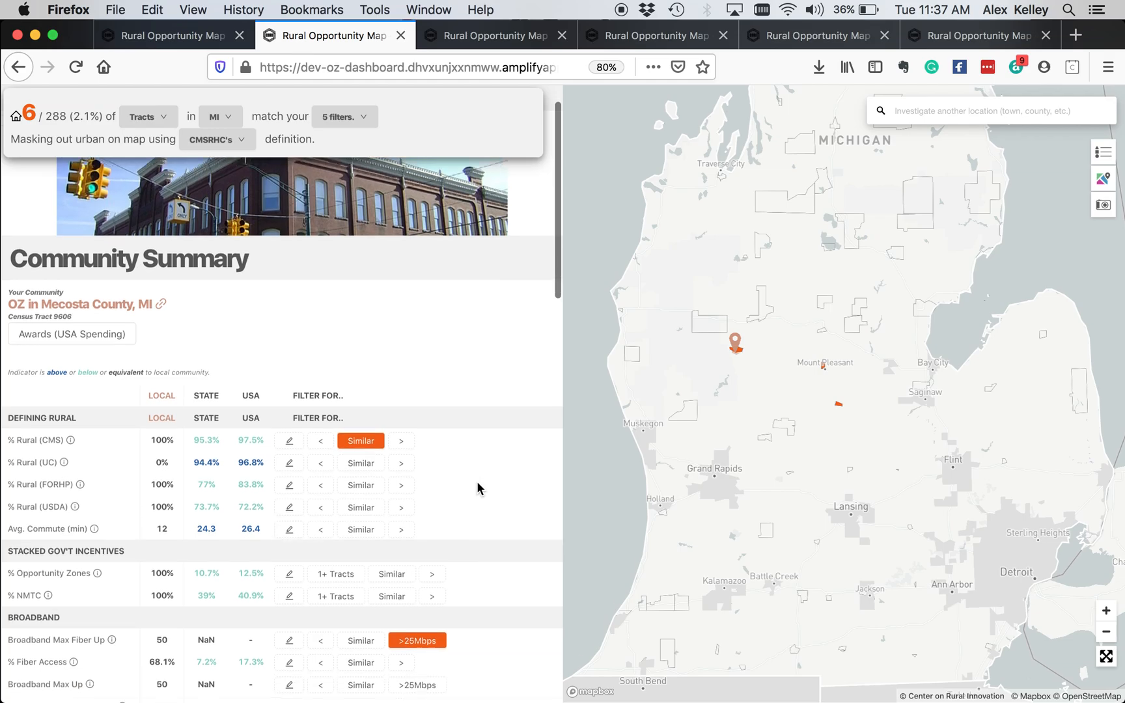
scroll("down", 3)
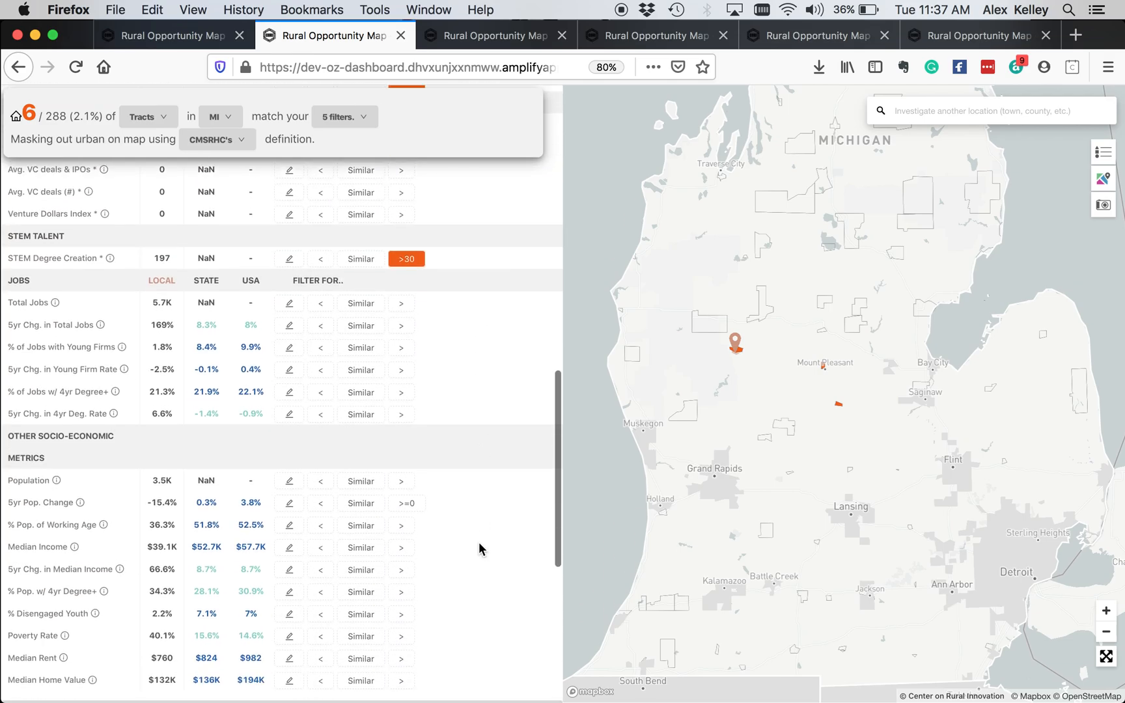
scroll("down", 3)
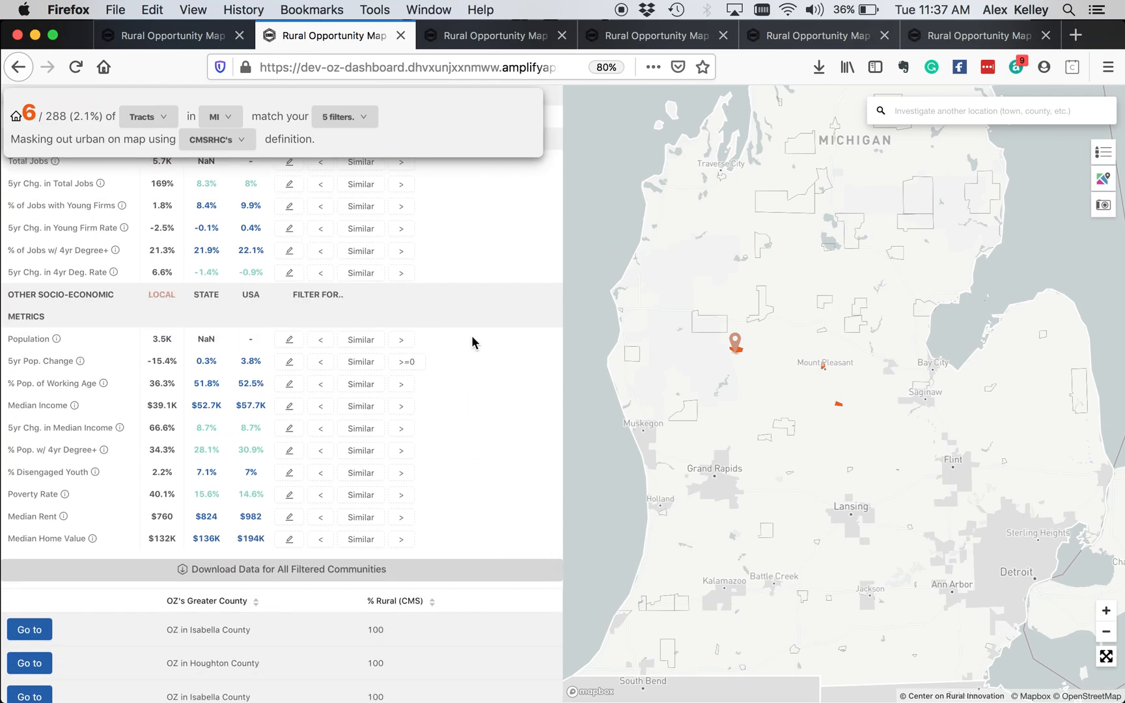
scroll("up", 3)
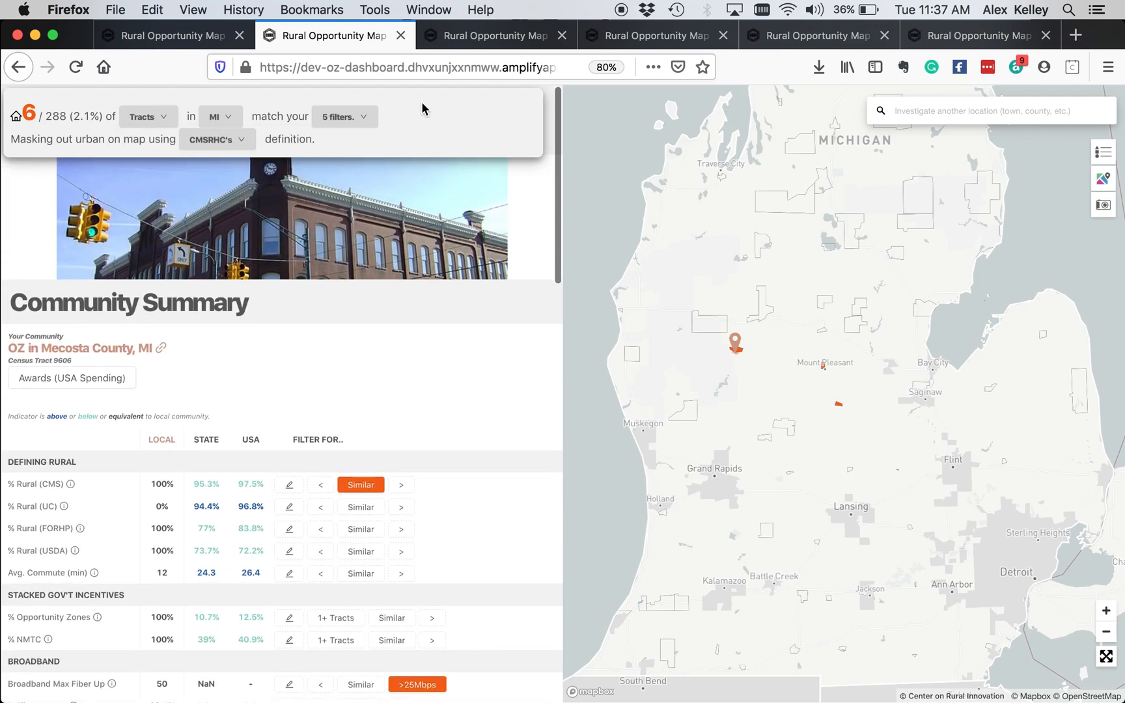
scroll("down", 3)
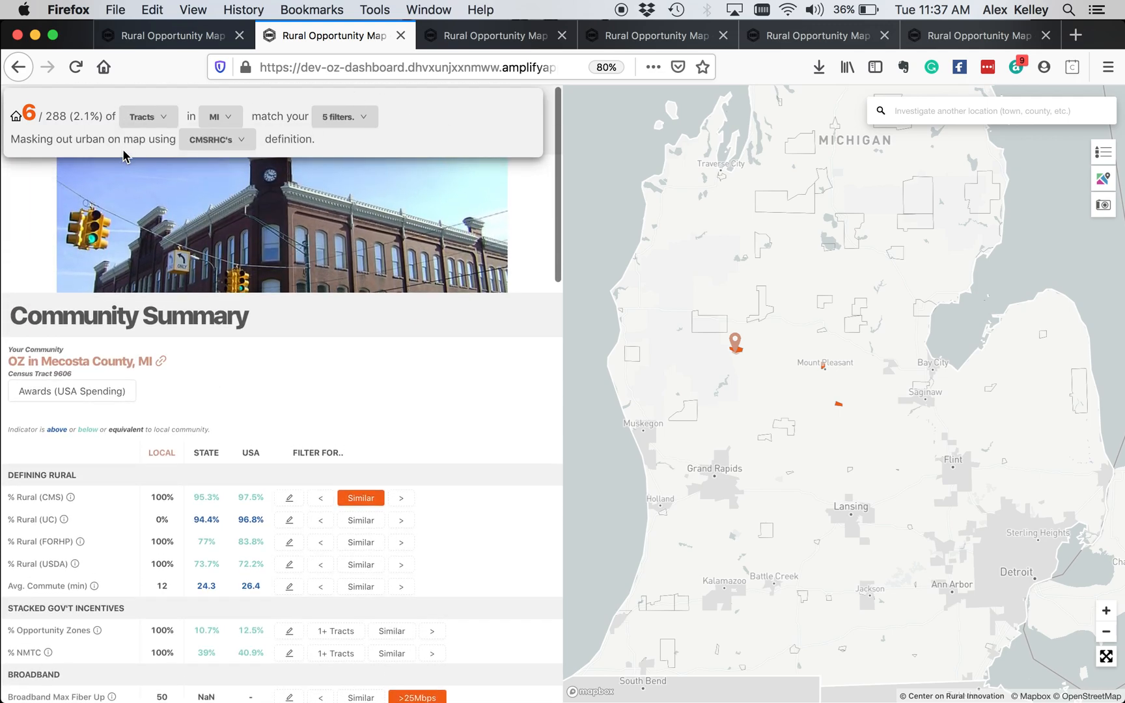
left_click(147, 115)
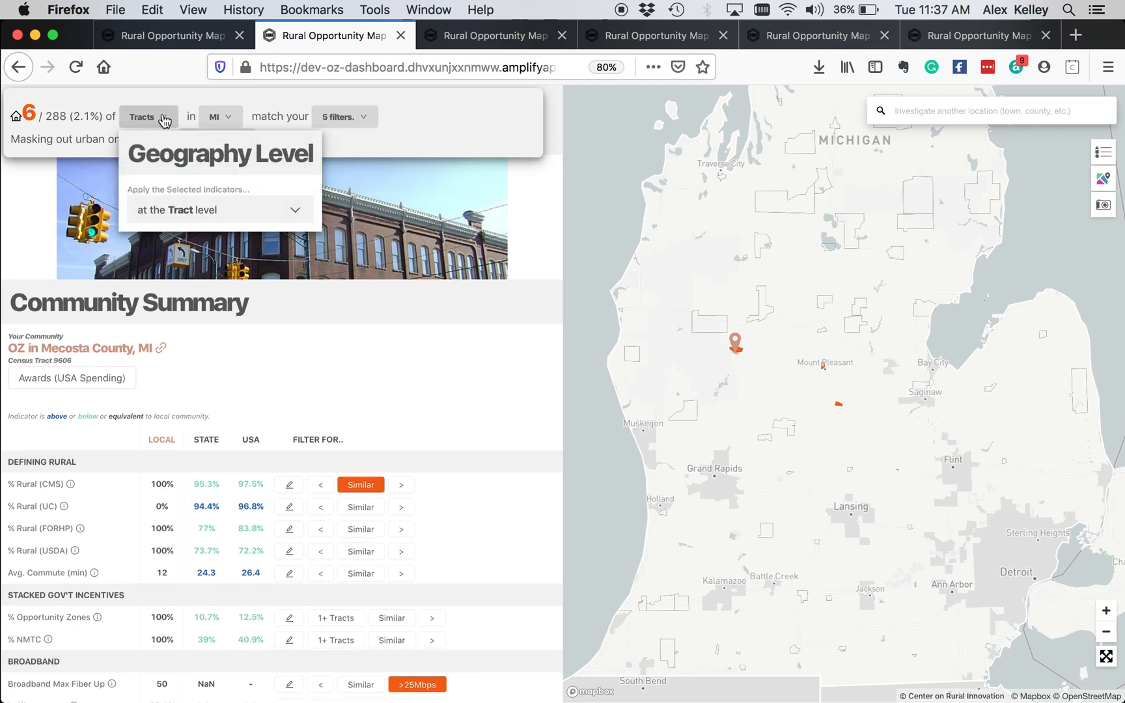
left_click(219, 210)
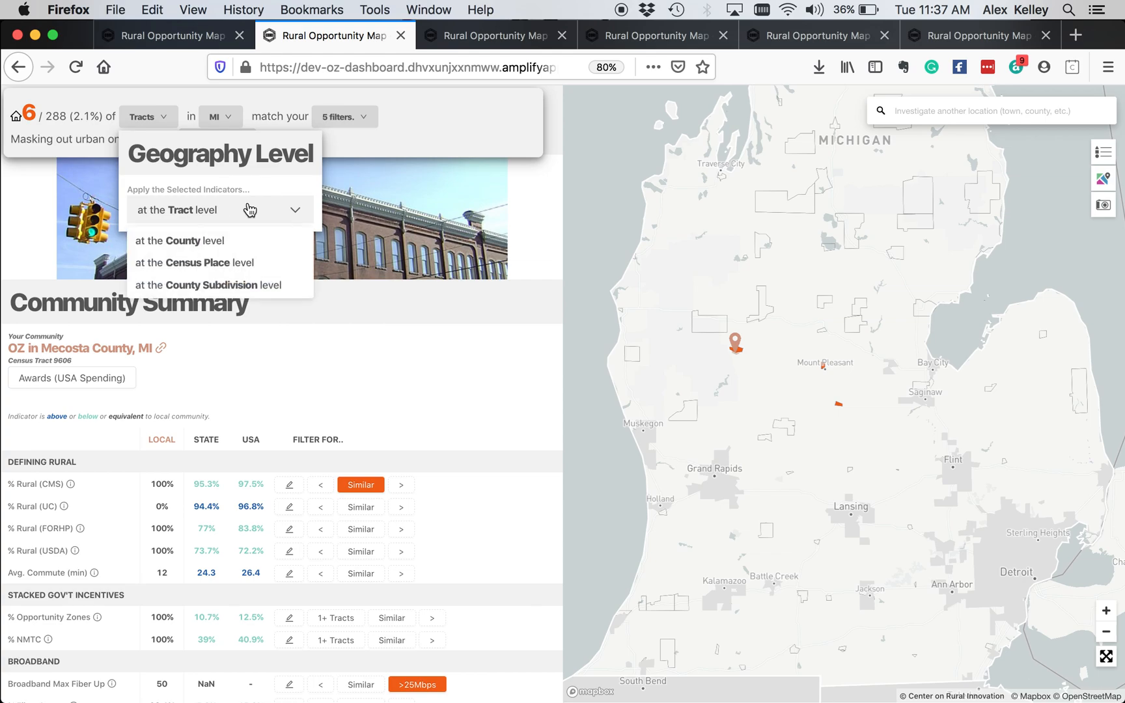
mouse_move(252, 269)
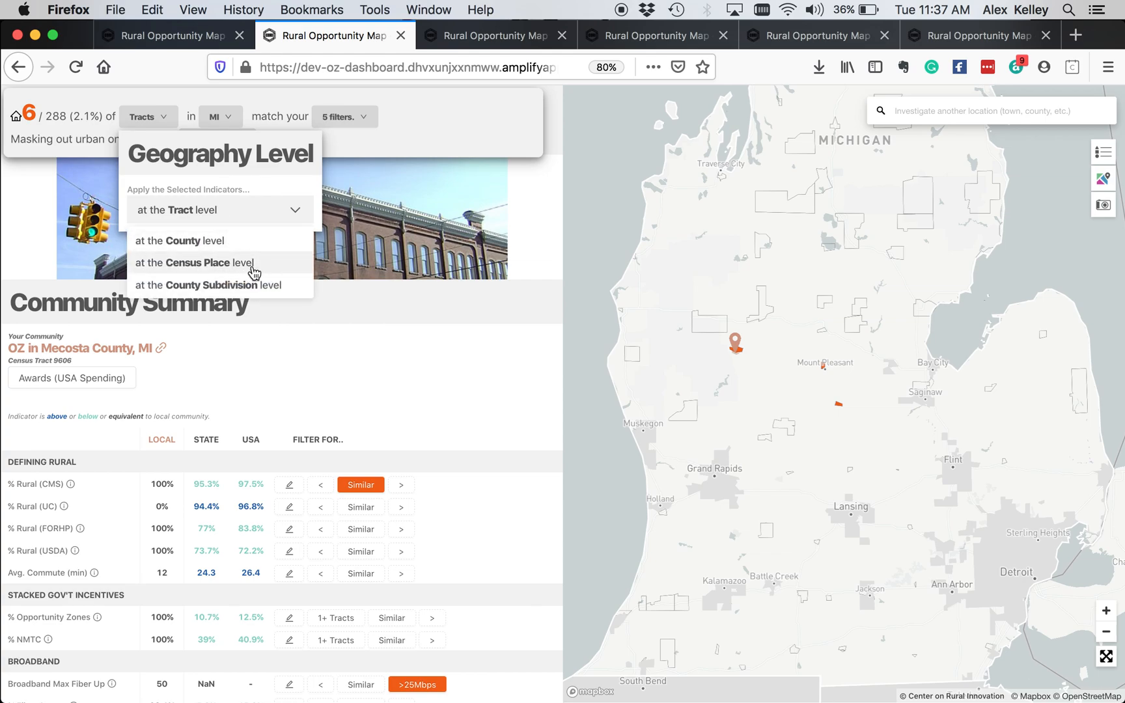
mouse_move(267, 269)
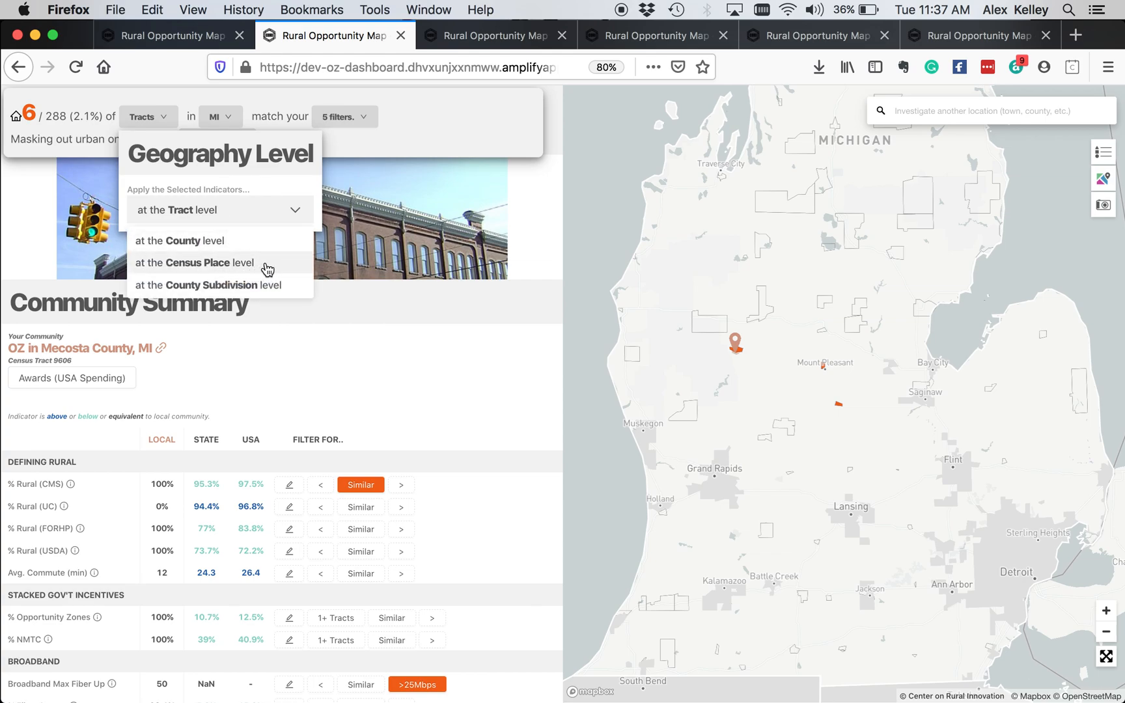
mouse_move(260, 317)
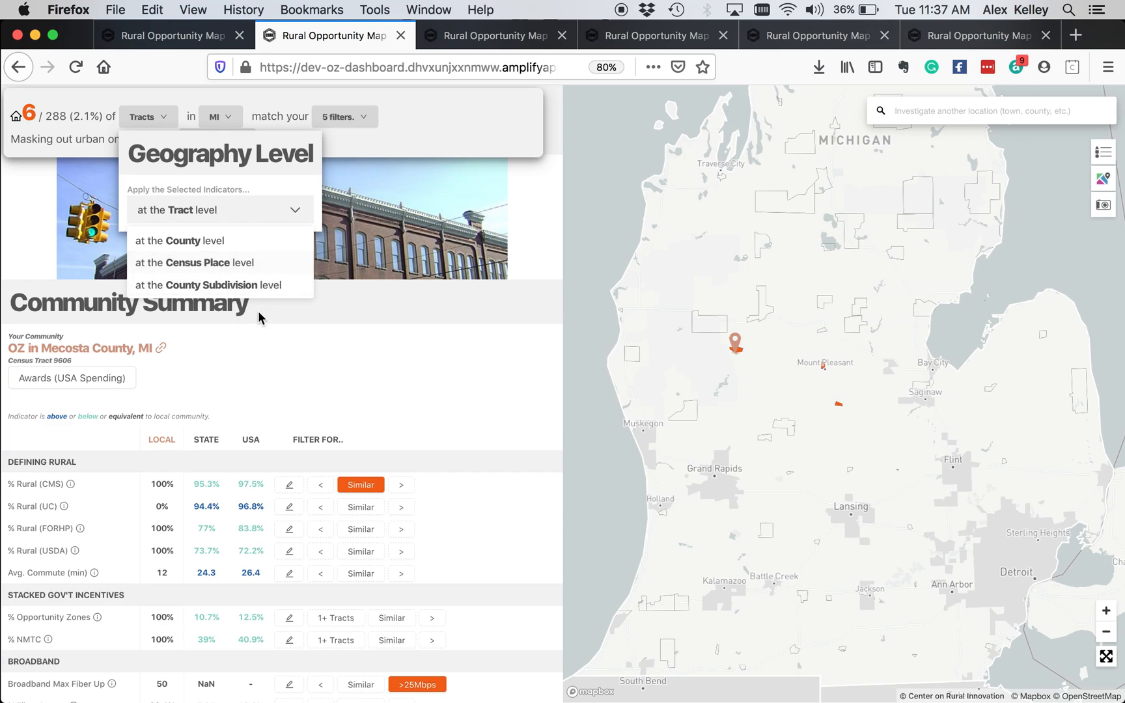
left_click(215, 116)
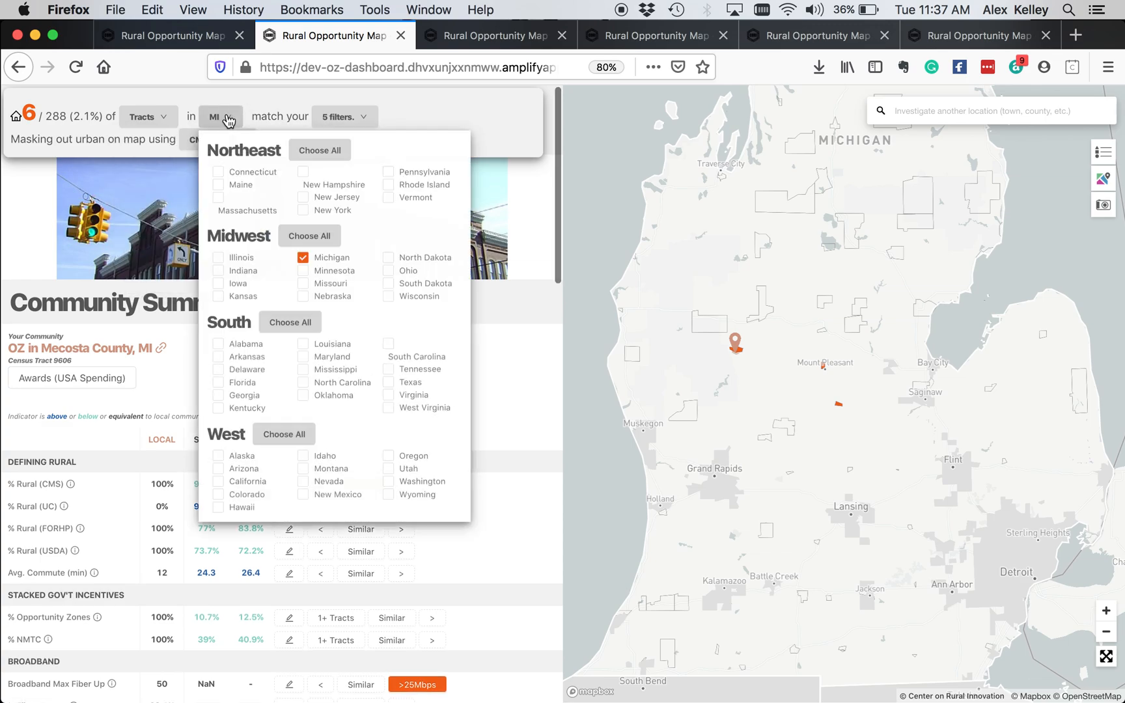
left_click(432, 127)
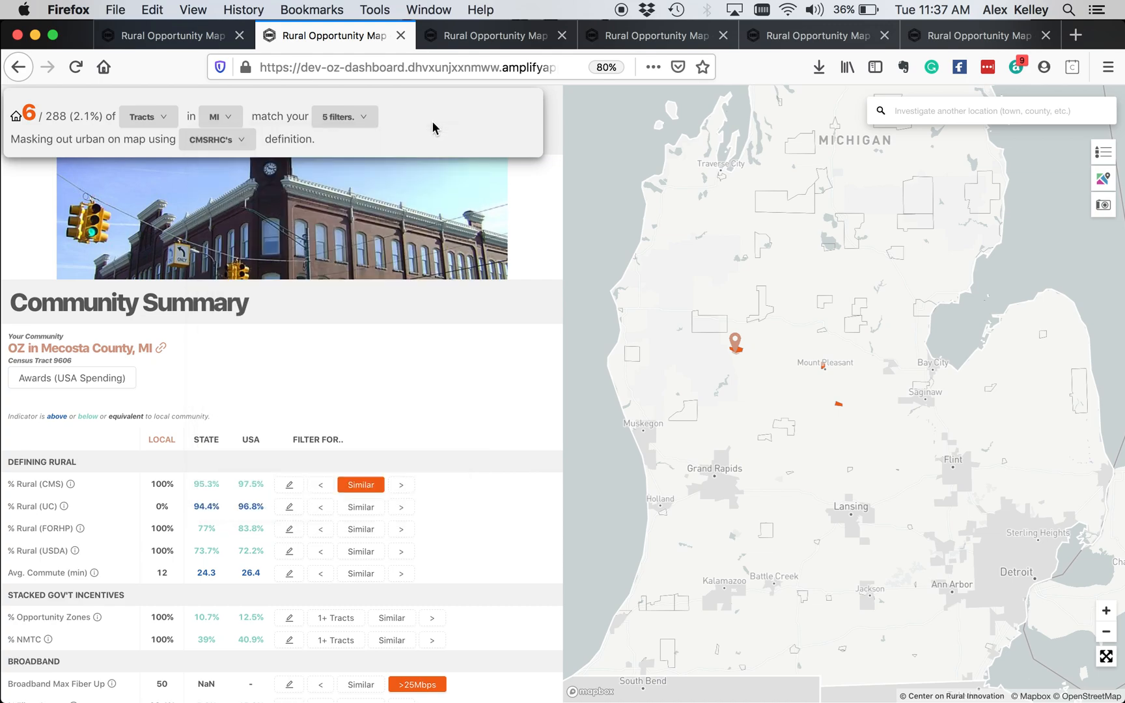
mouse_move(467, 119)
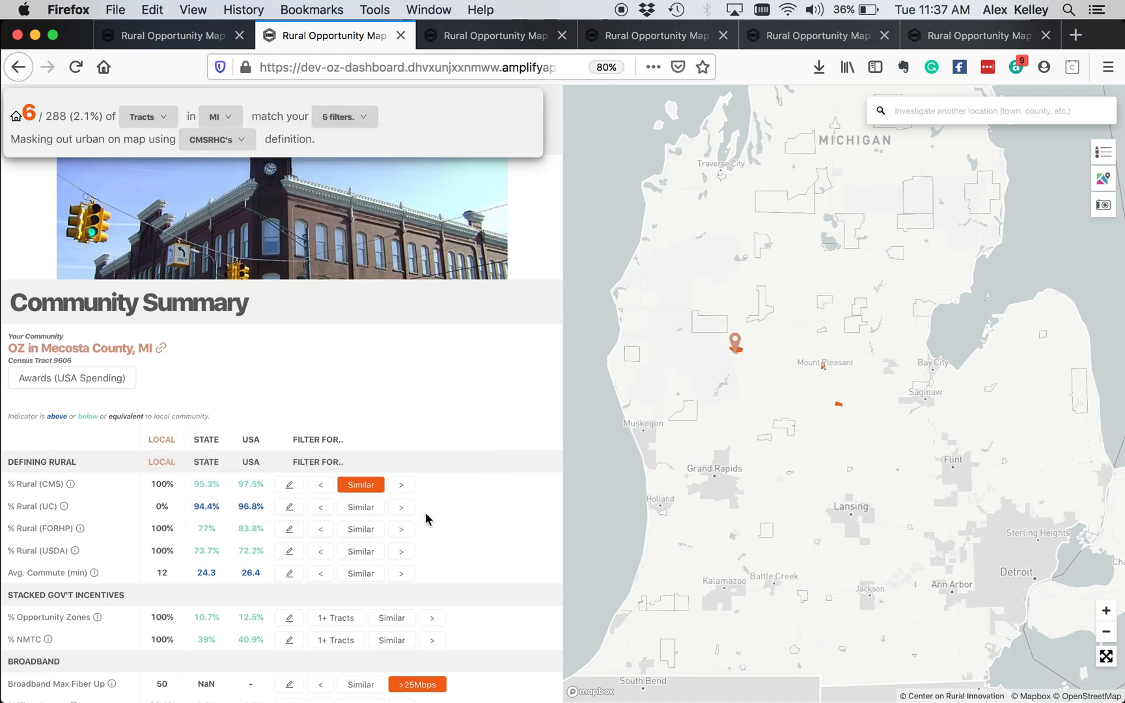
left_click(212, 139)
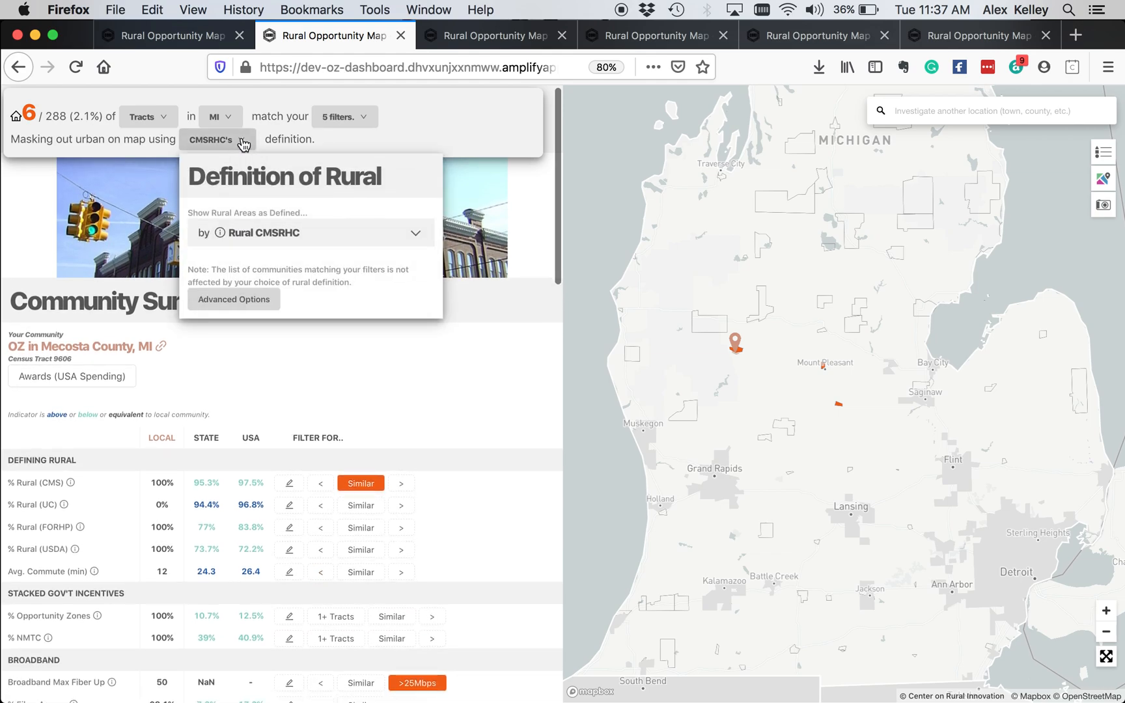
left_click(465, 133)
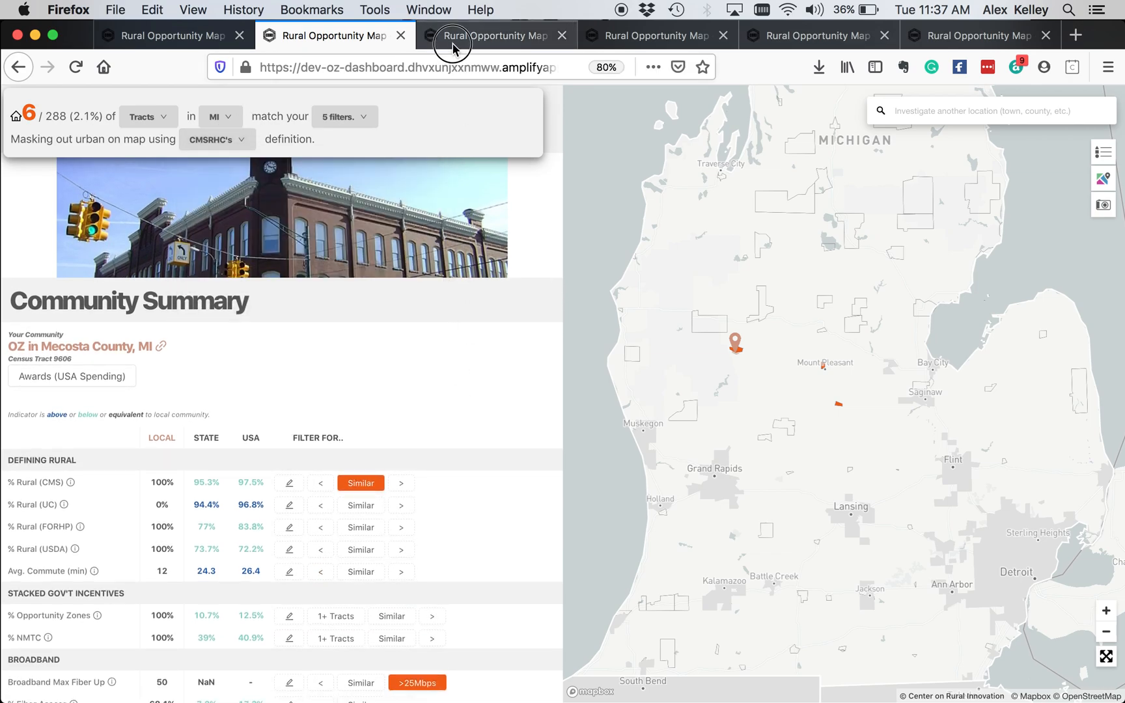
Step: Bring the Rural Opportunity Map landing-page browser tab to the front
left_click(495, 36)
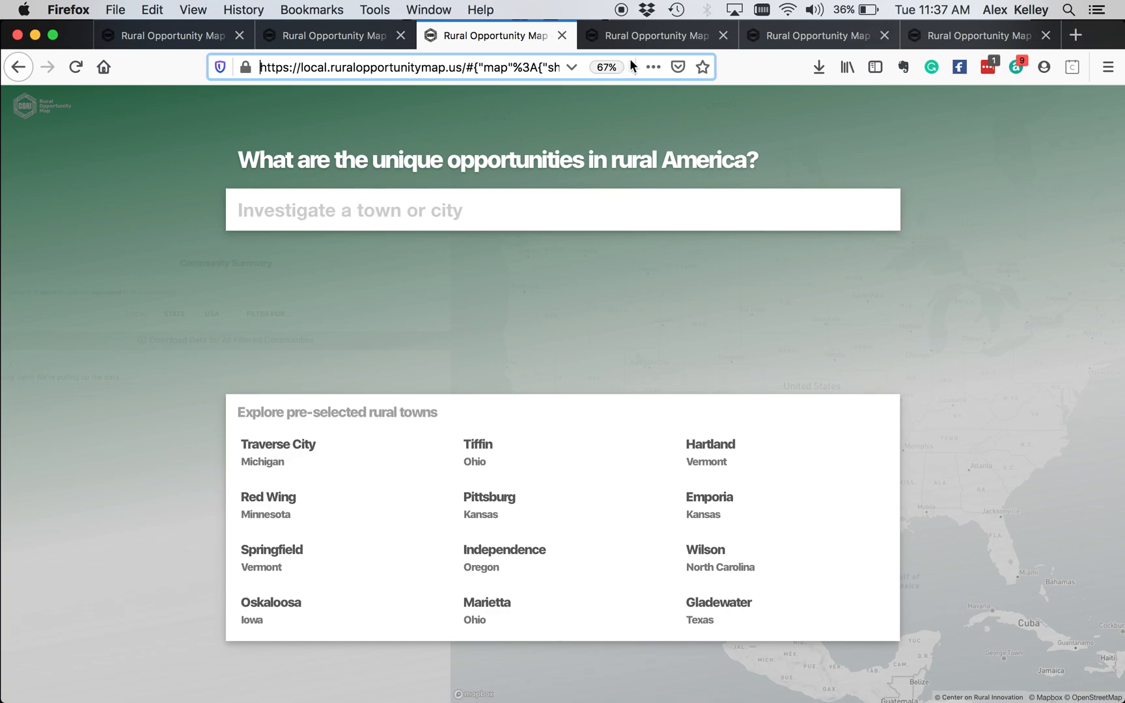
mouse_move(650, 35)
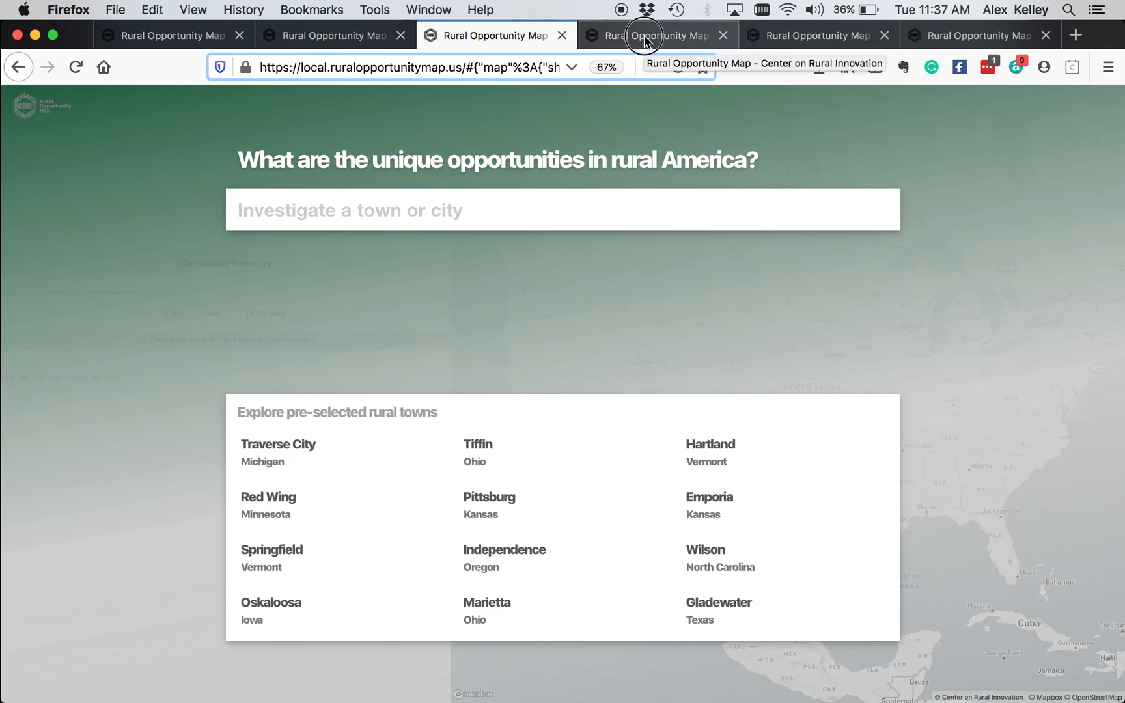
Step: On the Cape Girardeau township map, include Illinois with Missouri, matching 3101 county subdivisions
left_click(655, 35)
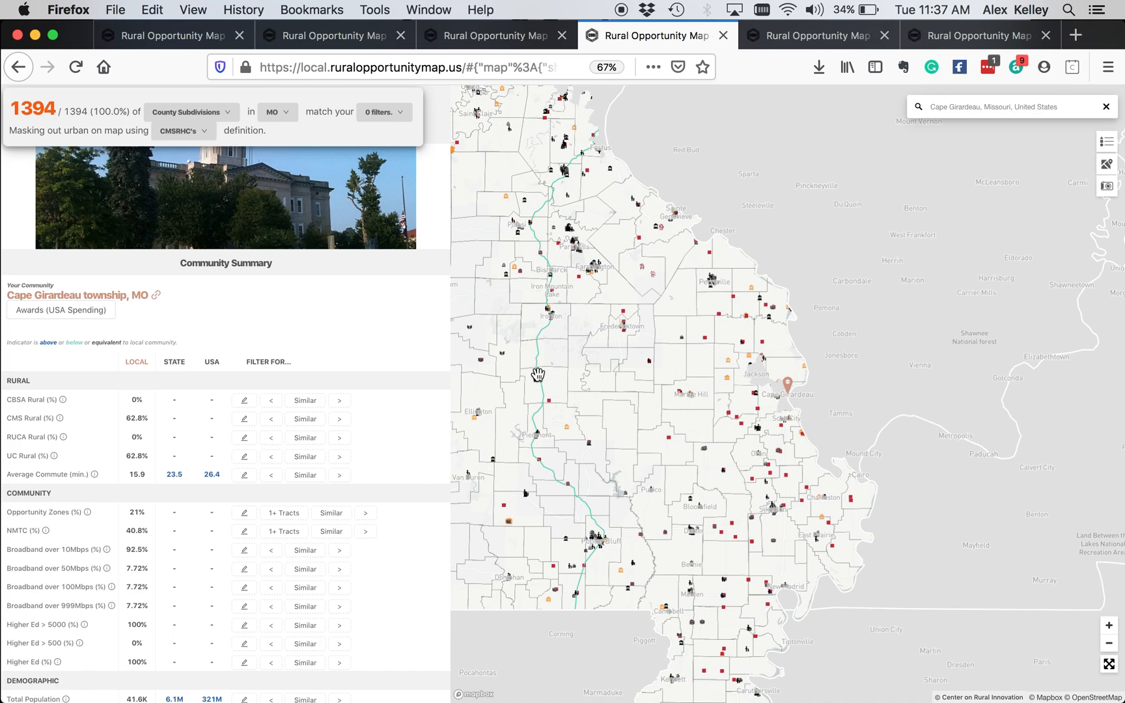
mouse_move(748, 453)
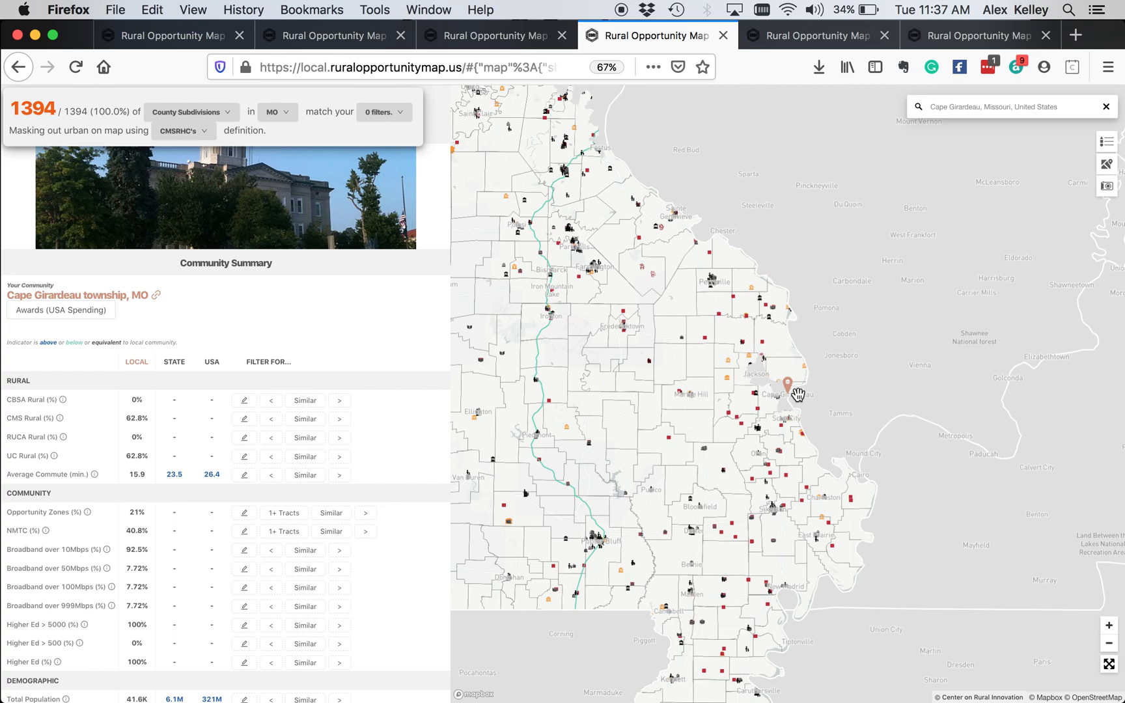
mouse_move(739, 495)
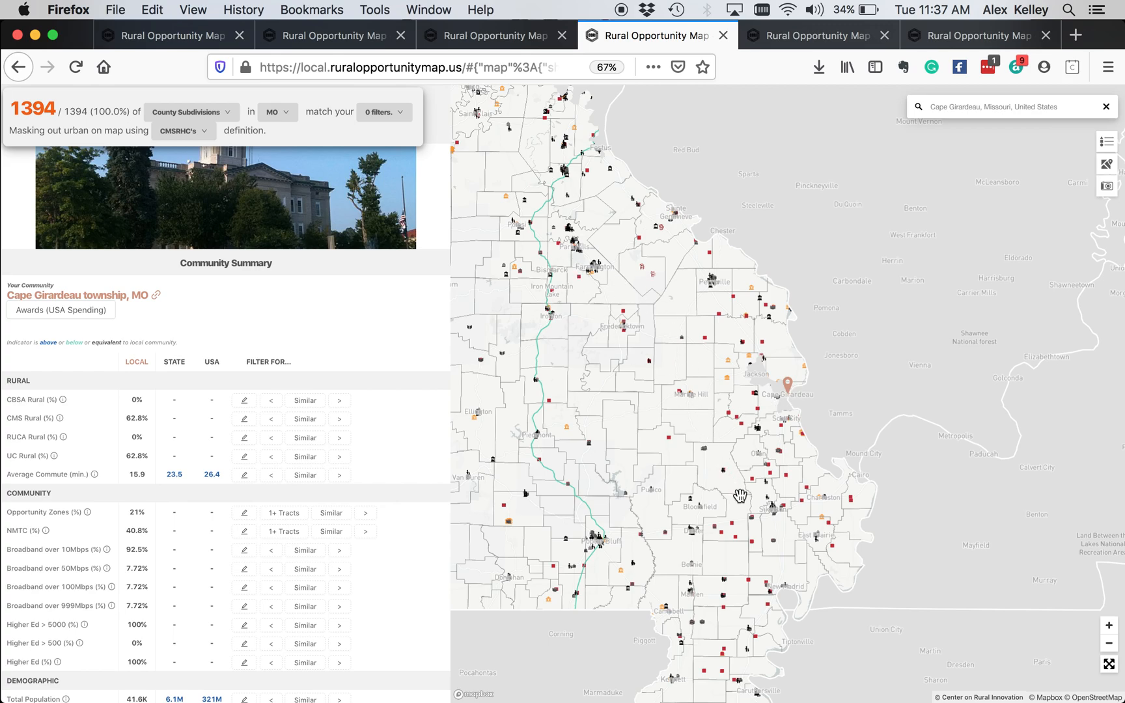
mouse_move(267, 113)
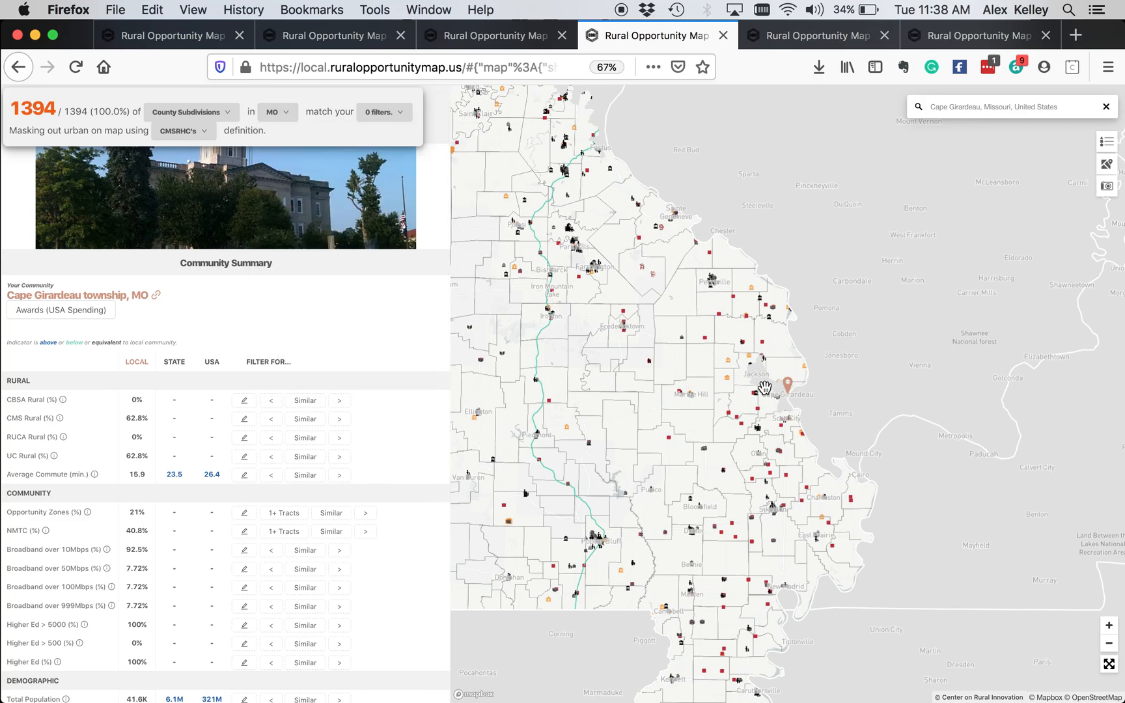
left_click(273, 112)
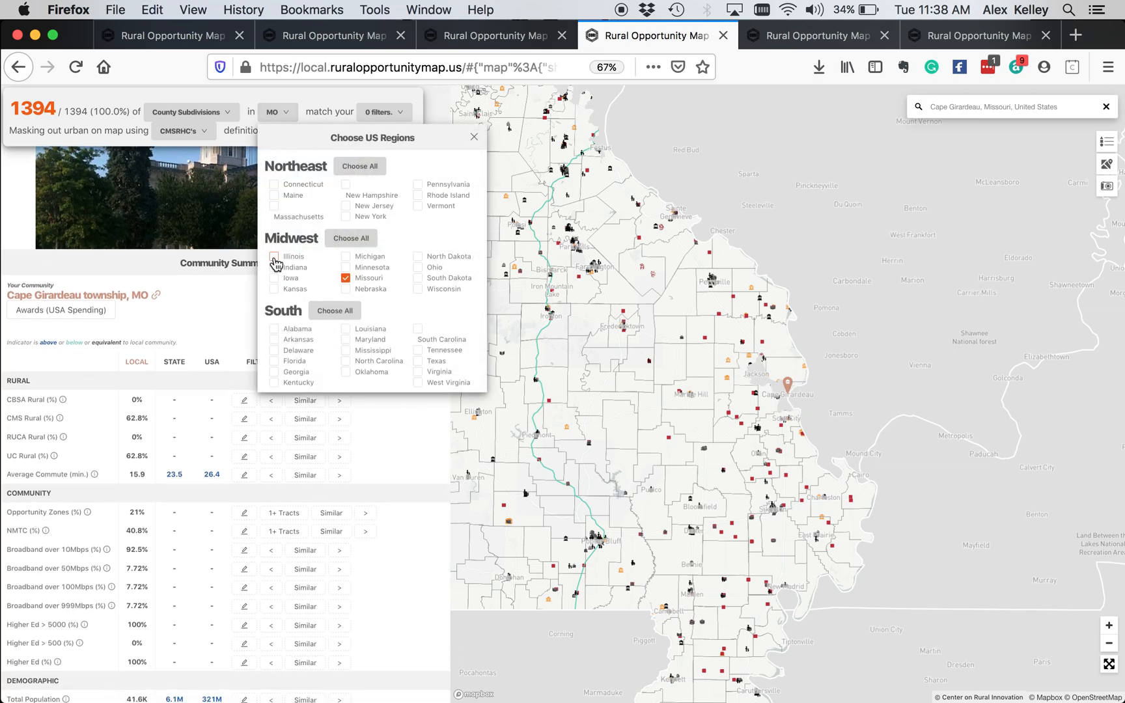
left_click(275, 256)
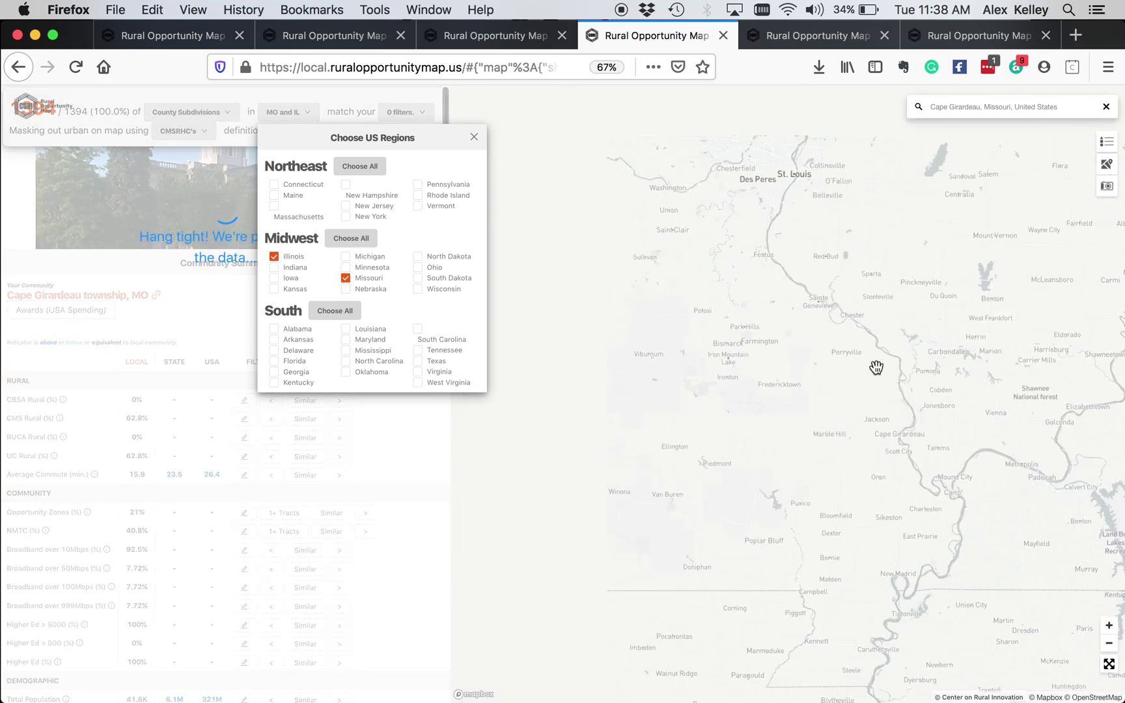
mouse_move(480, 140)
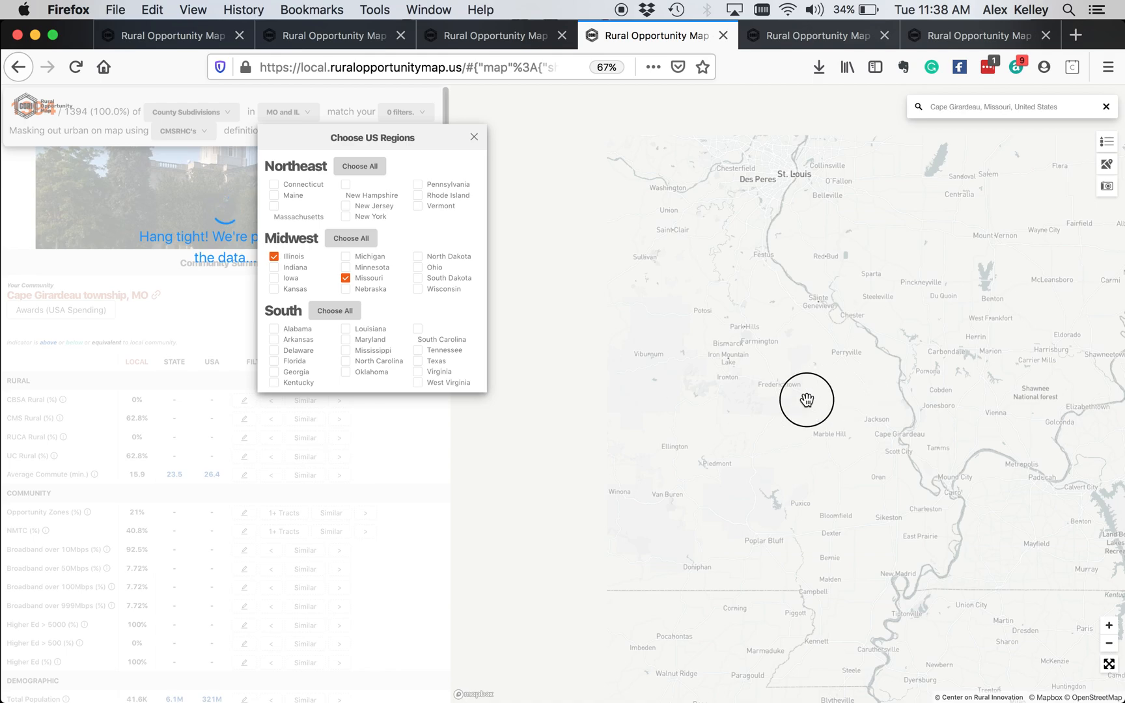
mouse_move(887, 457)
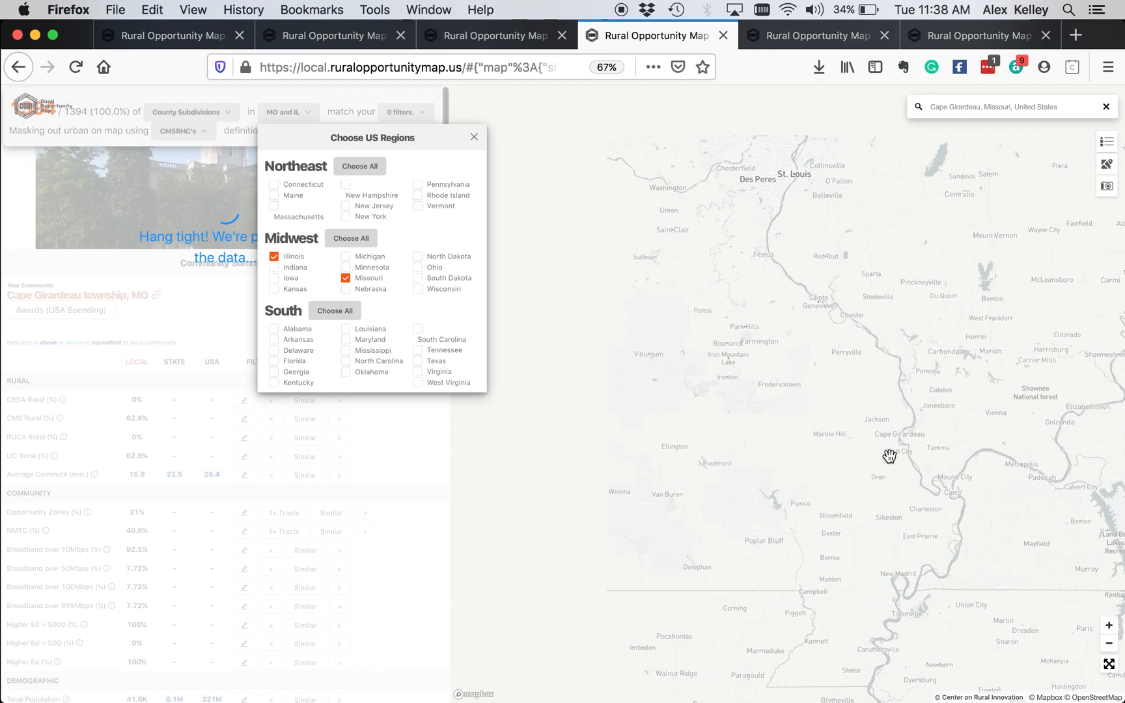
left_click(474, 136)
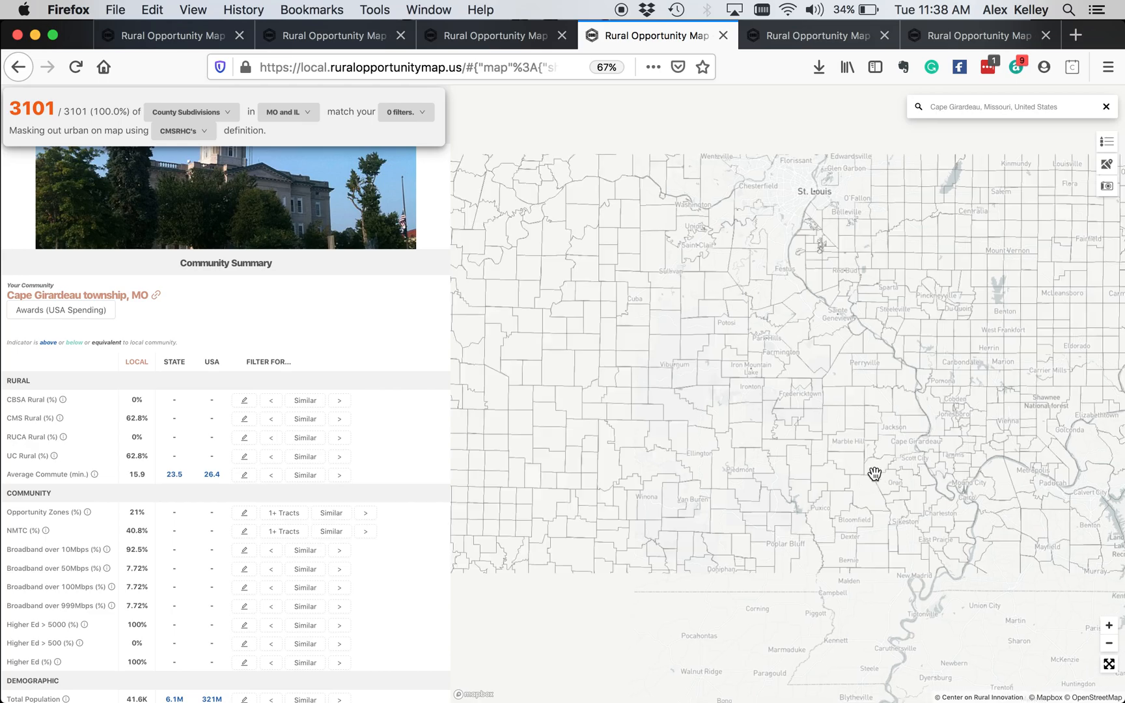
left_click(180, 131)
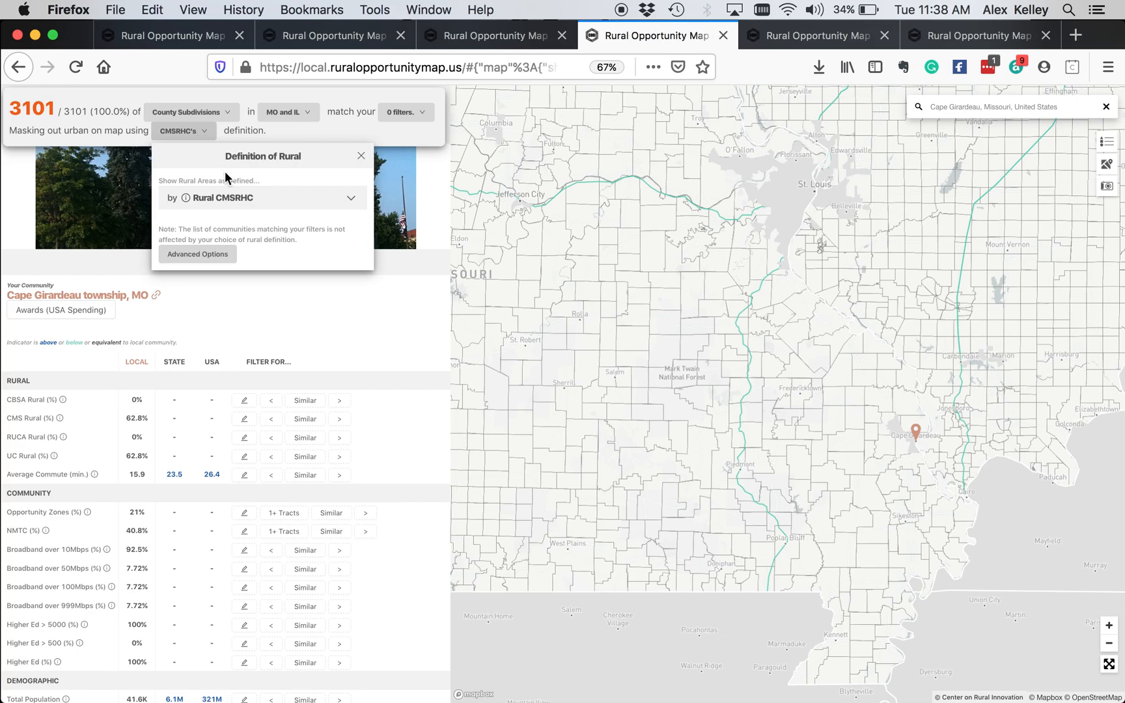
Step: Change the rural definition from CMSRHC to Rural EDA to mask urban areas
left_click(361, 156)
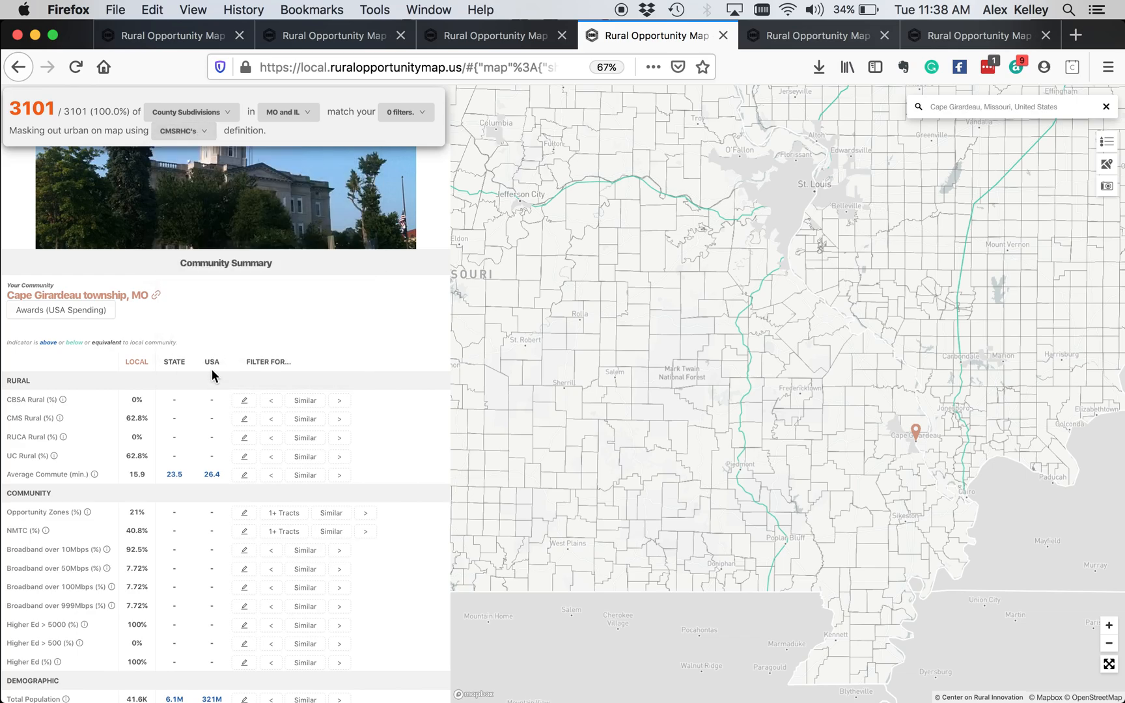
left_click(179, 130)
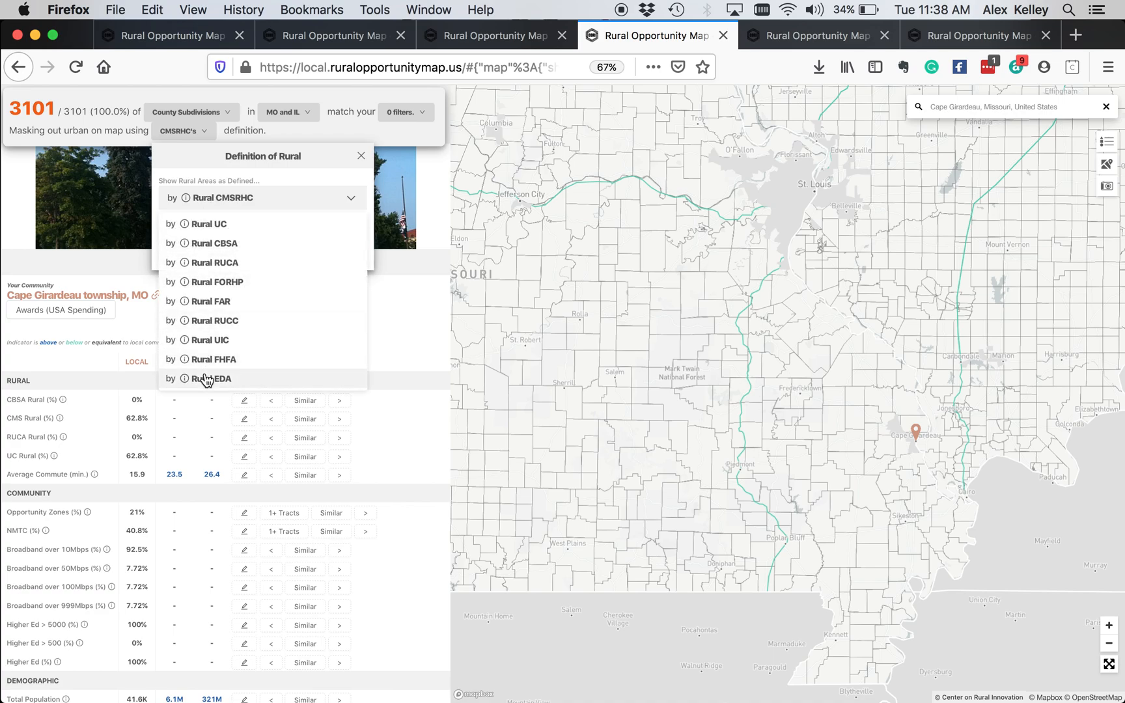
left_click(212, 377)
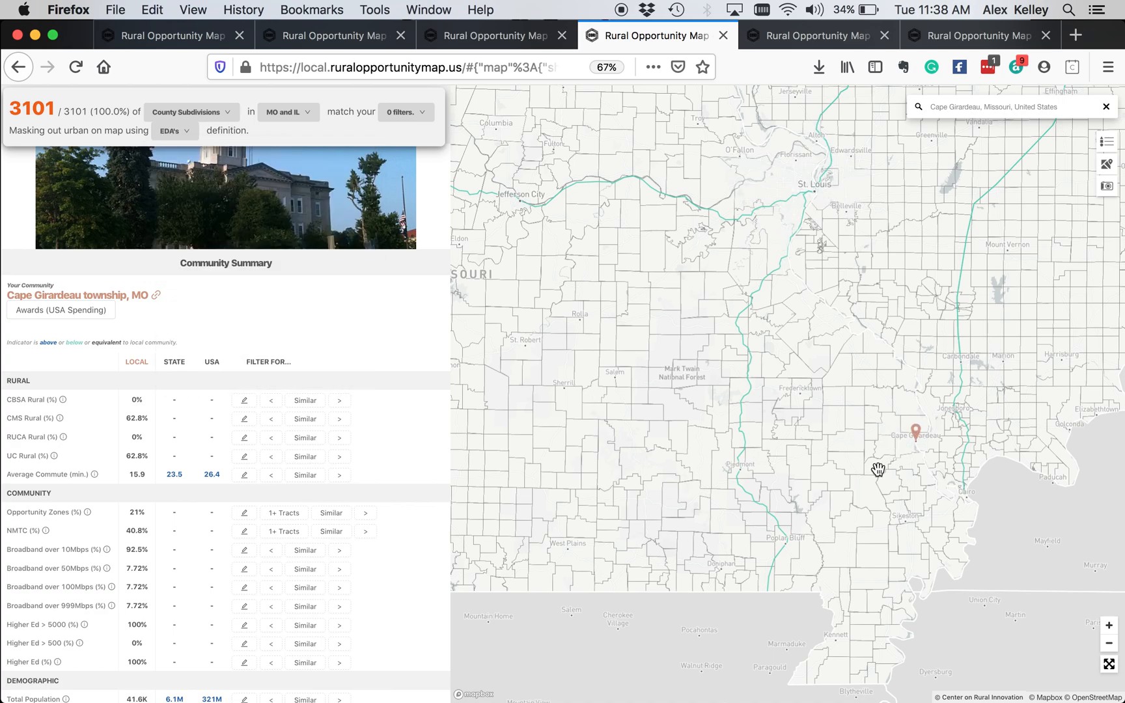
mouse_move(801, 35)
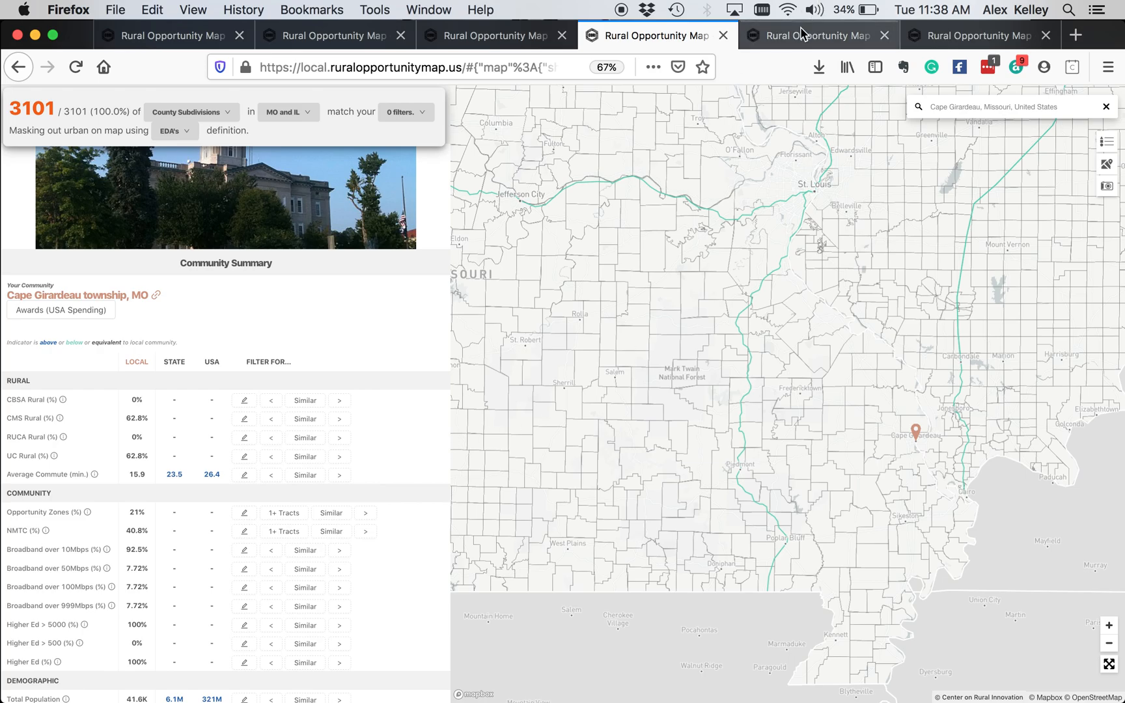
scroll("down", 3)
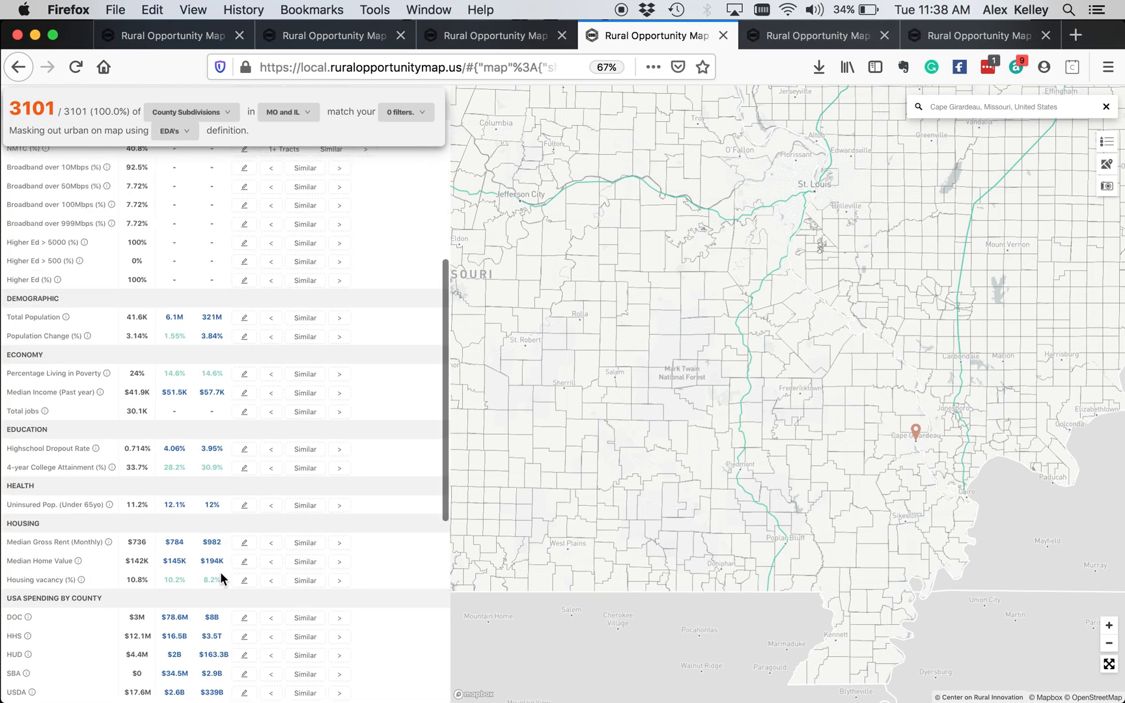
Step: Show the Cape Girardeau vs Quincy township comparison narrowed to 3 of 3101 county subdivisions
scroll("up", 3)
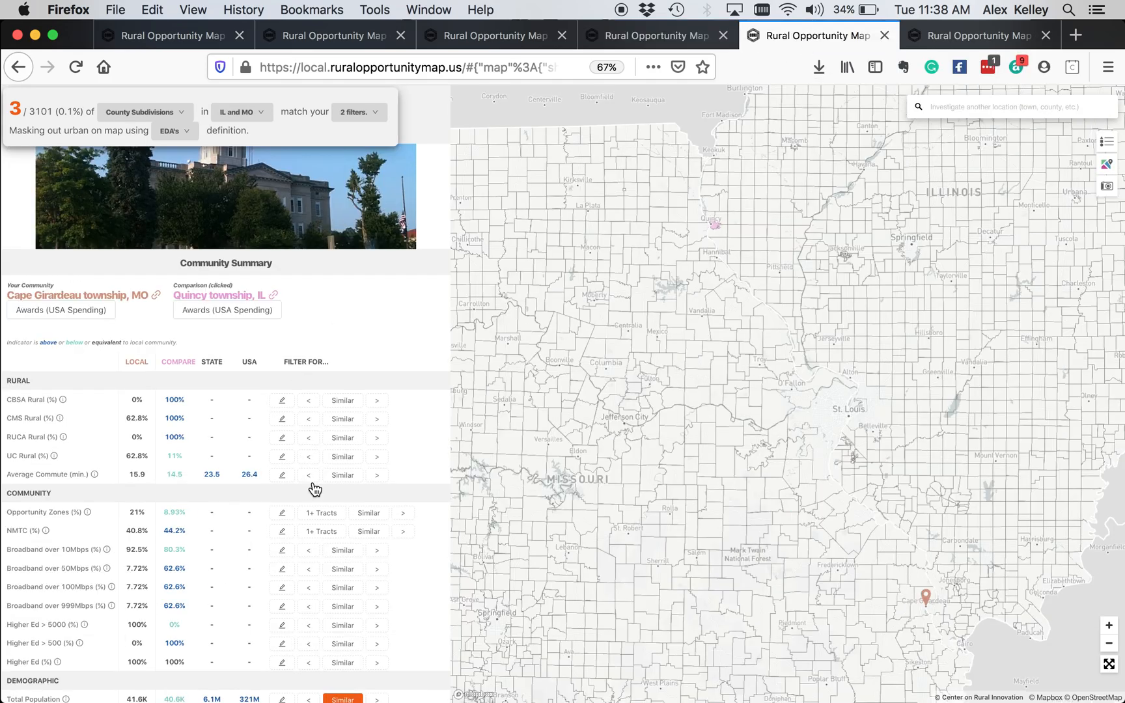
scroll("down", 3)
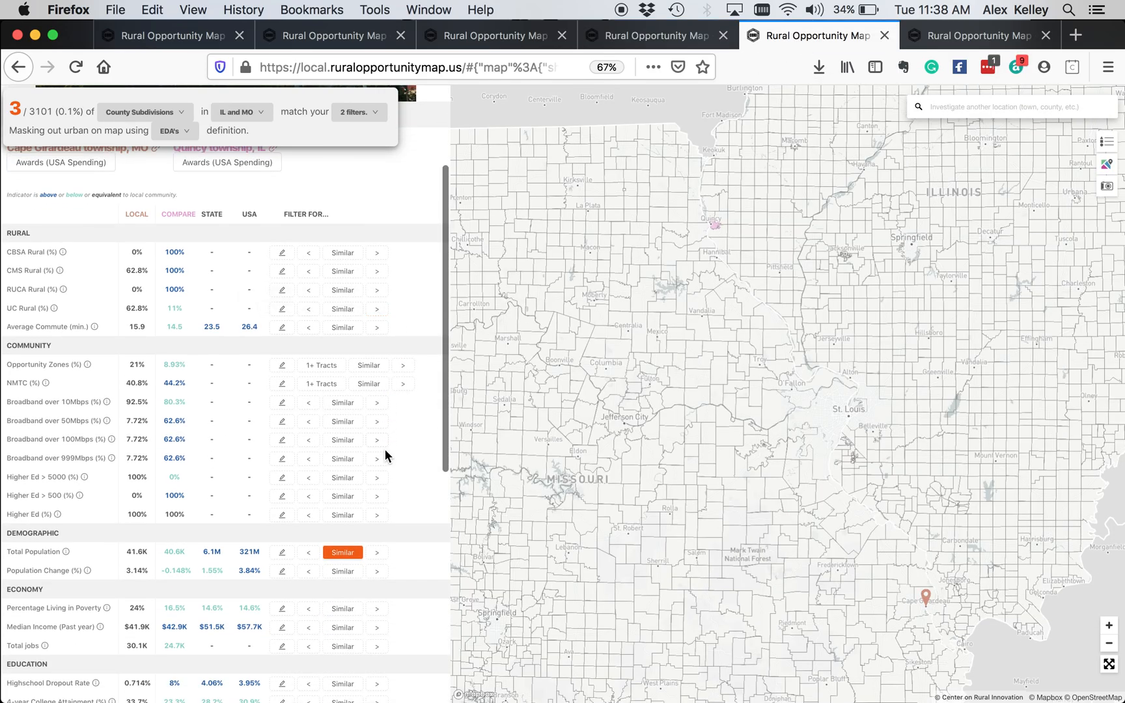
scroll("down", 3)
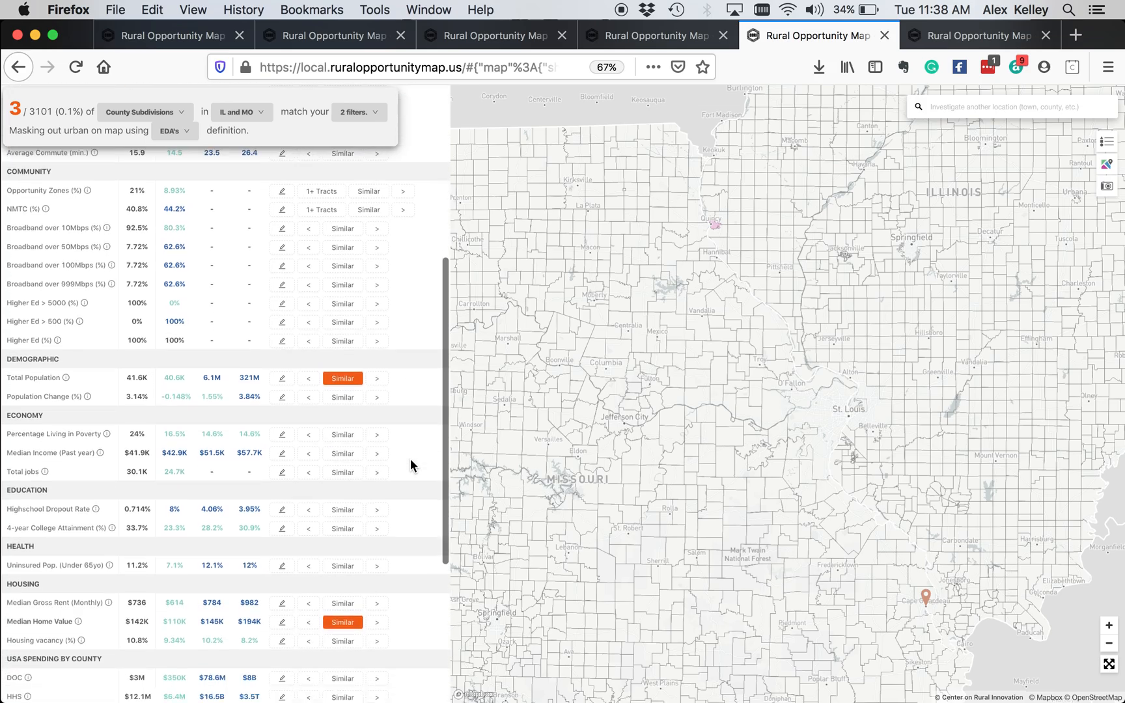
scroll("up", 3)
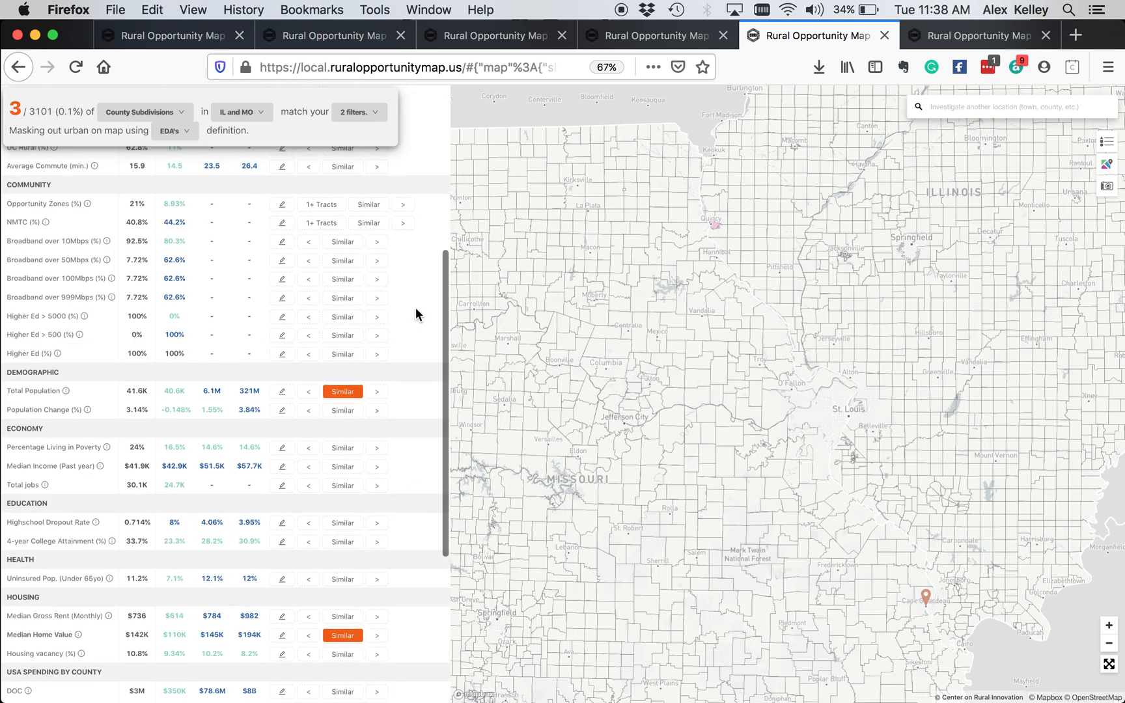
scroll("up", 3)
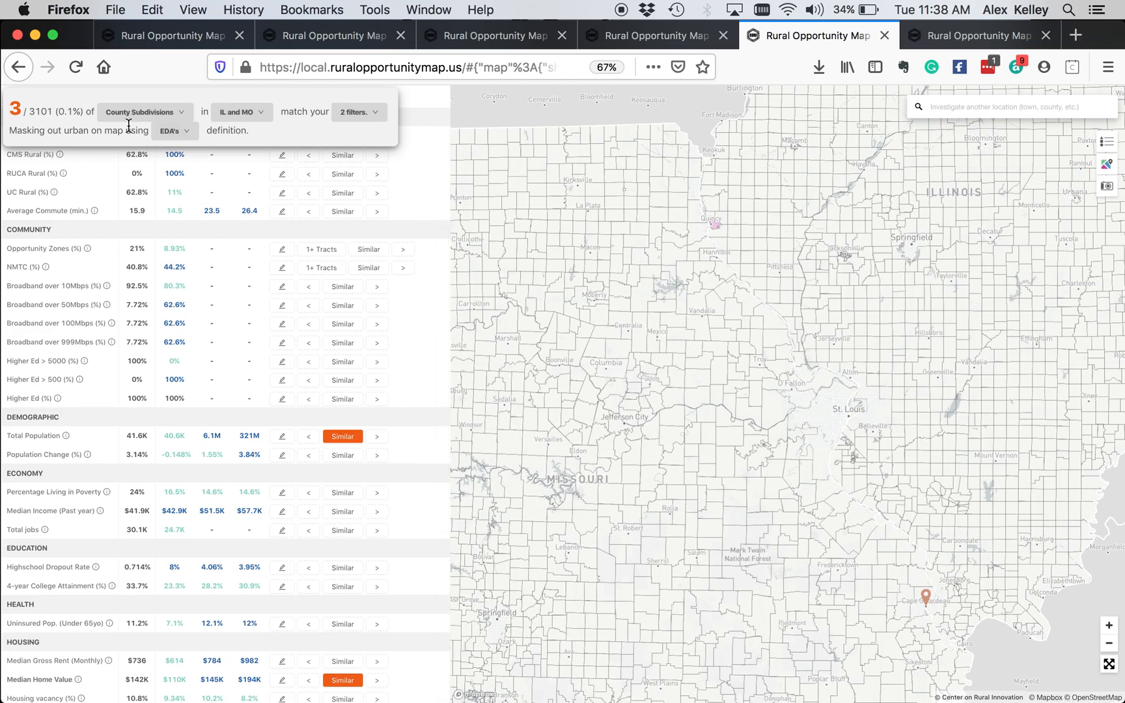
left_click(143, 112)
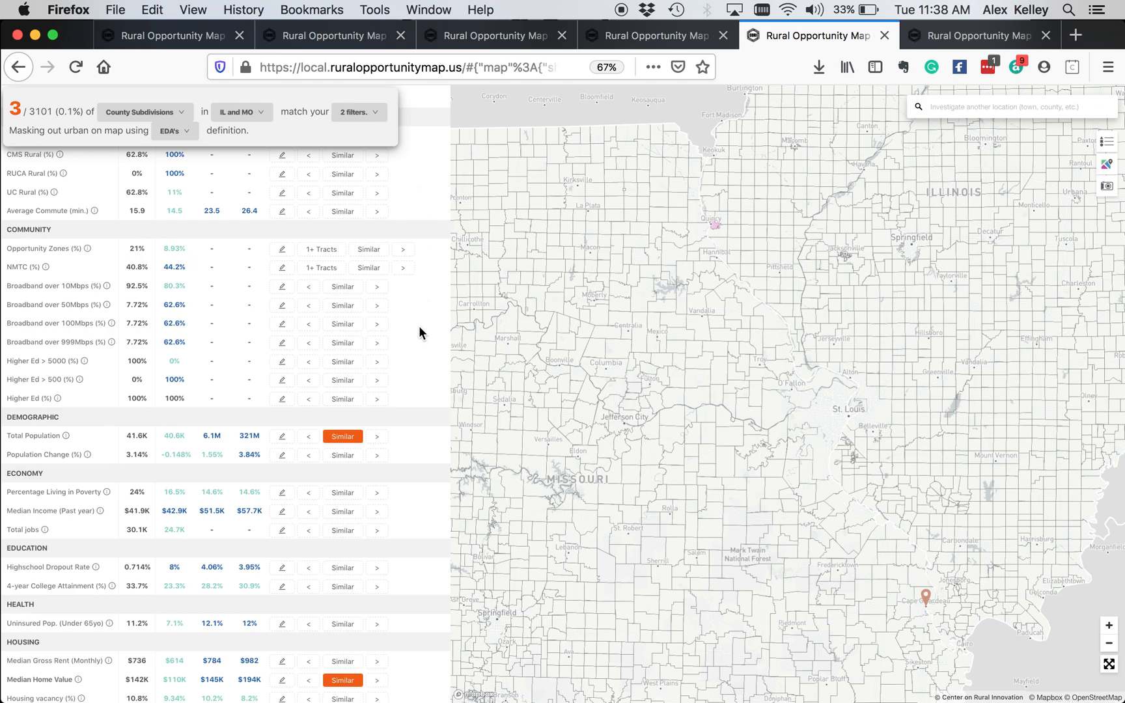
scroll("down", 3)
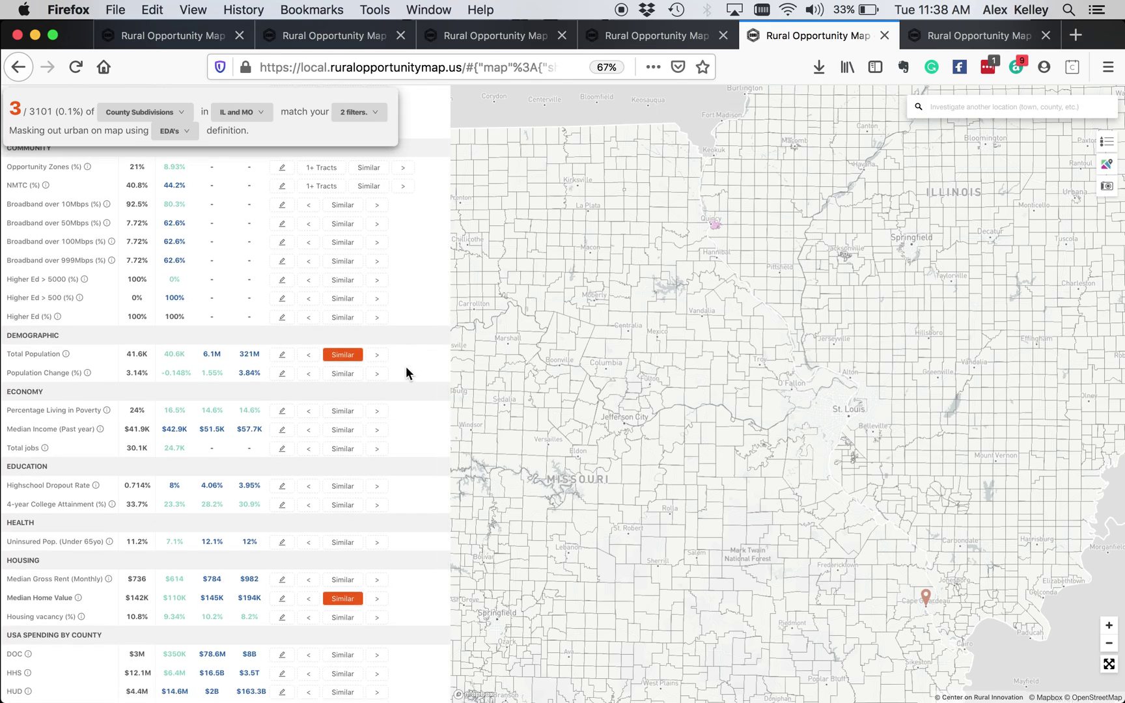
mouse_move(342, 354)
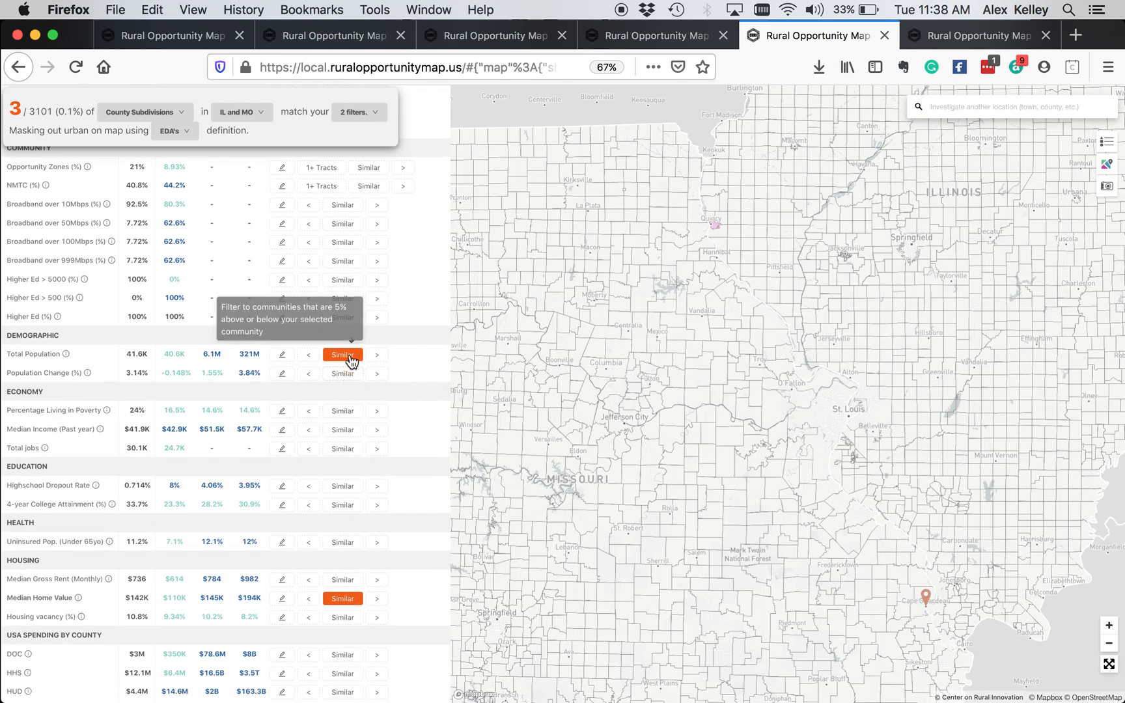
mouse_move(405, 349)
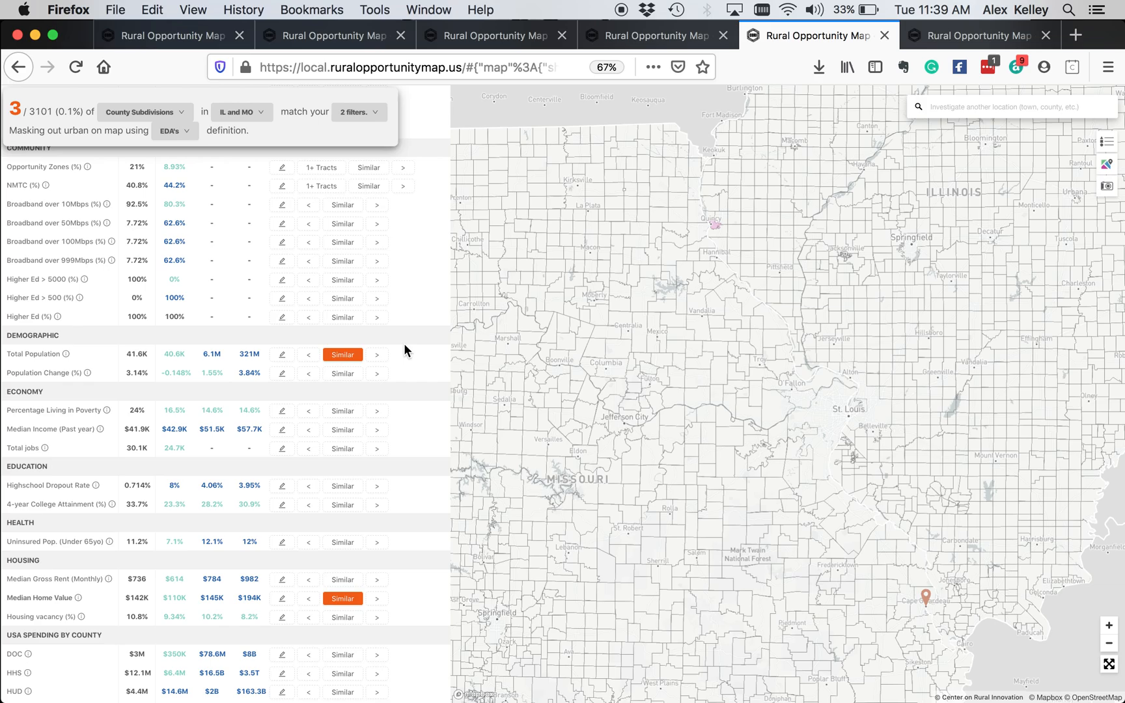
scroll("down", 3)
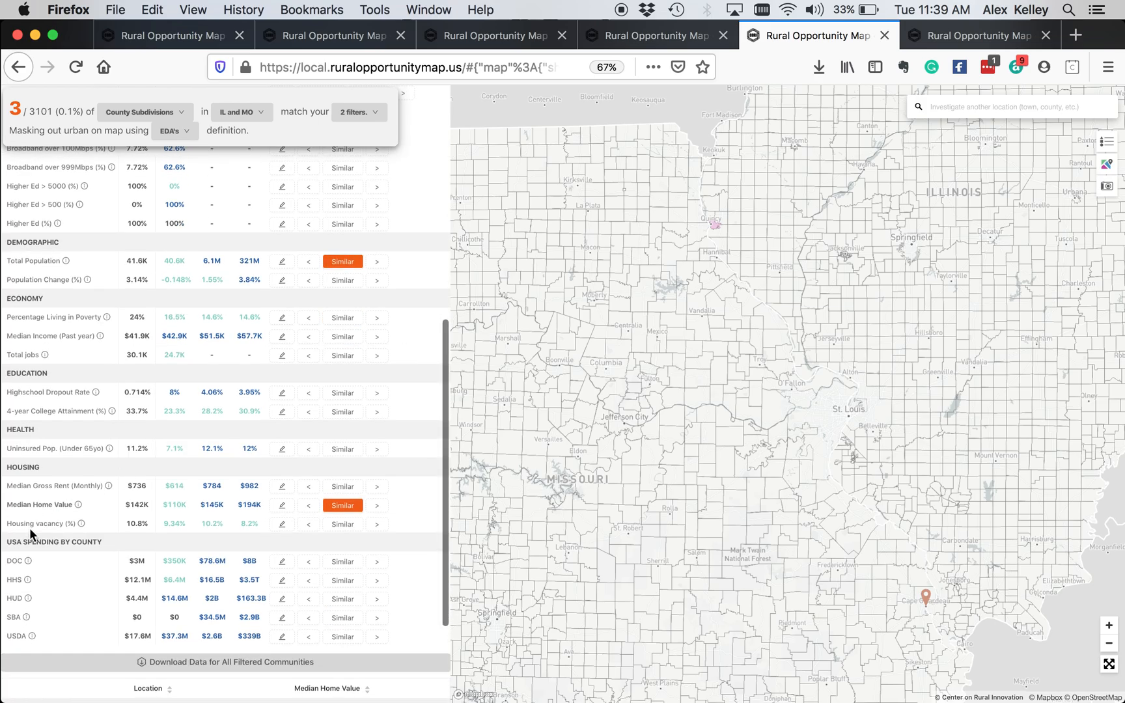
mouse_move(57, 504)
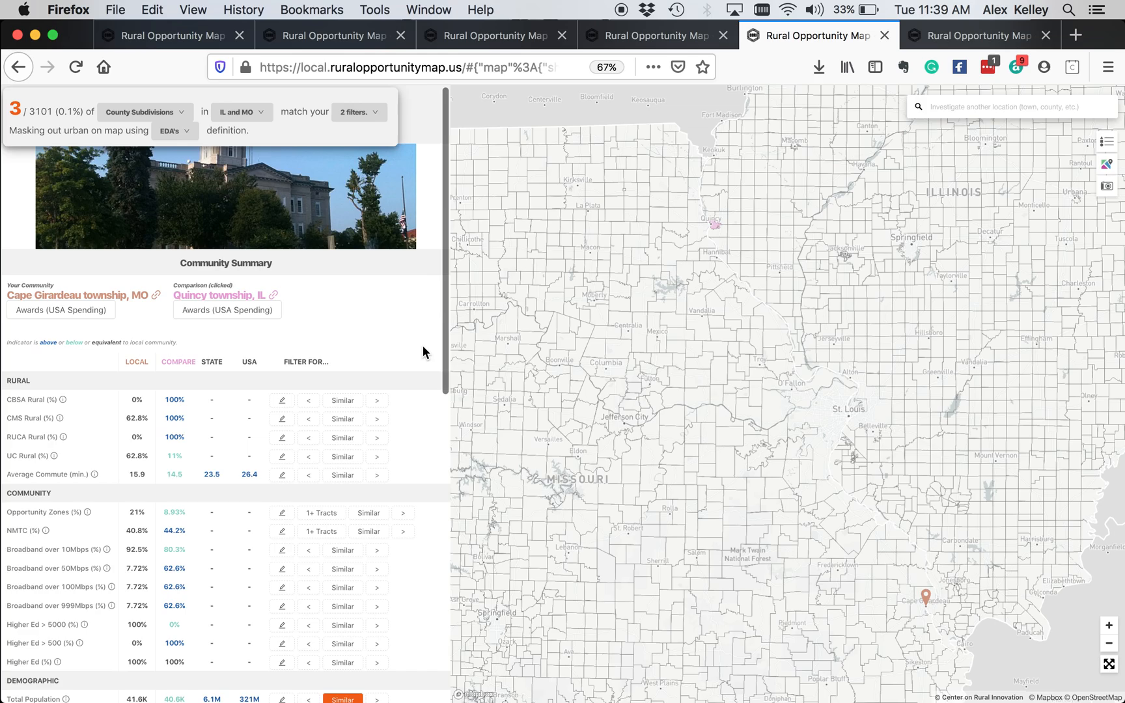
mouse_move(412, 354)
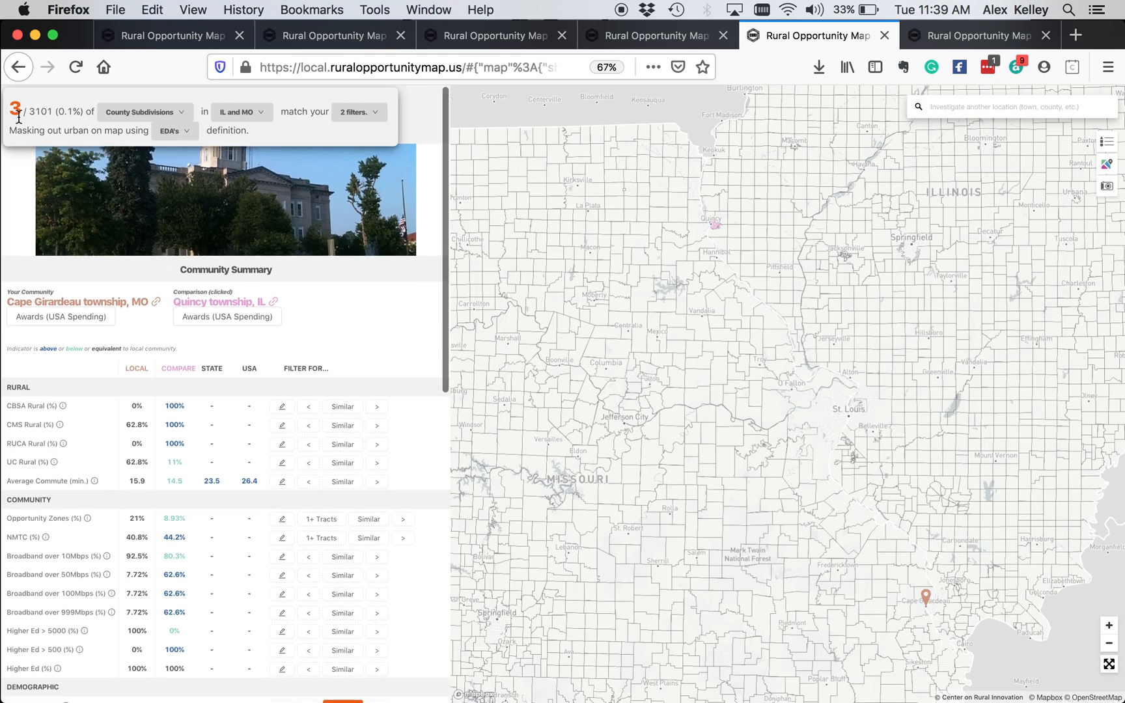
Step: Scroll the Cape Girardeau versus Quincy township Community Summary from its top
scroll("down", 3)
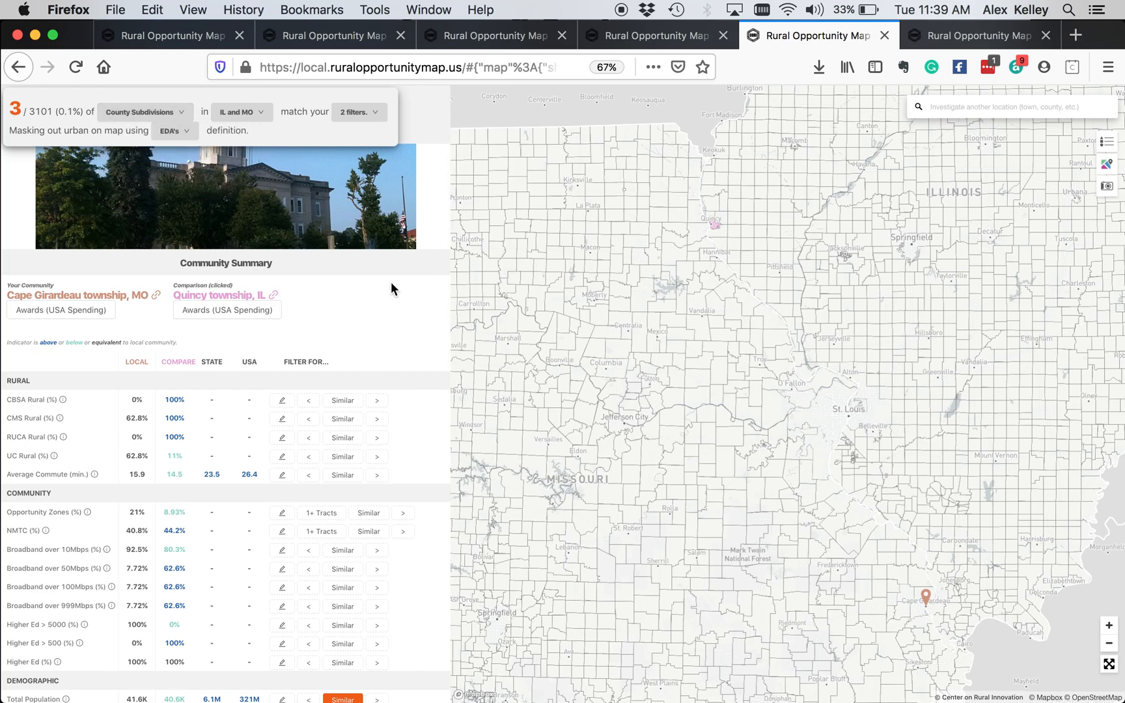
mouse_move(420, 338)
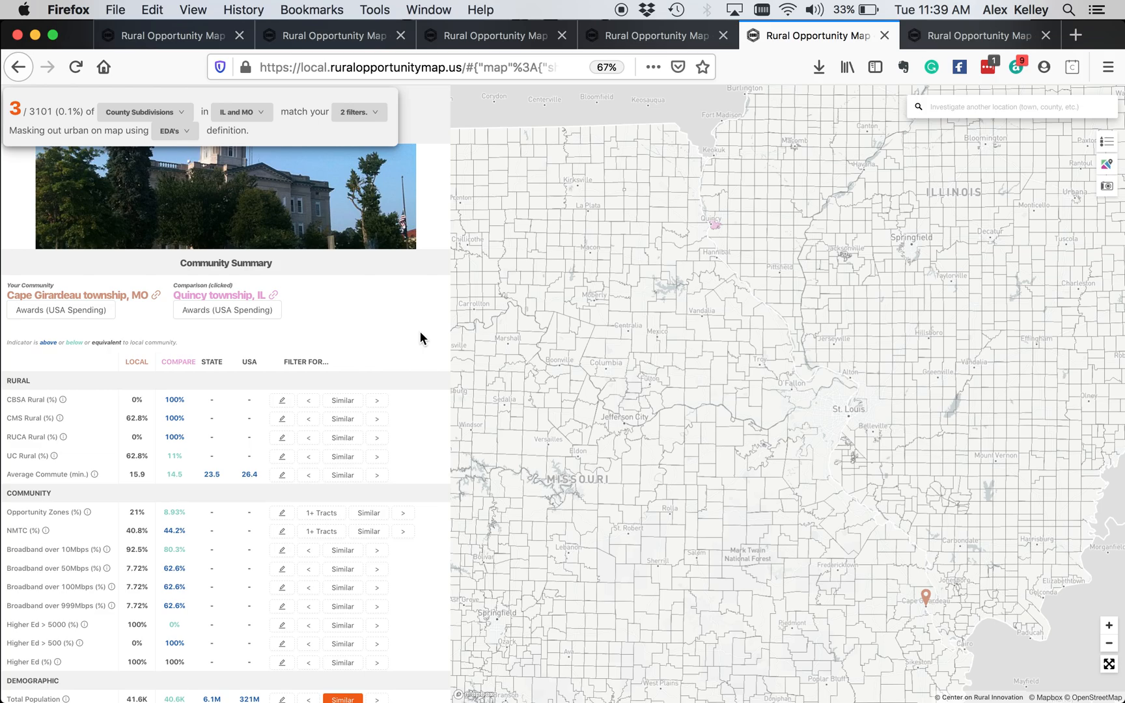
mouse_move(414, 349)
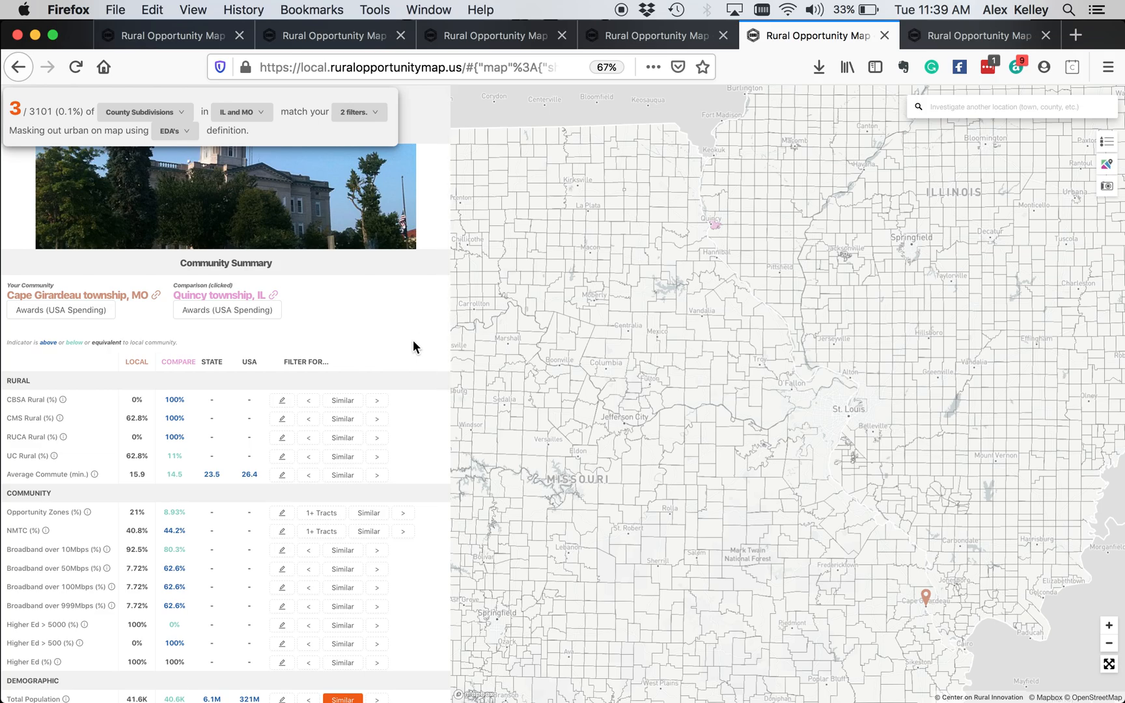
scroll("up", 3)
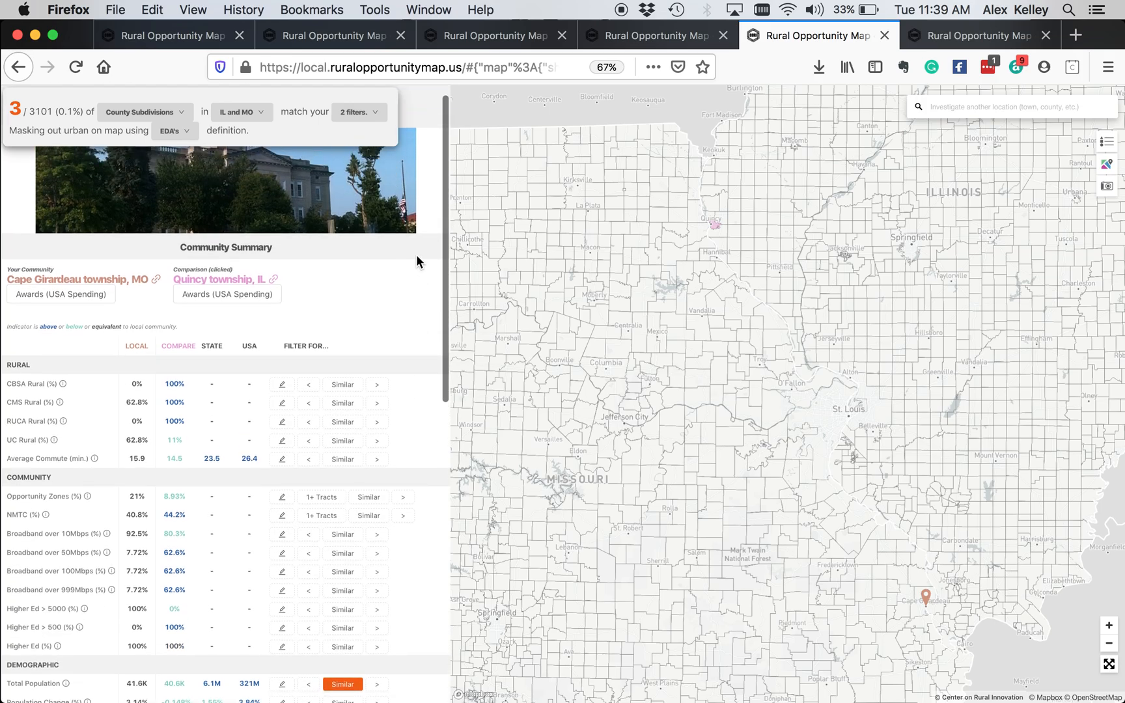
scroll("down", 3)
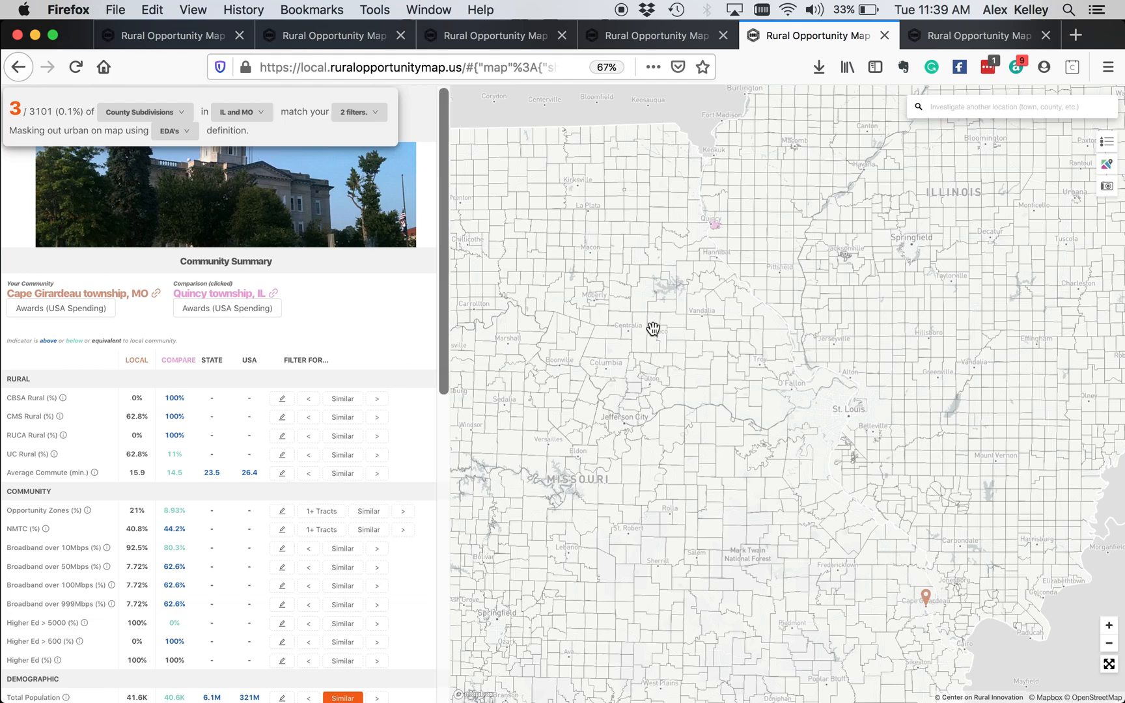
mouse_move(751, 237)
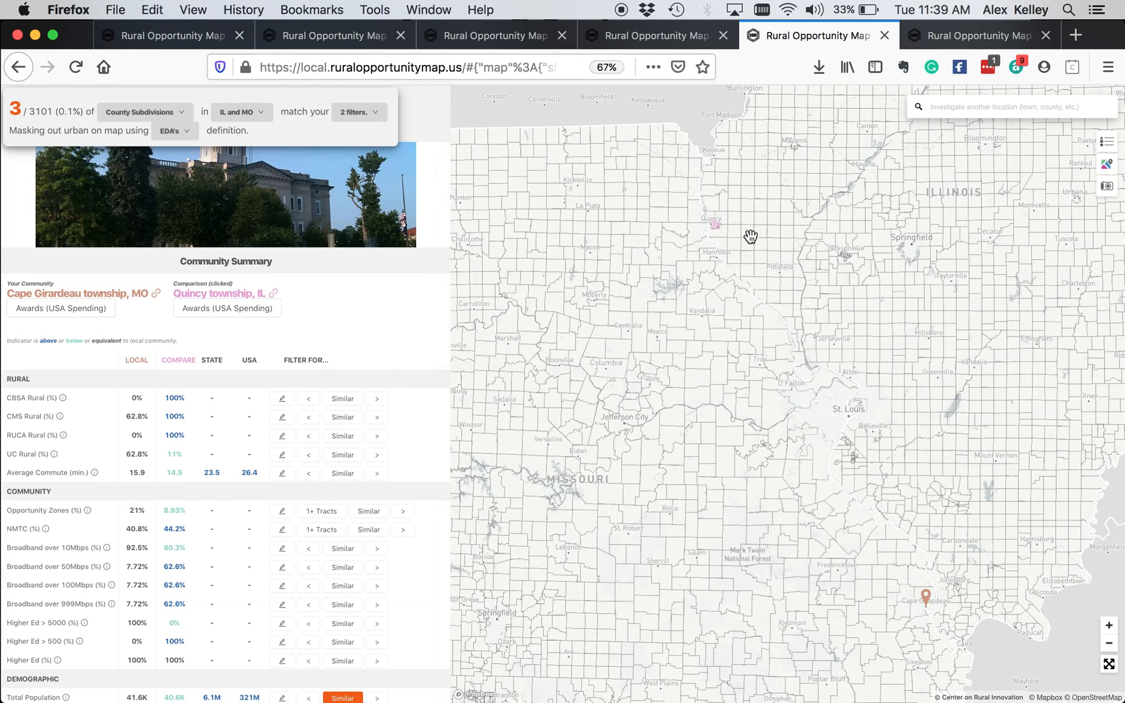
mouse_move(715, 223)
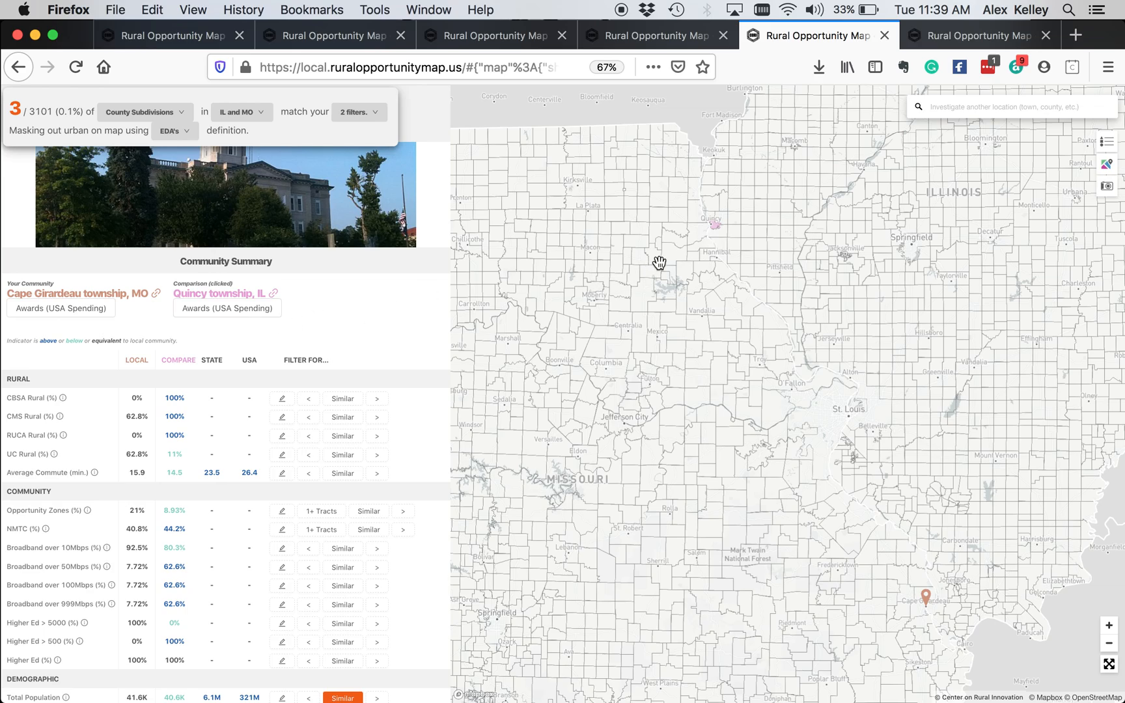
mouse_move(713, 226)
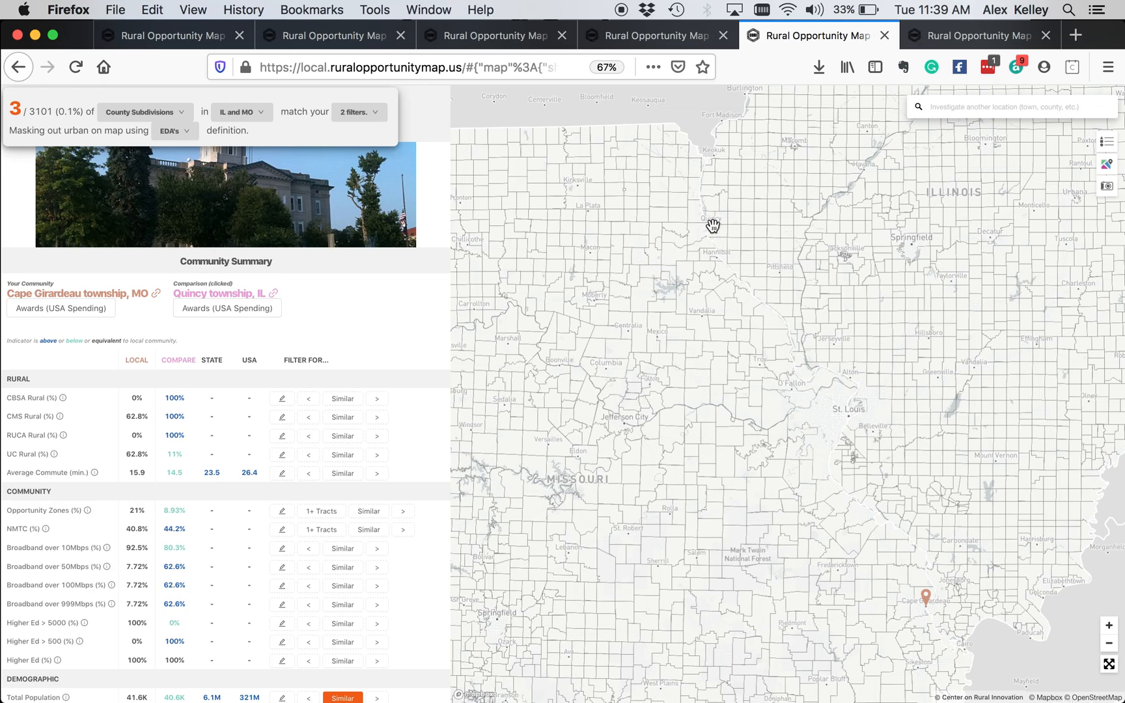
Step: Scroll to USA Spending by County rows and the Quincy, Stickney, Lake Villa matches
scroll("down", 3)
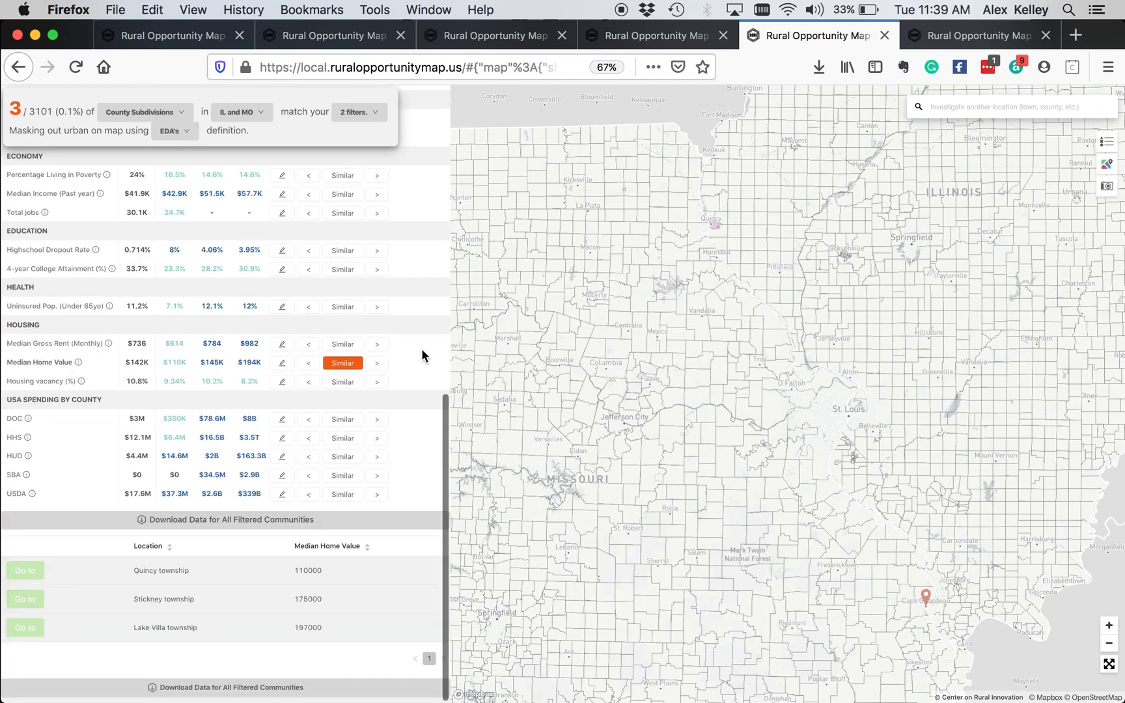
scroll("up", 3)
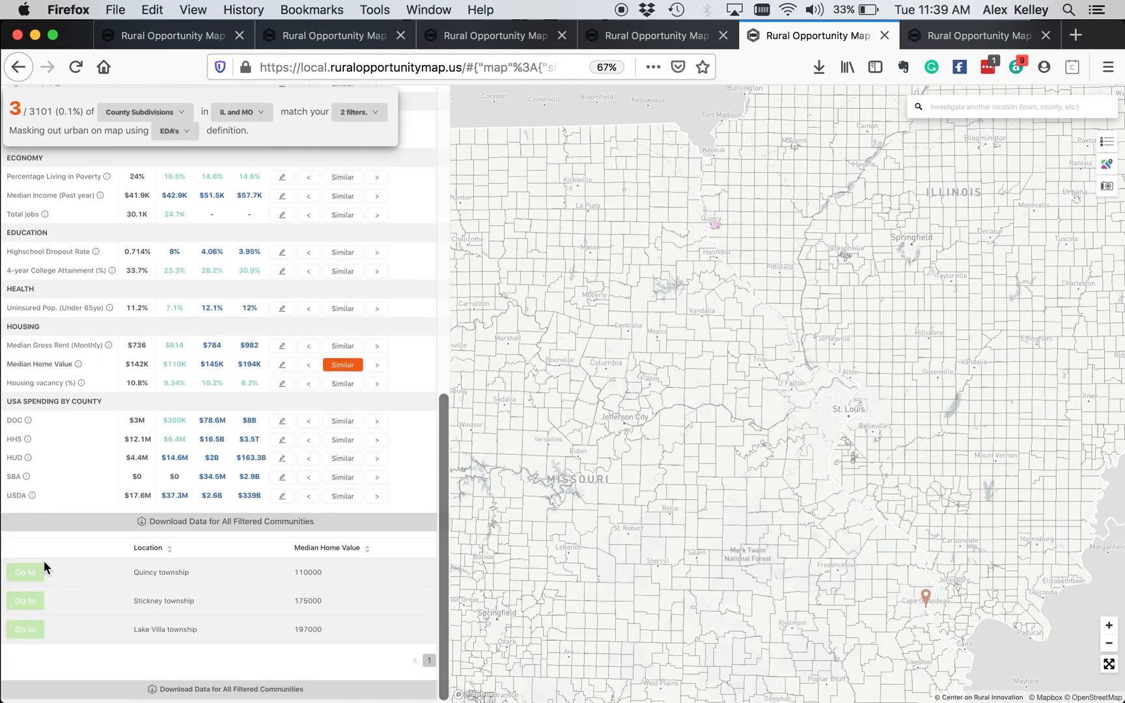
mouse_move(138, 592)
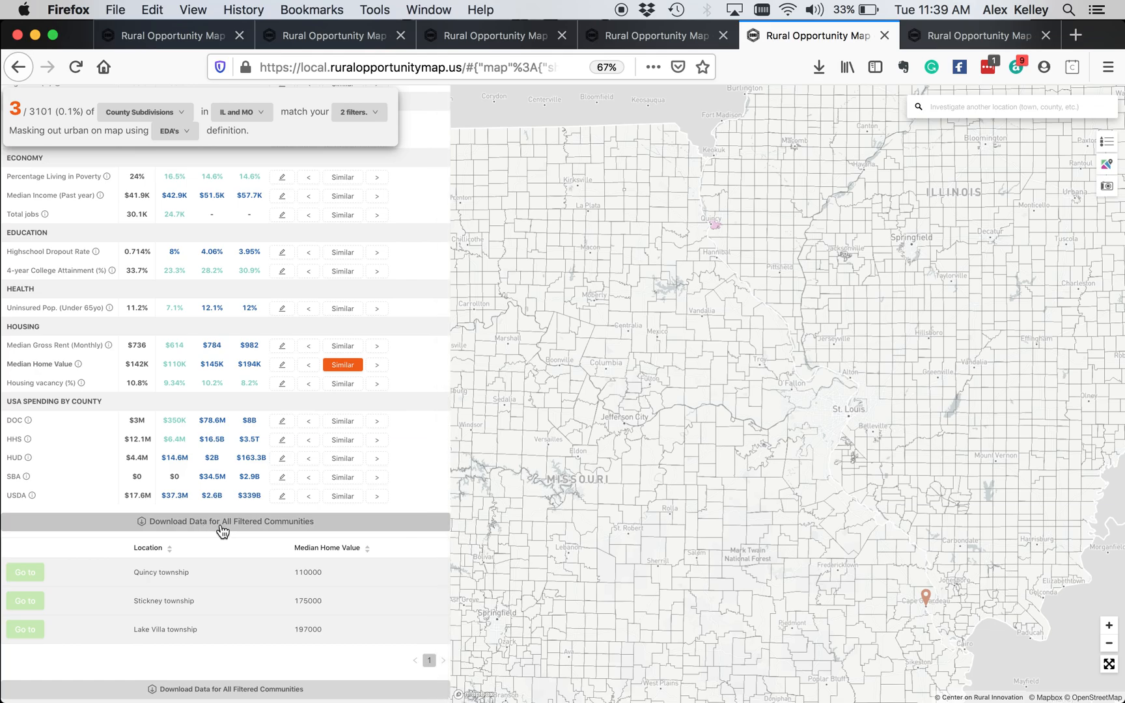
mouse_move(246, 595)
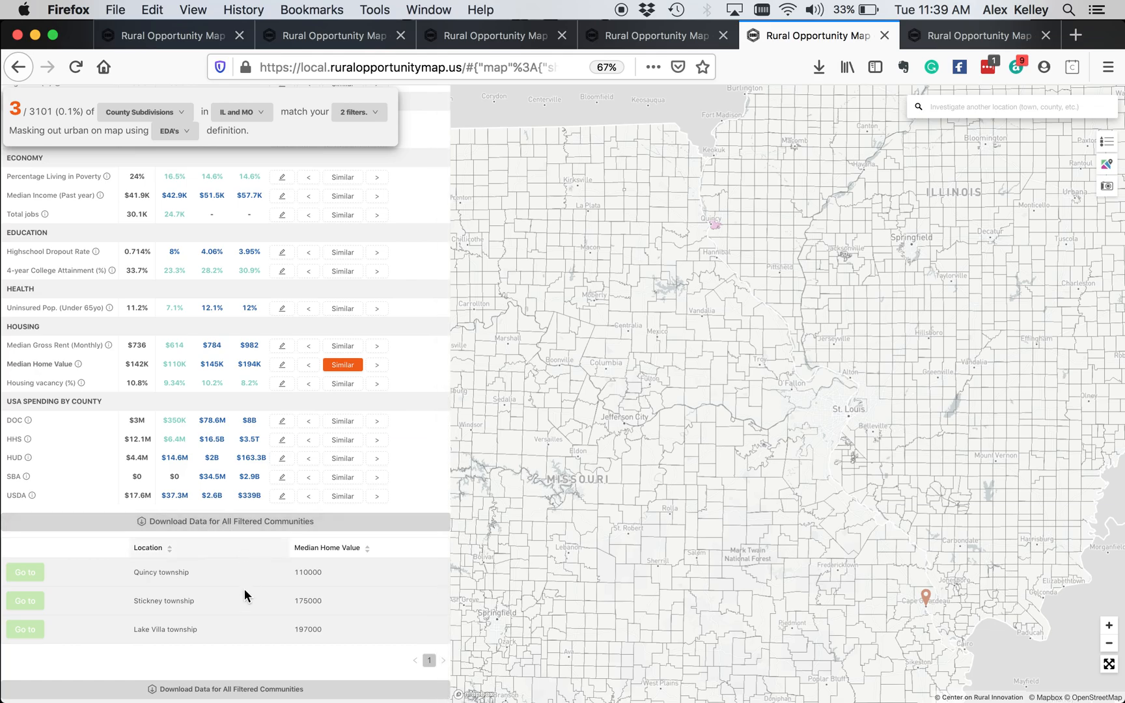
mouse_move(151, 568)
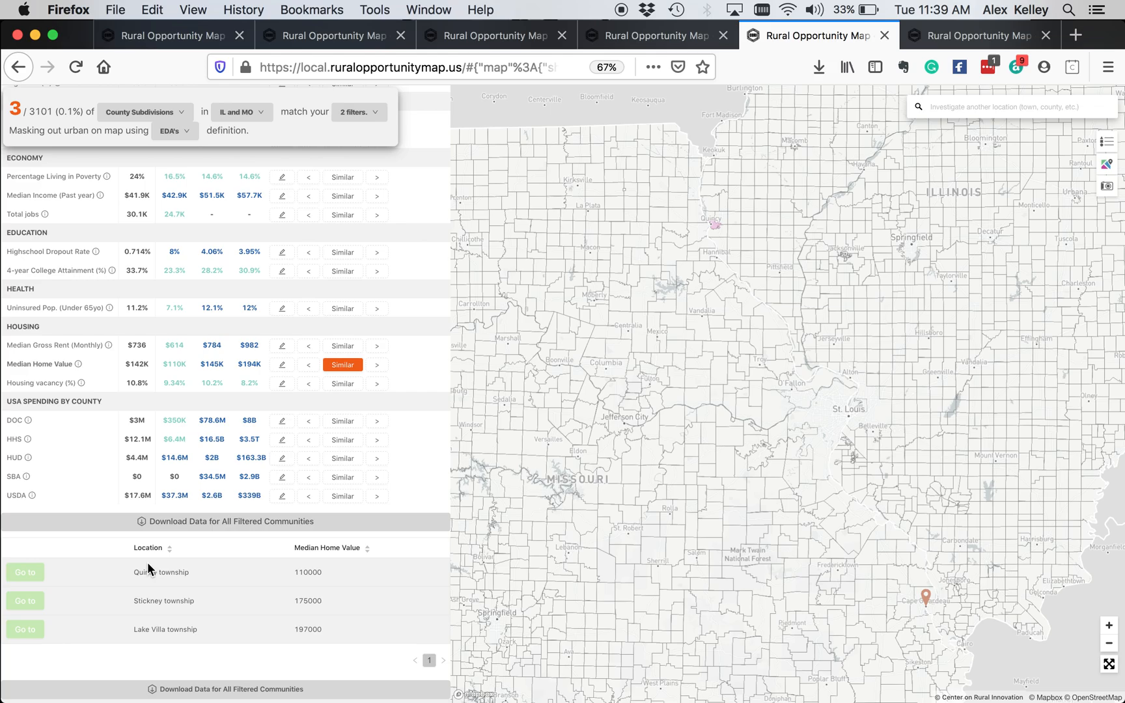
Step: Scroll the comparison summary back to its top indicators, then down to spending rows
scroll("up", 3)
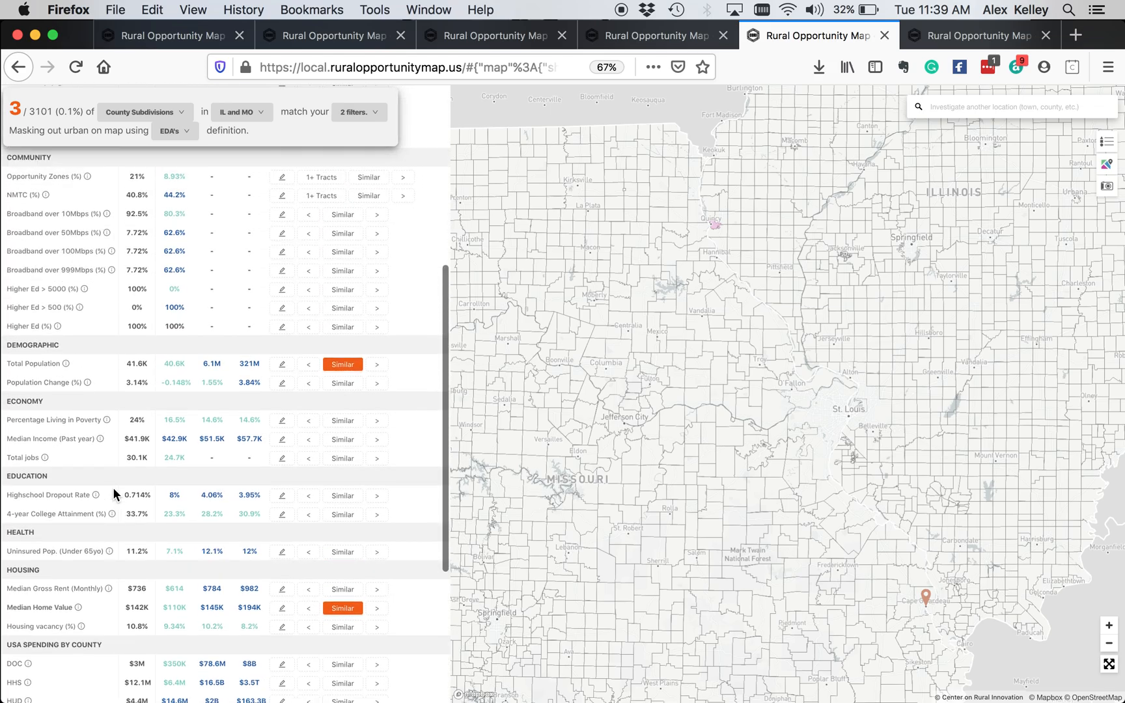
scroll("up", 3)
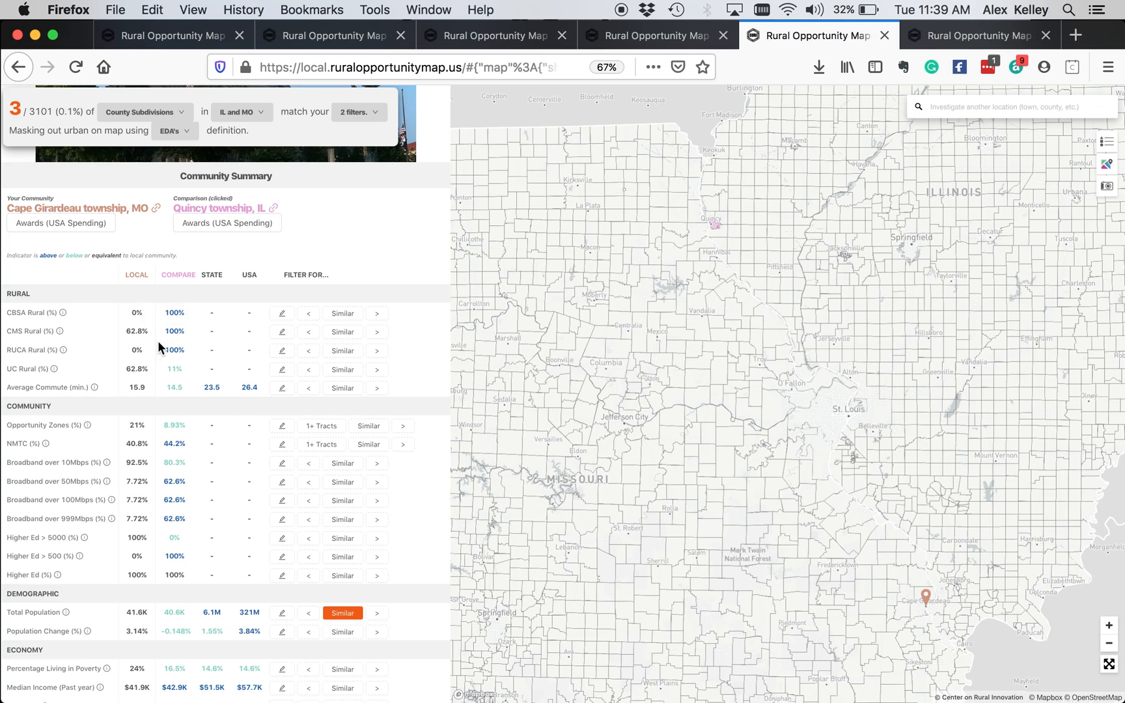
mouse_move(108, 264)
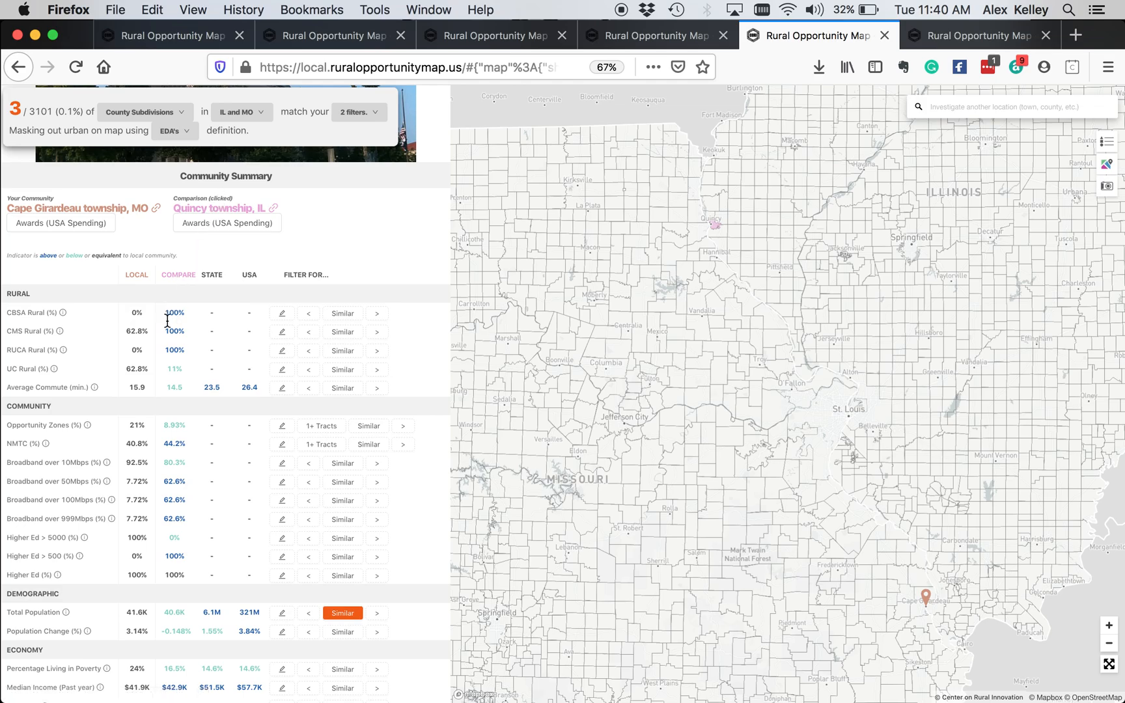
scroll("down", 3)
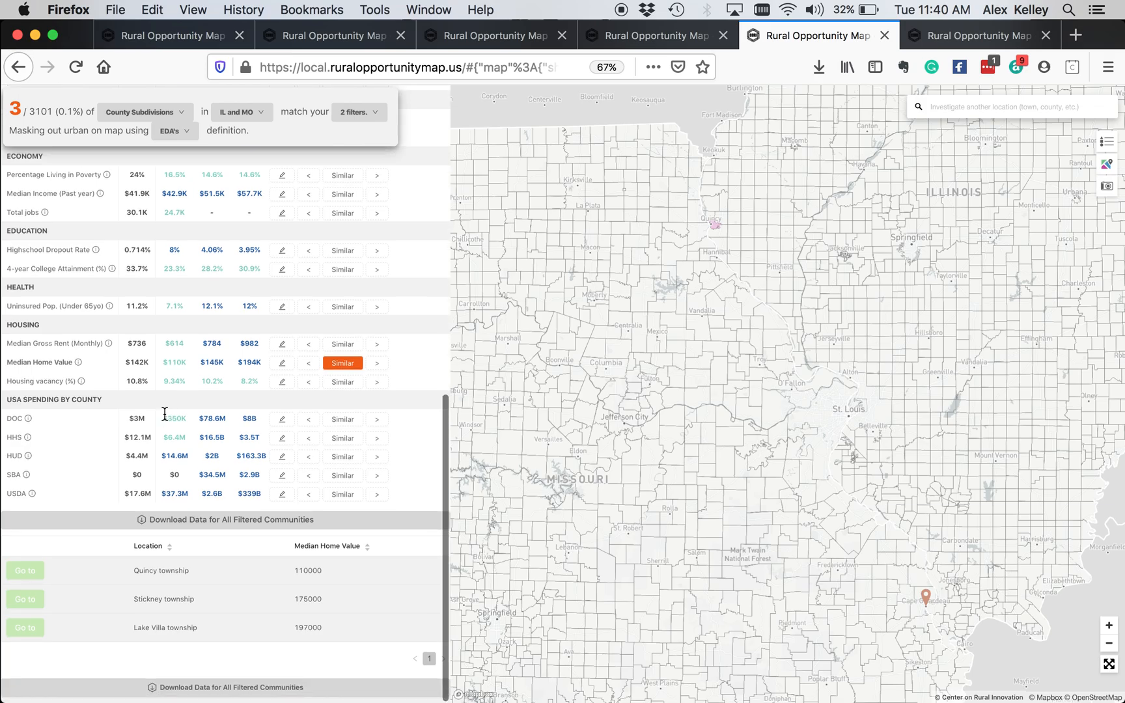
mouse_move(130, 410)
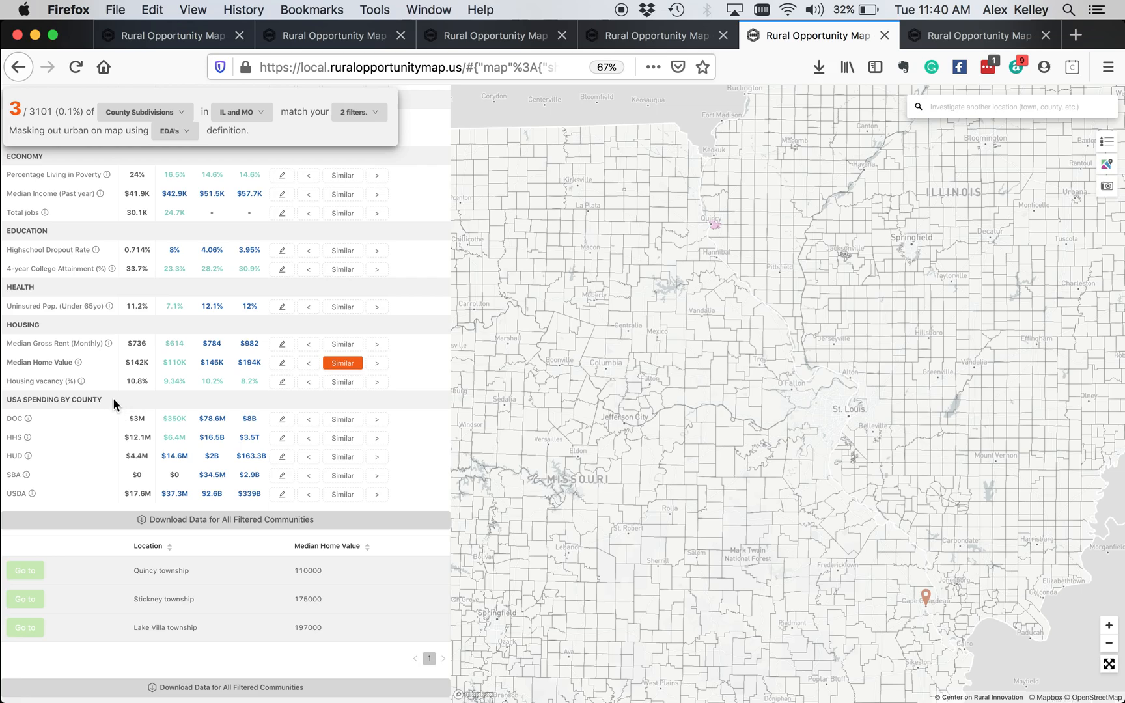
mouse_move(177, 528)
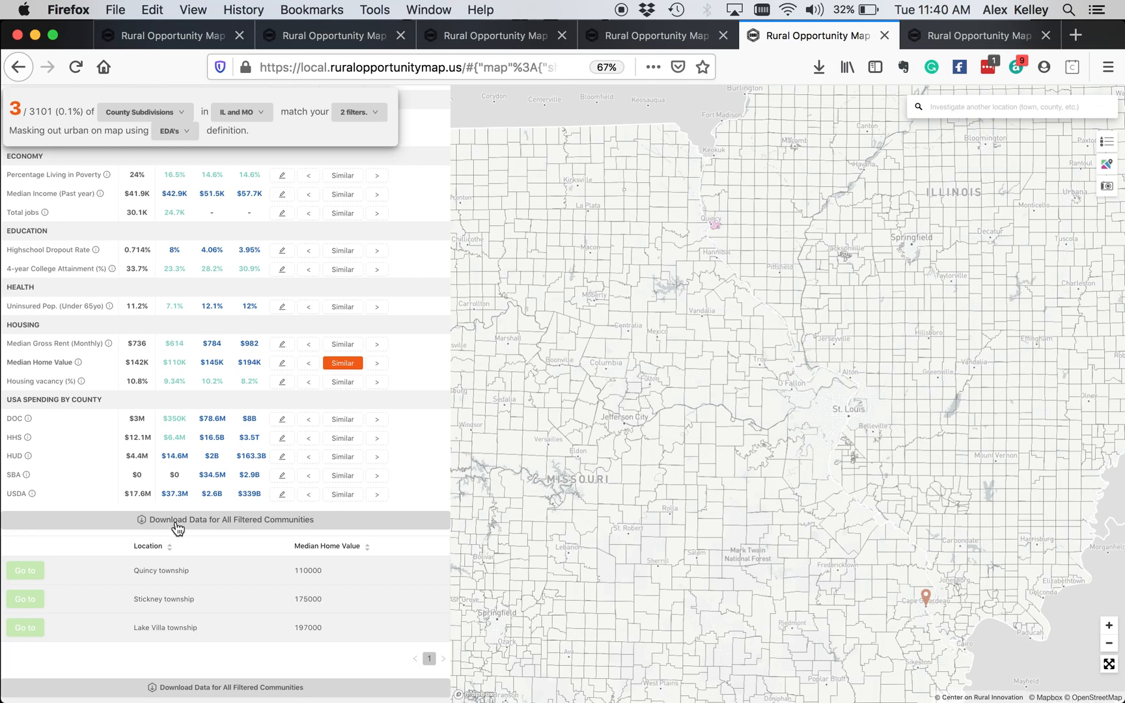
mouse_move(184, 397)
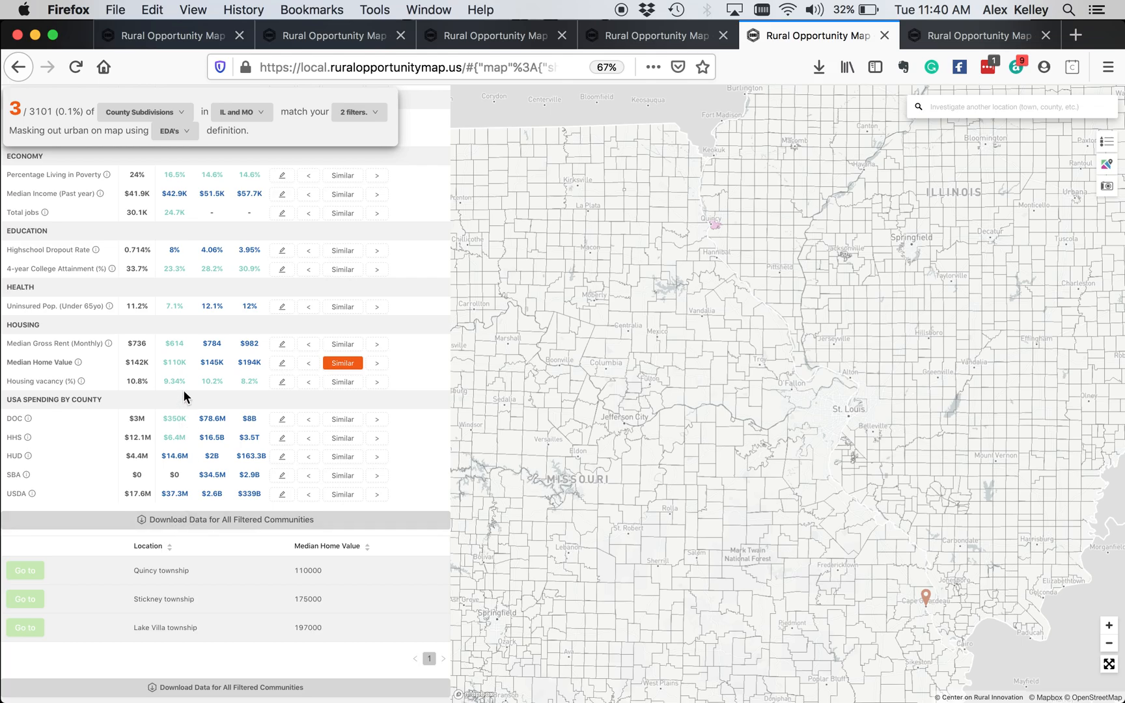
mouse_move(143, 404)
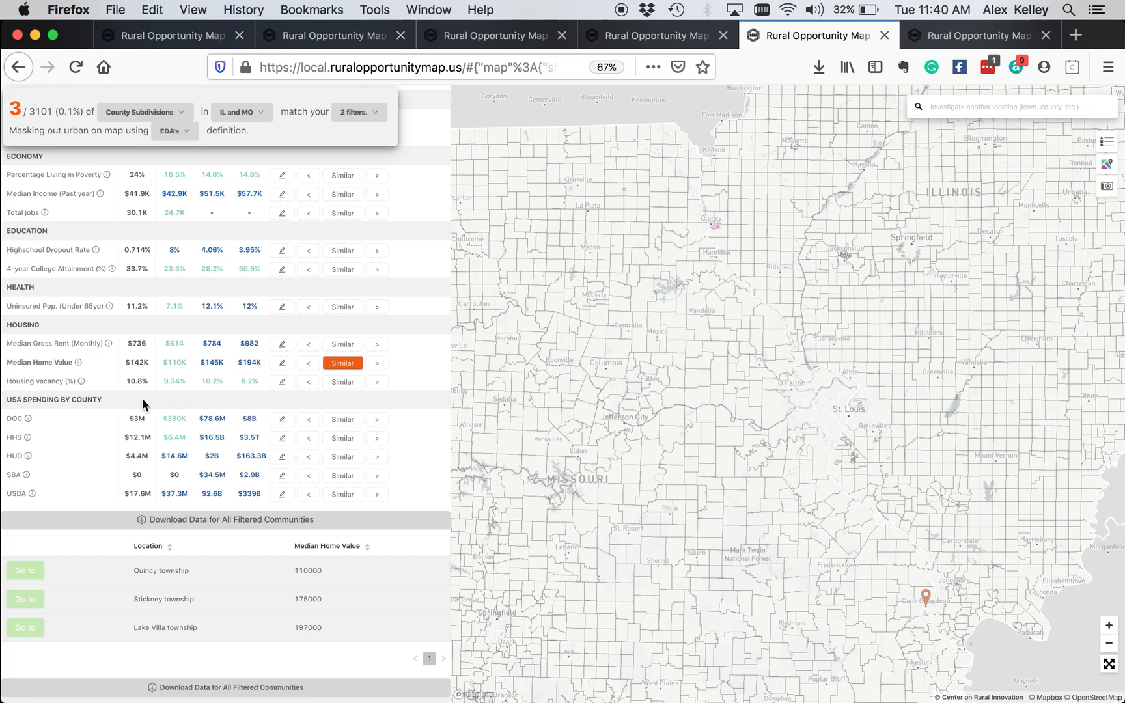
mouse_move(32, 466)
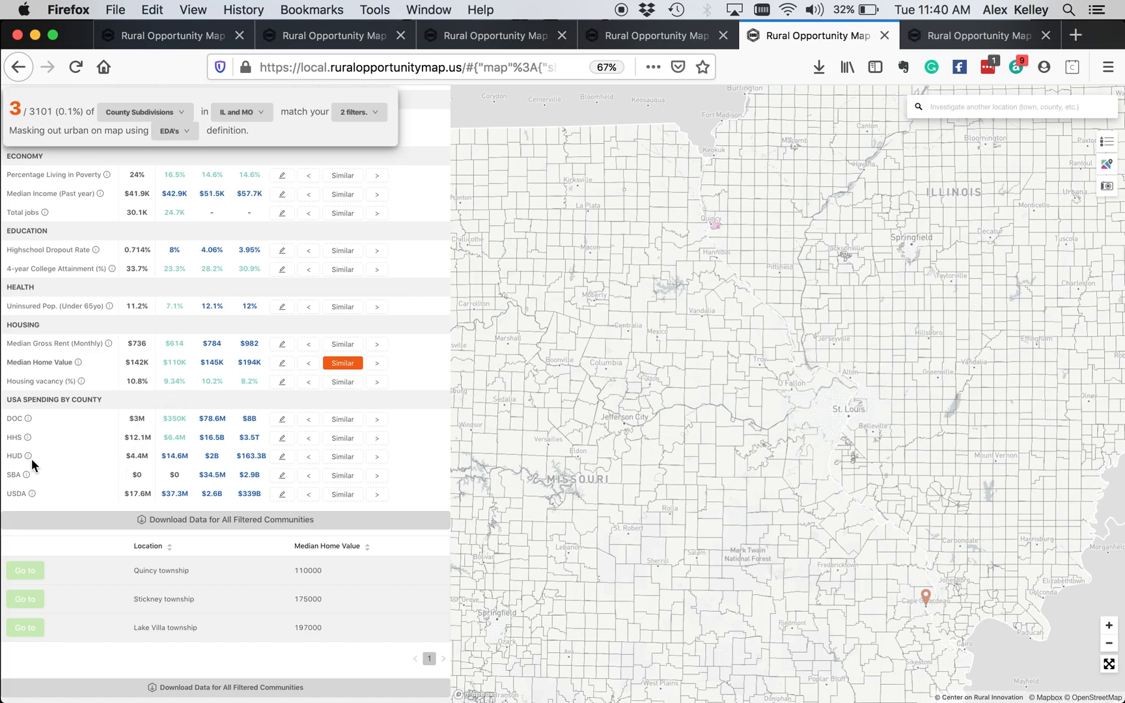
mouse_move(185, 455)
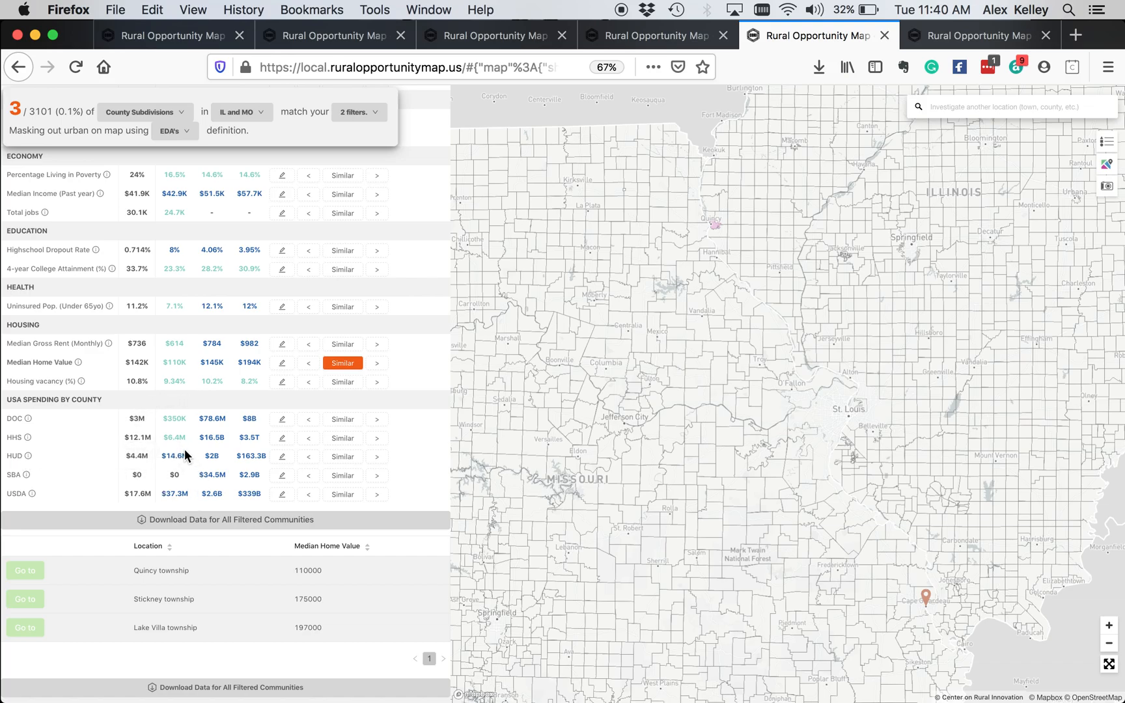
mouse_move(172, 456)
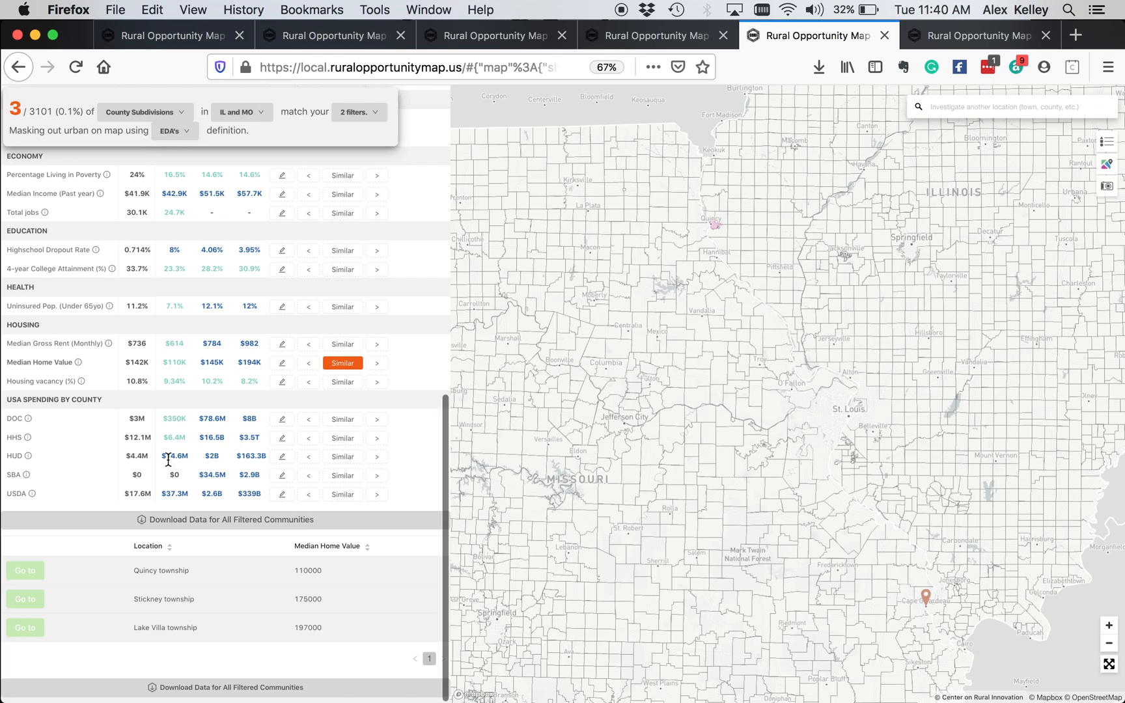
mouse_move(132, 438)
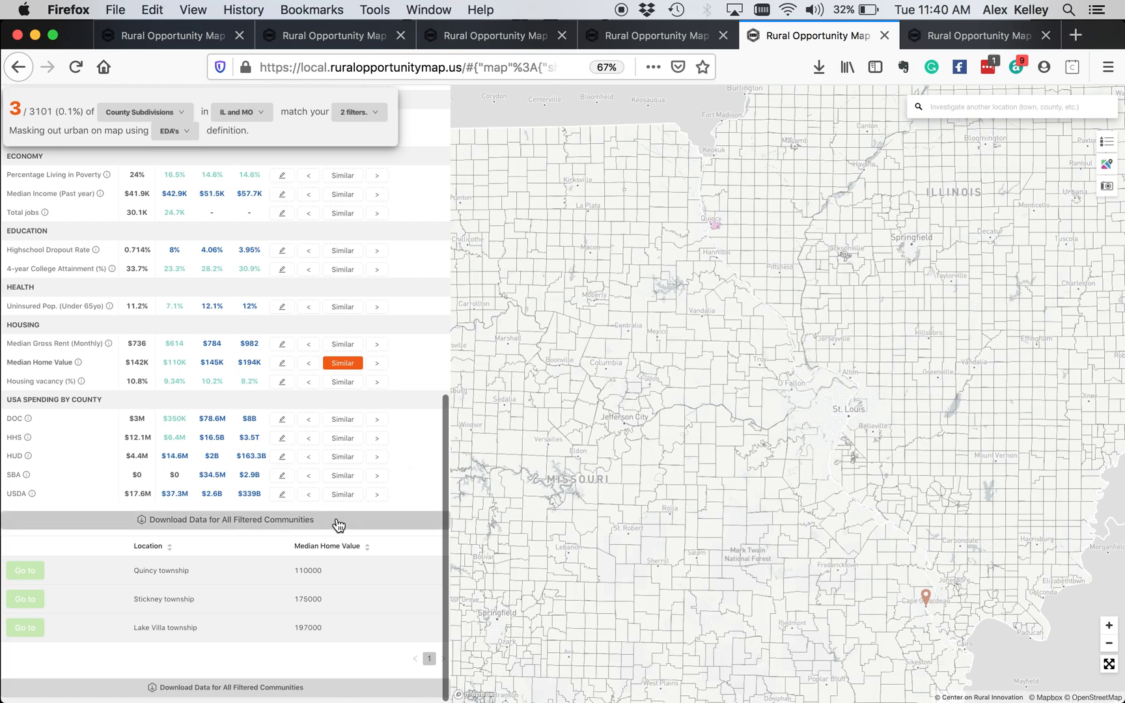
mouse_move(359, 527)
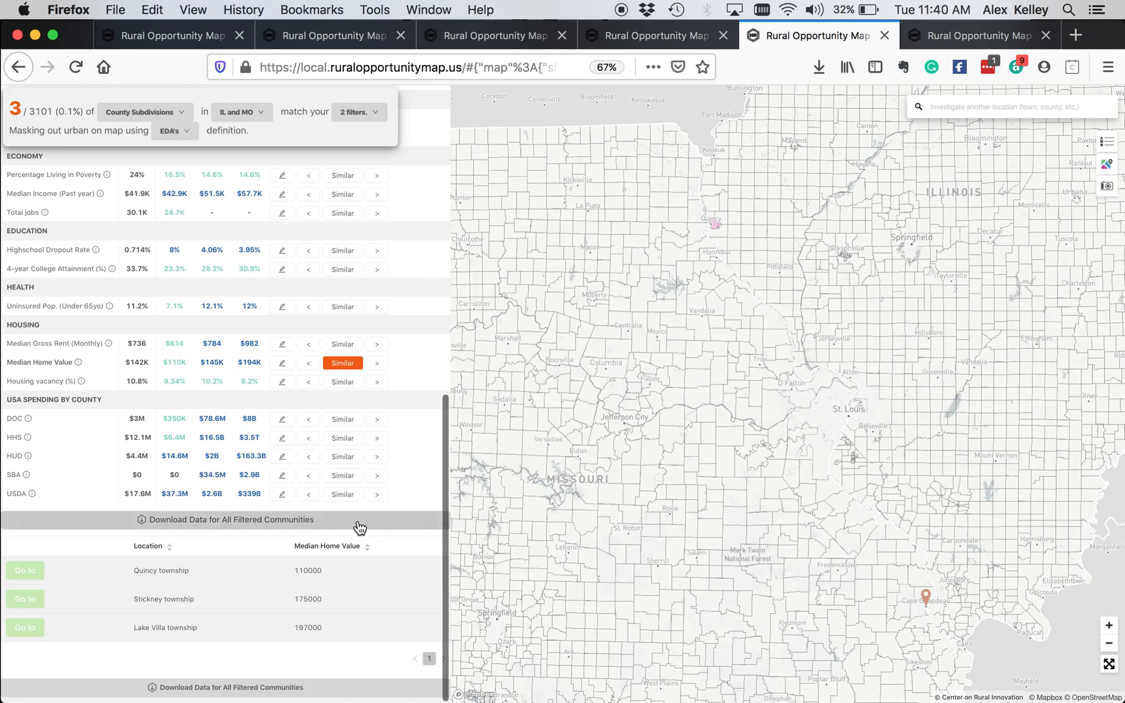
mouse_move(395, 483)
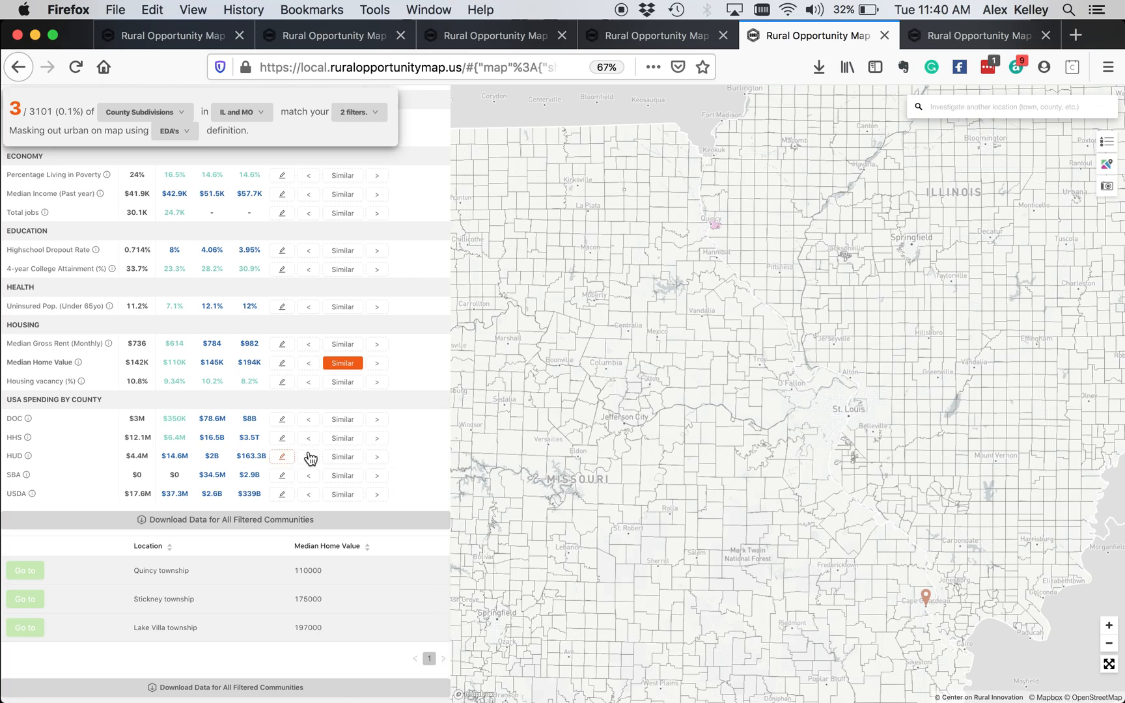
mouse_move(52, 453)
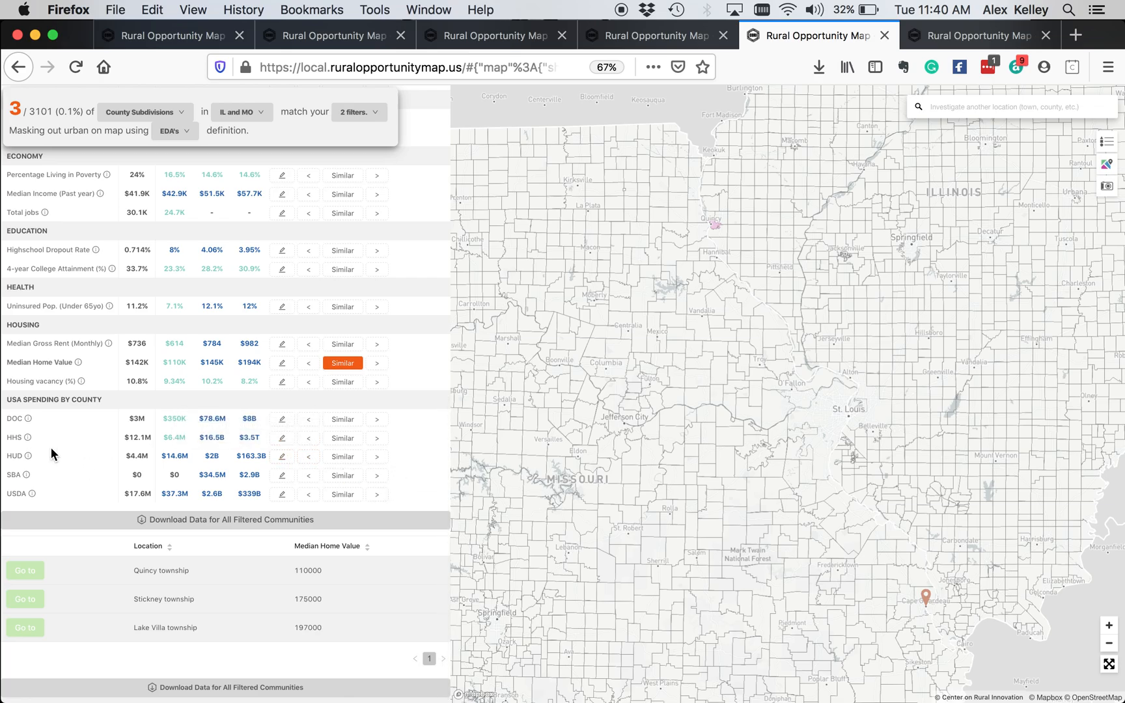
mouse_move(188, 414)
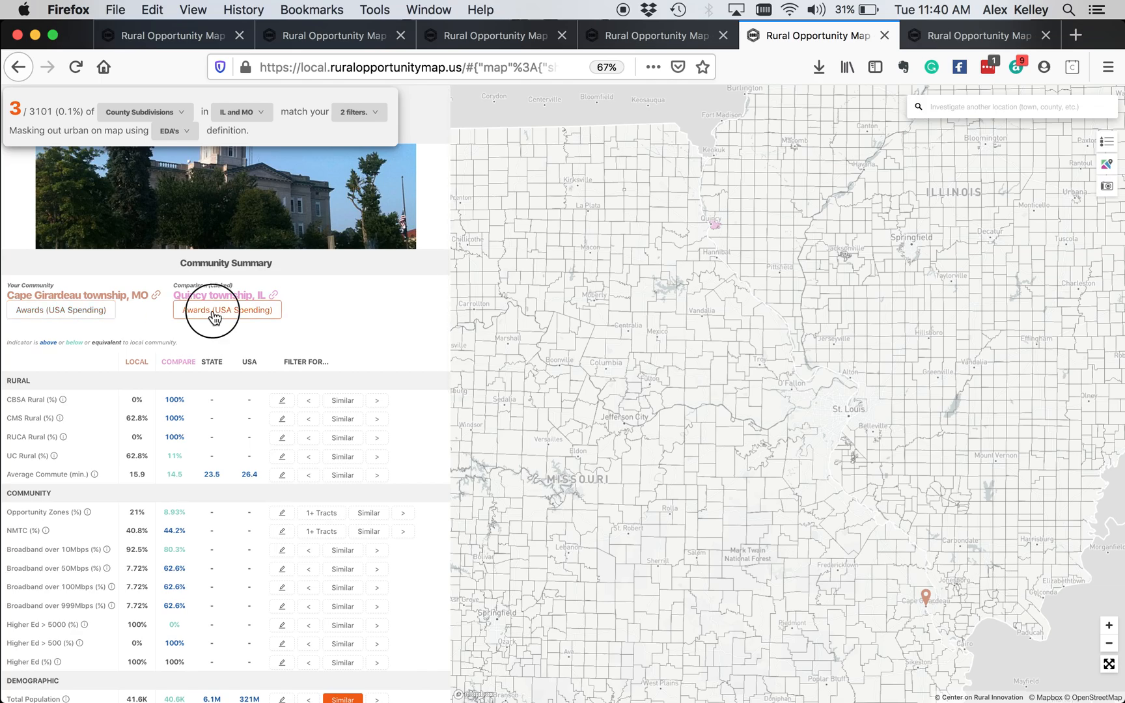
Step: Review Quincy township's 103 USA Spending awards down to the Two Rivers Regional Council grant
left_click(227, 308)
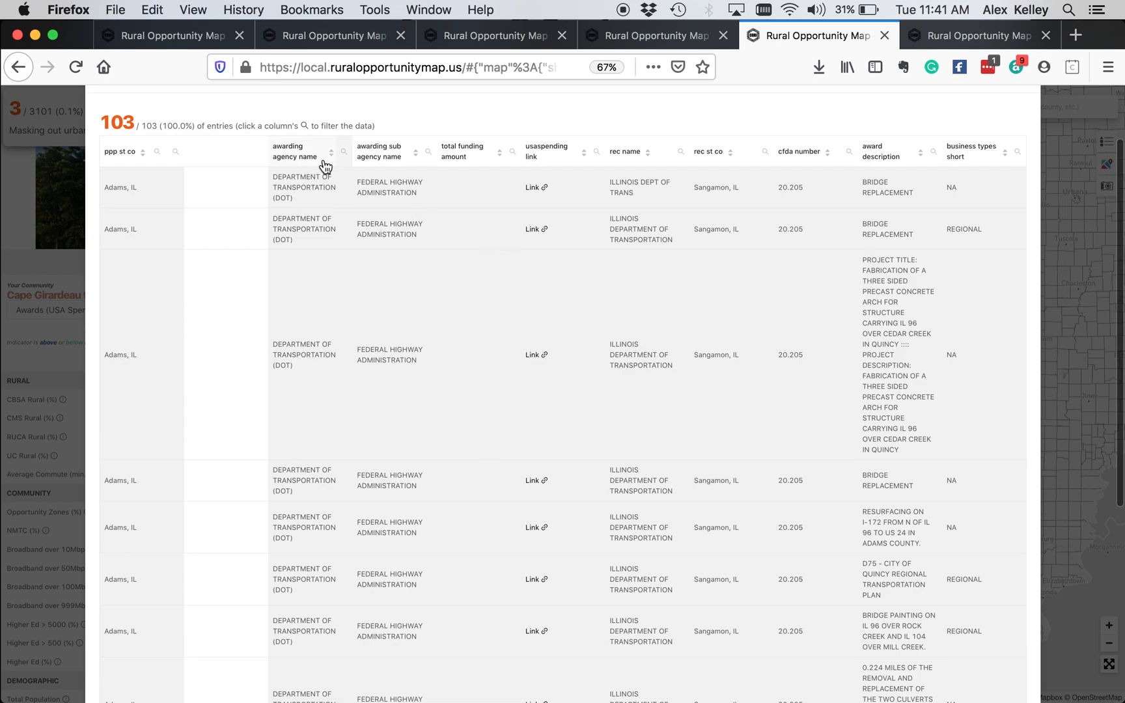
mouse_move(337, 332)
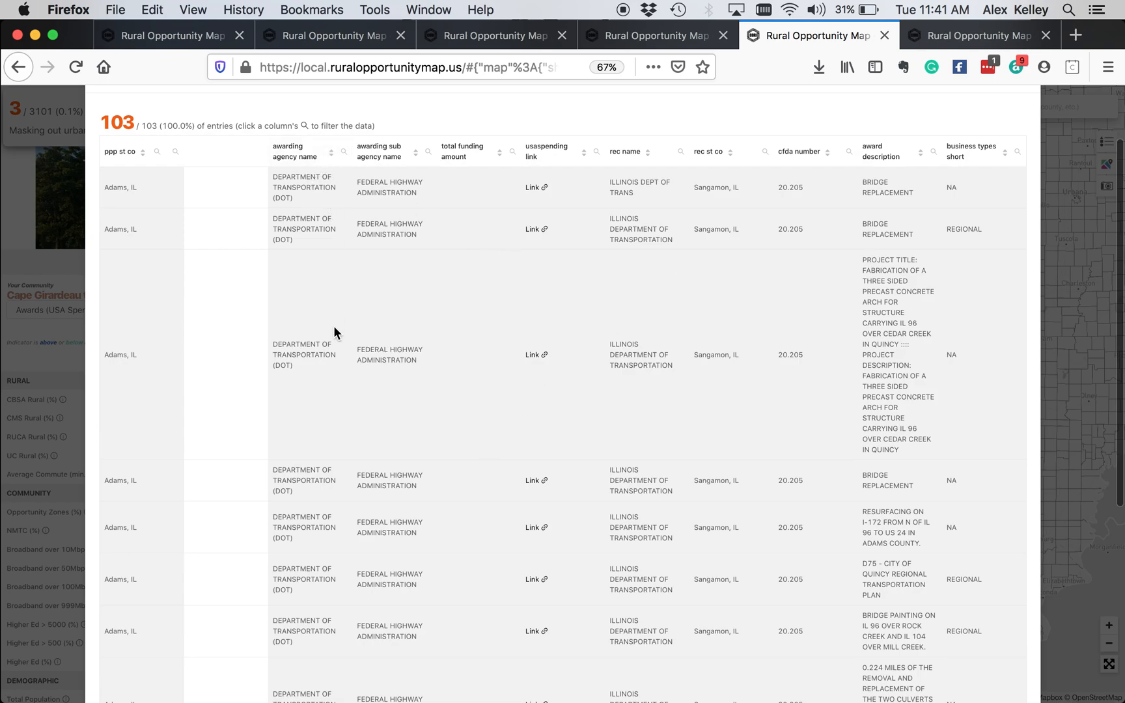
mouse_move(832, 156)
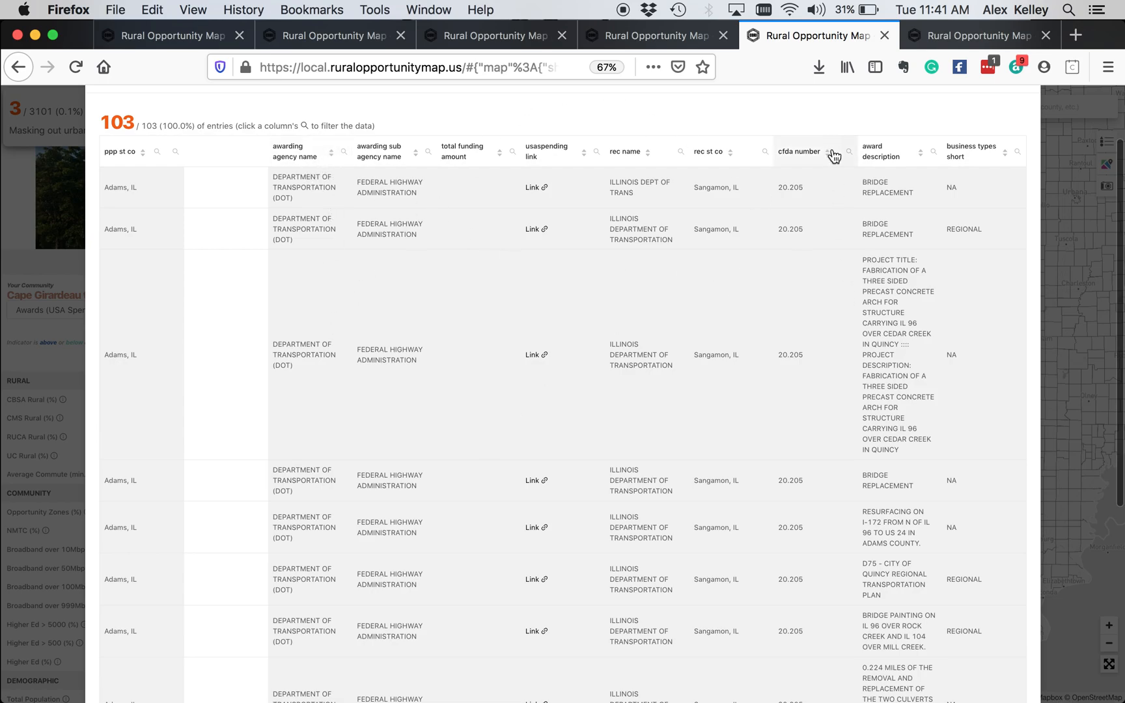
mouse_move(570, 152)
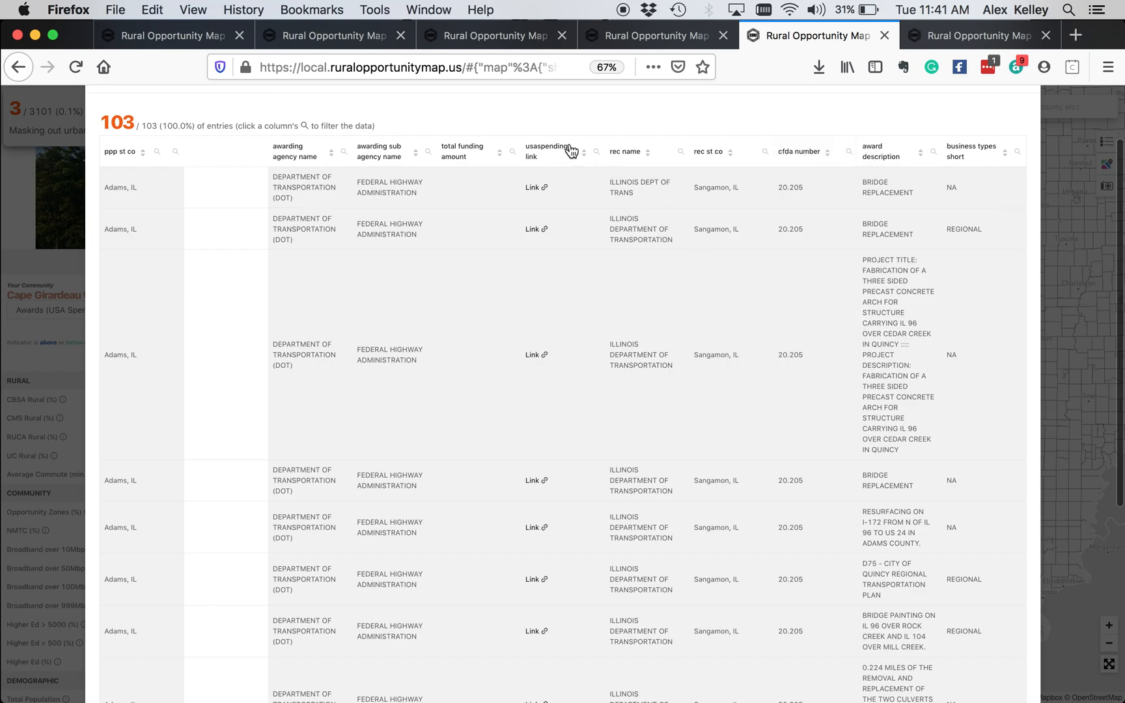
mouse_move(950, 152)
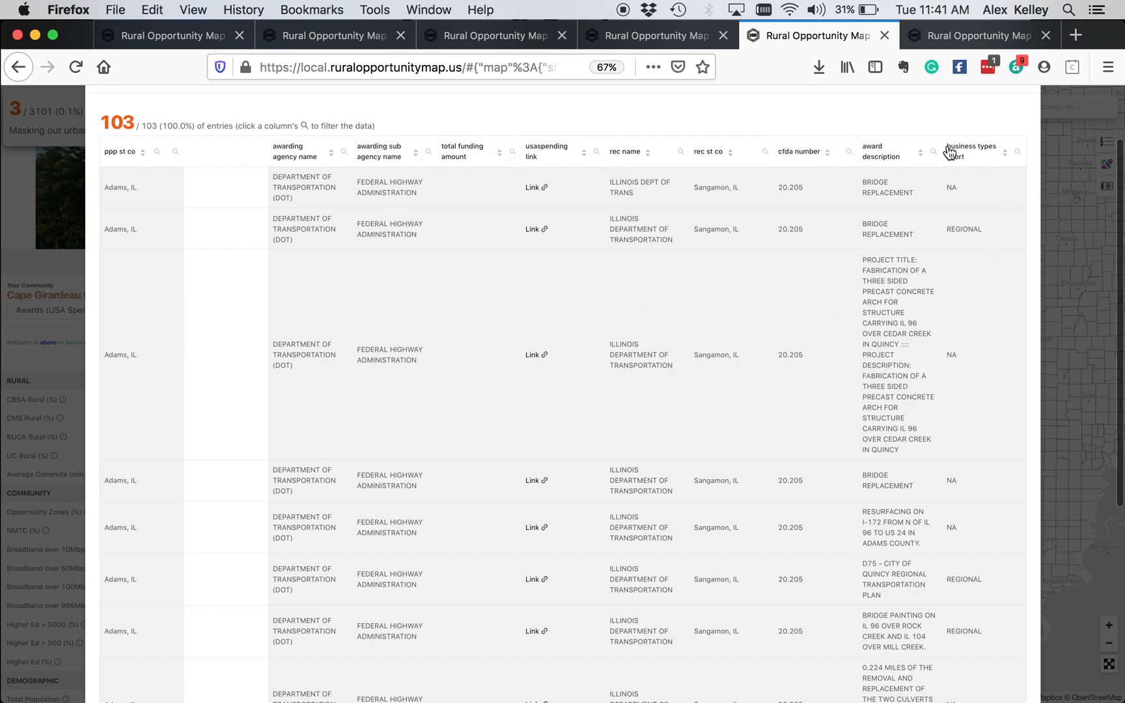
mouse_move(848, 469)
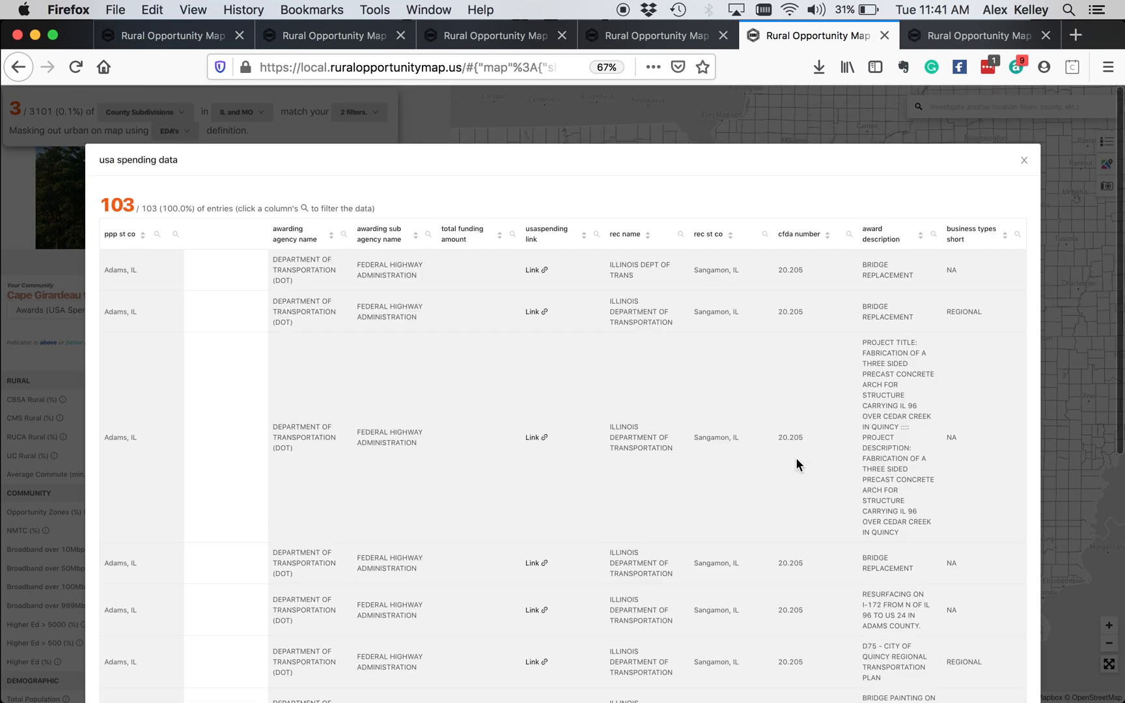
mouse_move(561, 474)
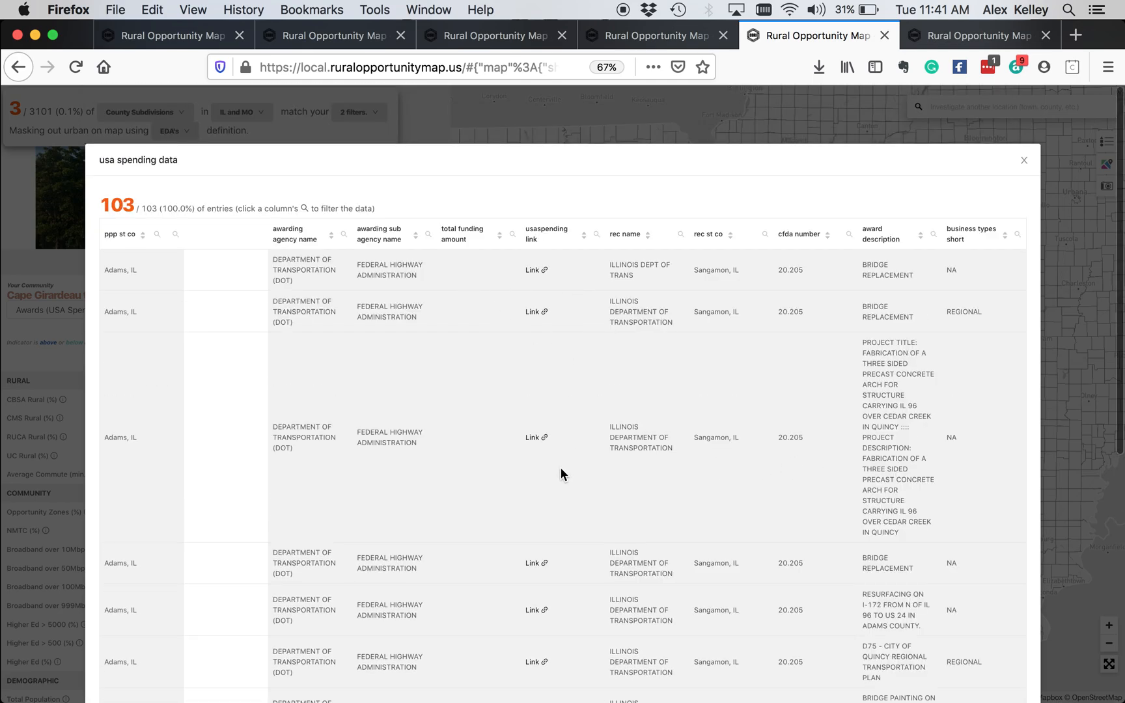
scroll("down", 3)
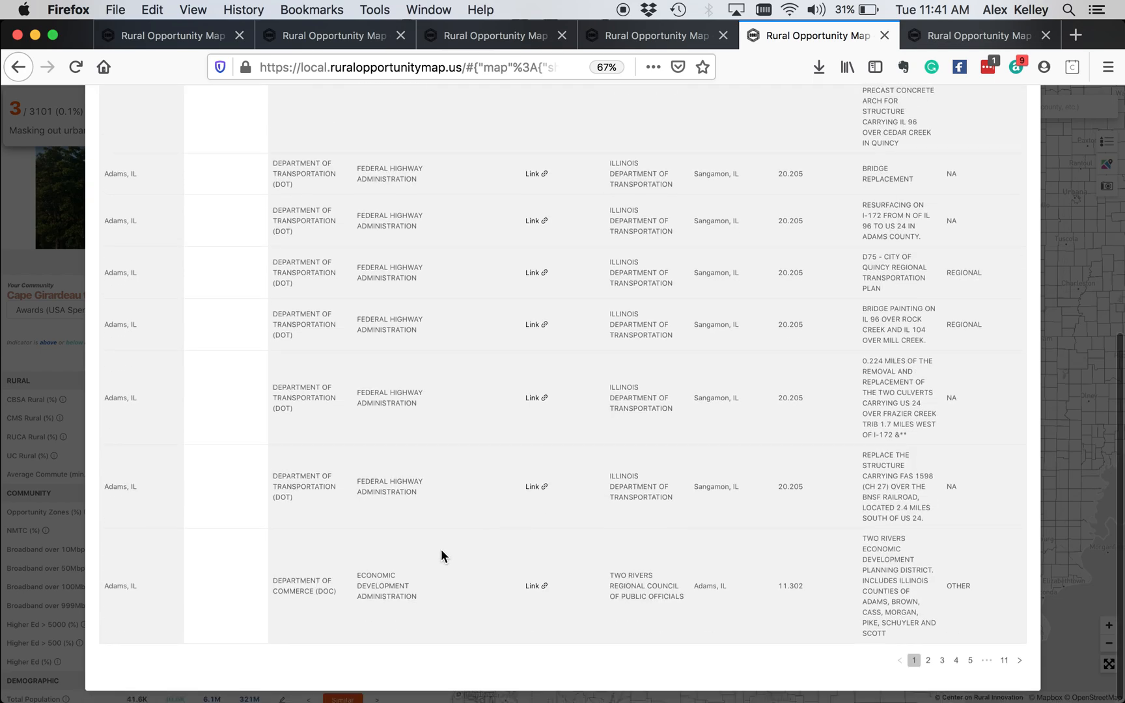
mouse_move(452, 509)
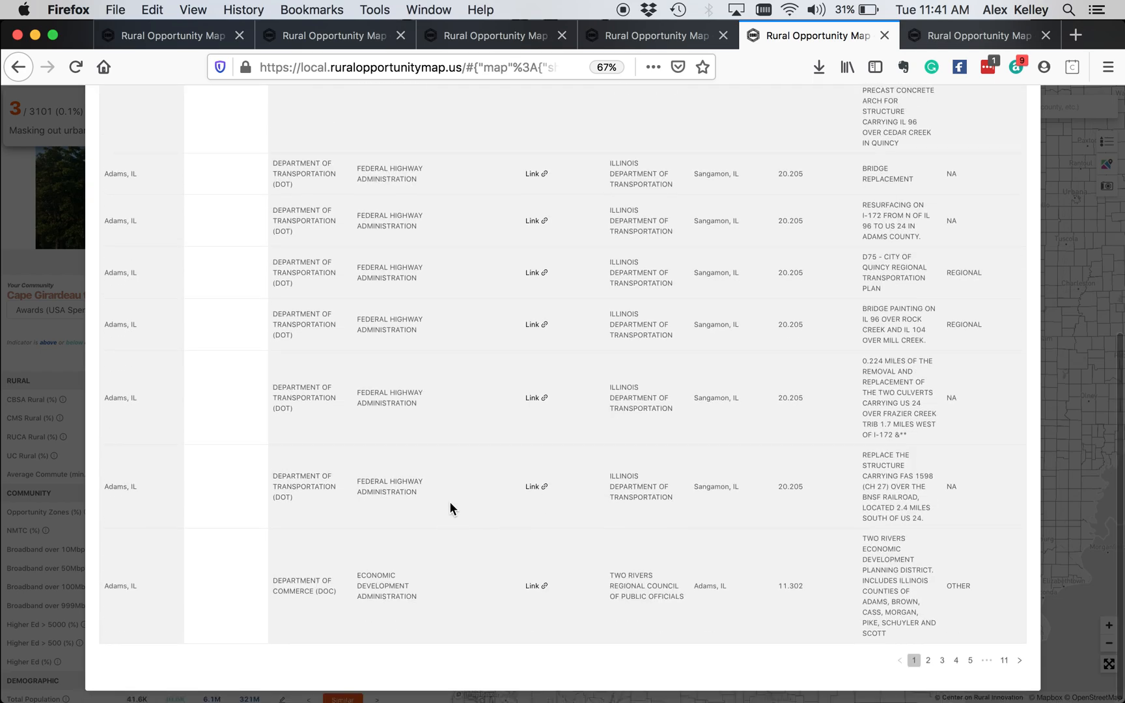
mouse_move(373, 608)
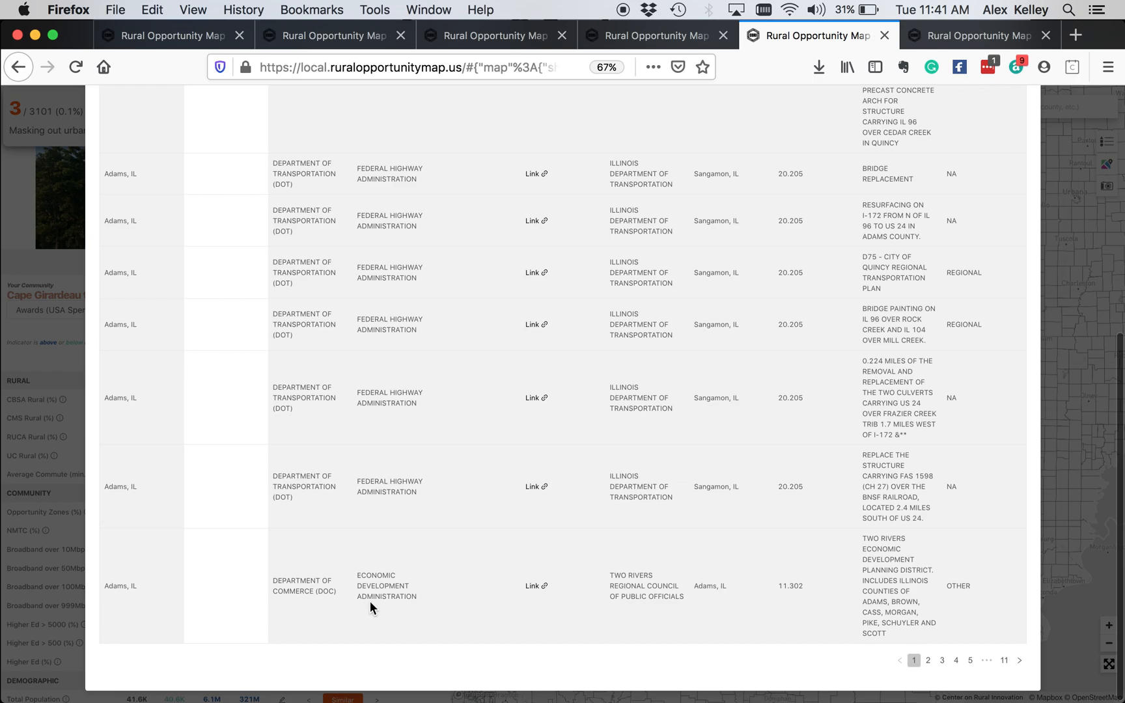
mouse_move(640, 597)
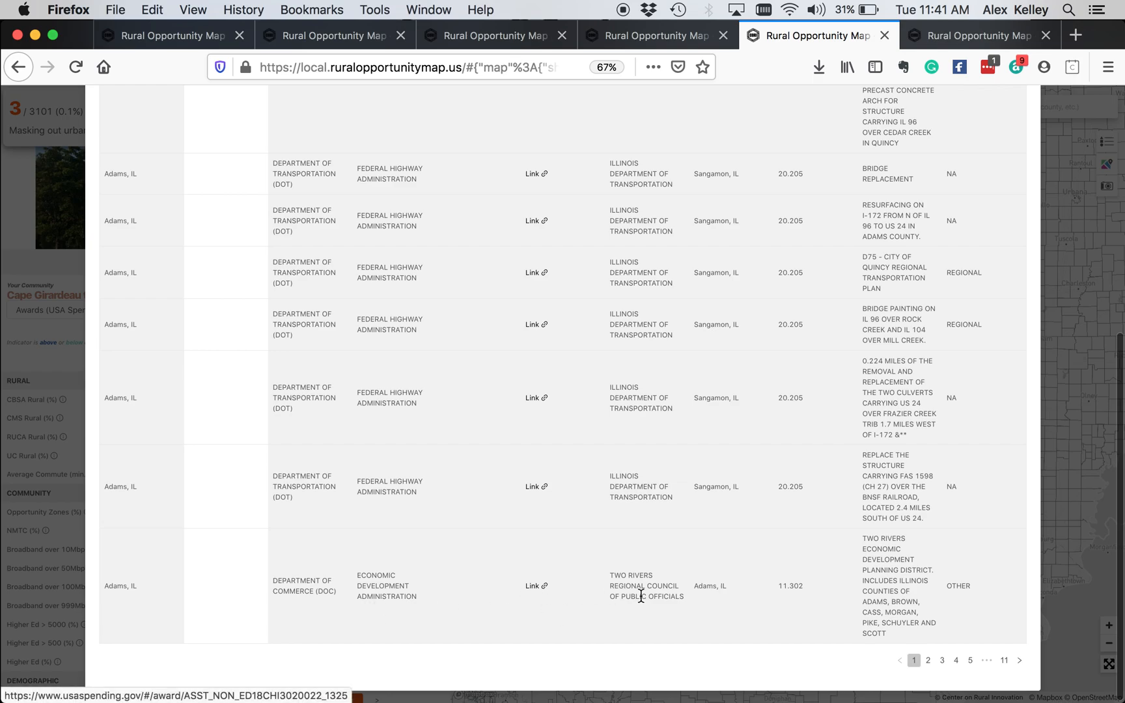
mouse_move(537, 589)
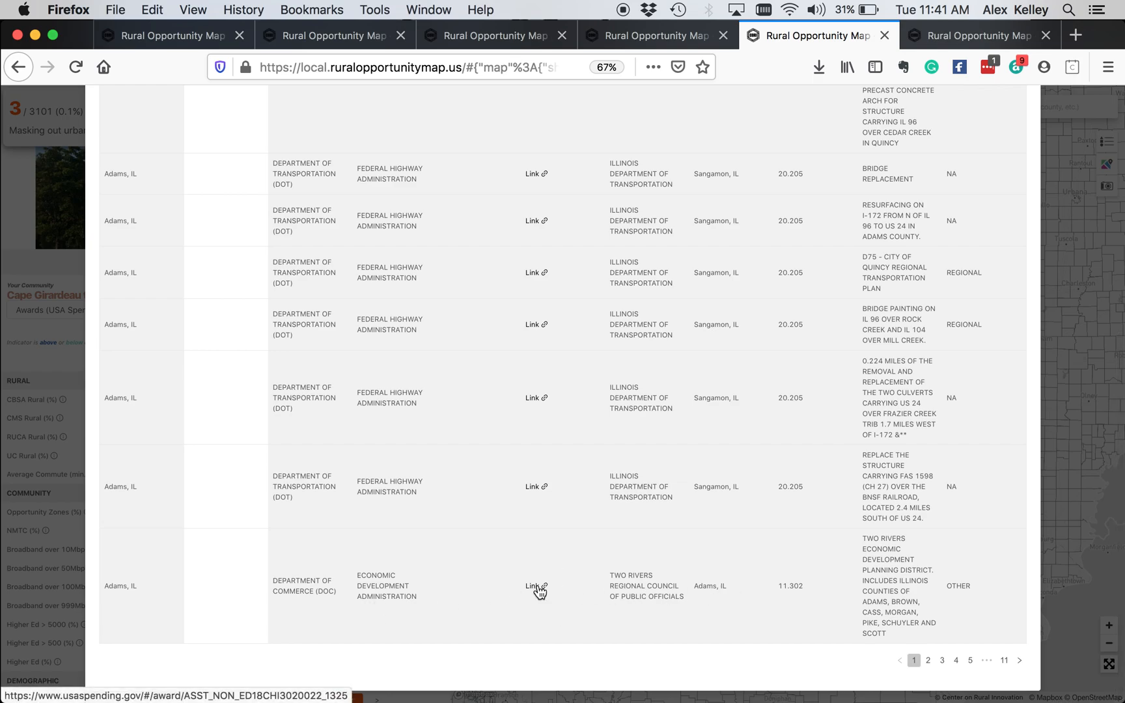
left_click(536, 587)
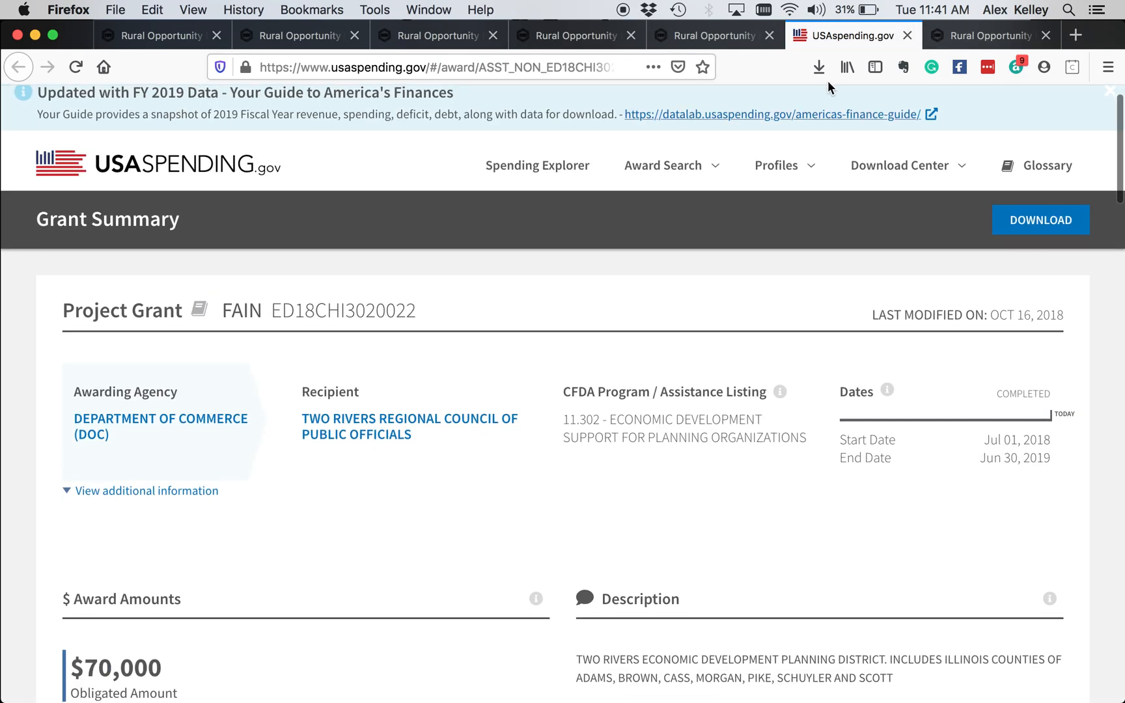
left_click(853, 36)
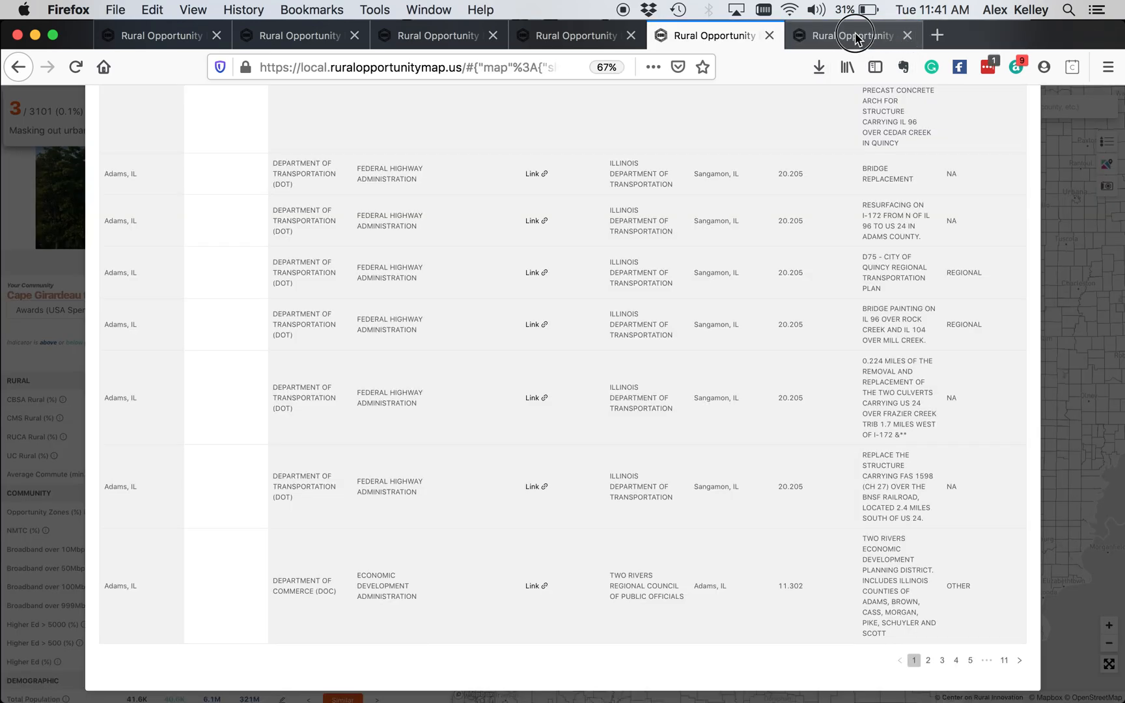
Step: Return to the Cape Girardeau township map and view its Map Legend of amenities, then close it
left_click(854, 36)
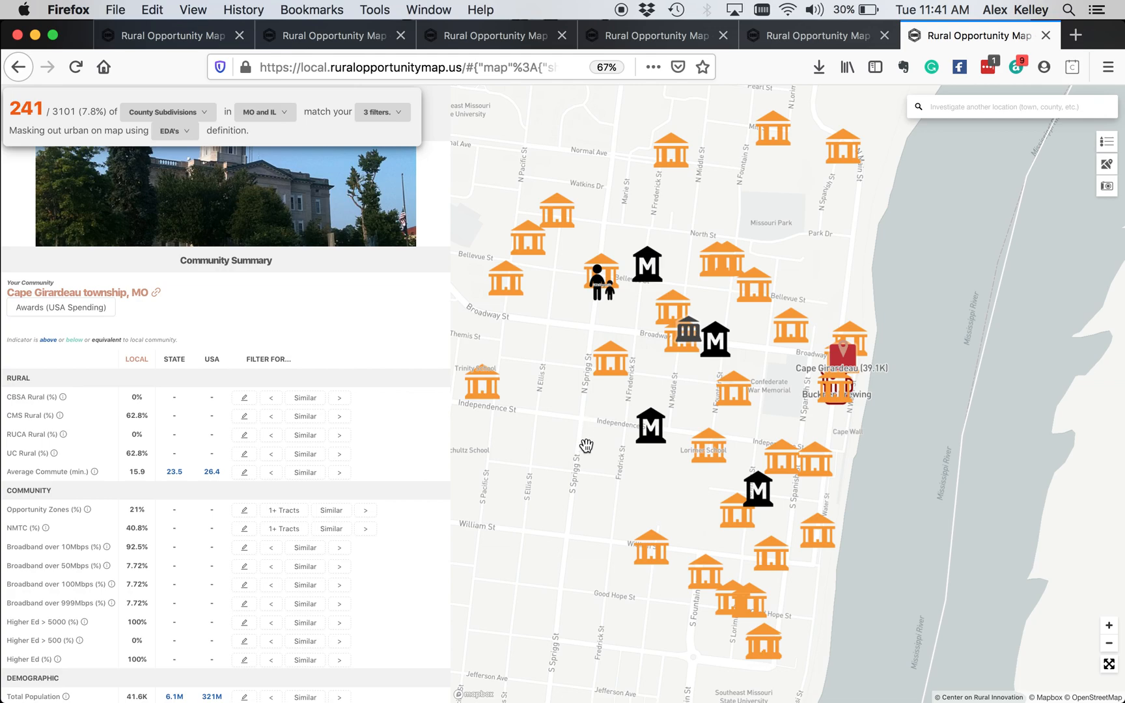
left_click(1107, 140)
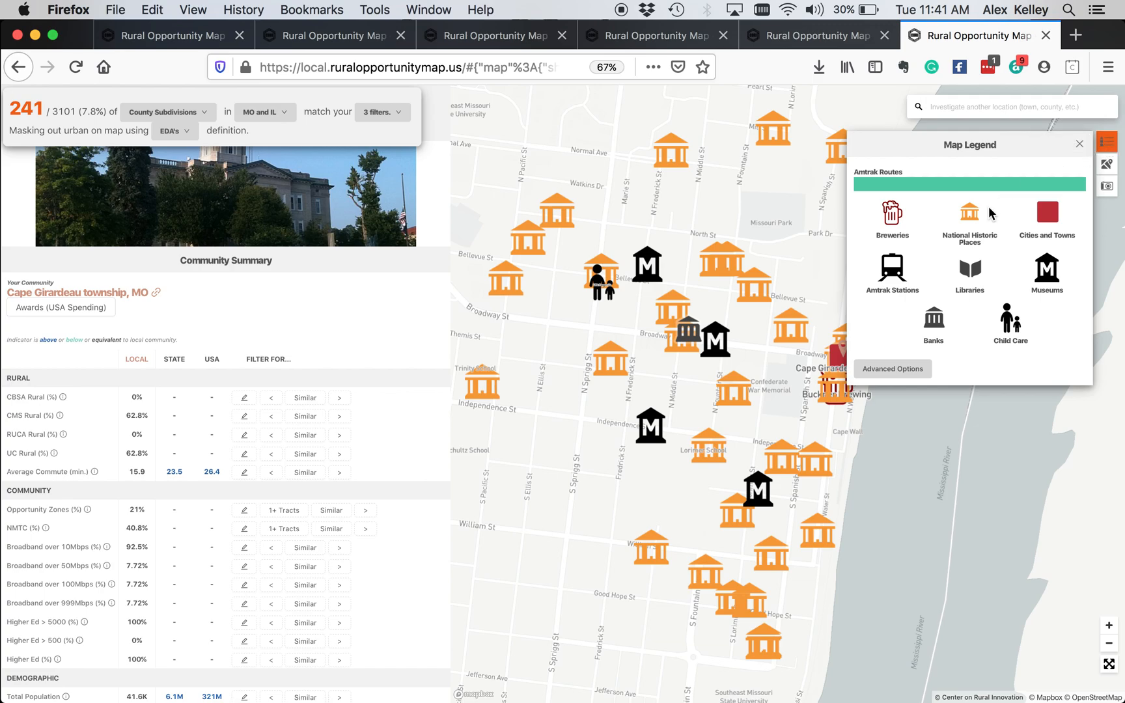
mouse_move(916, 332)
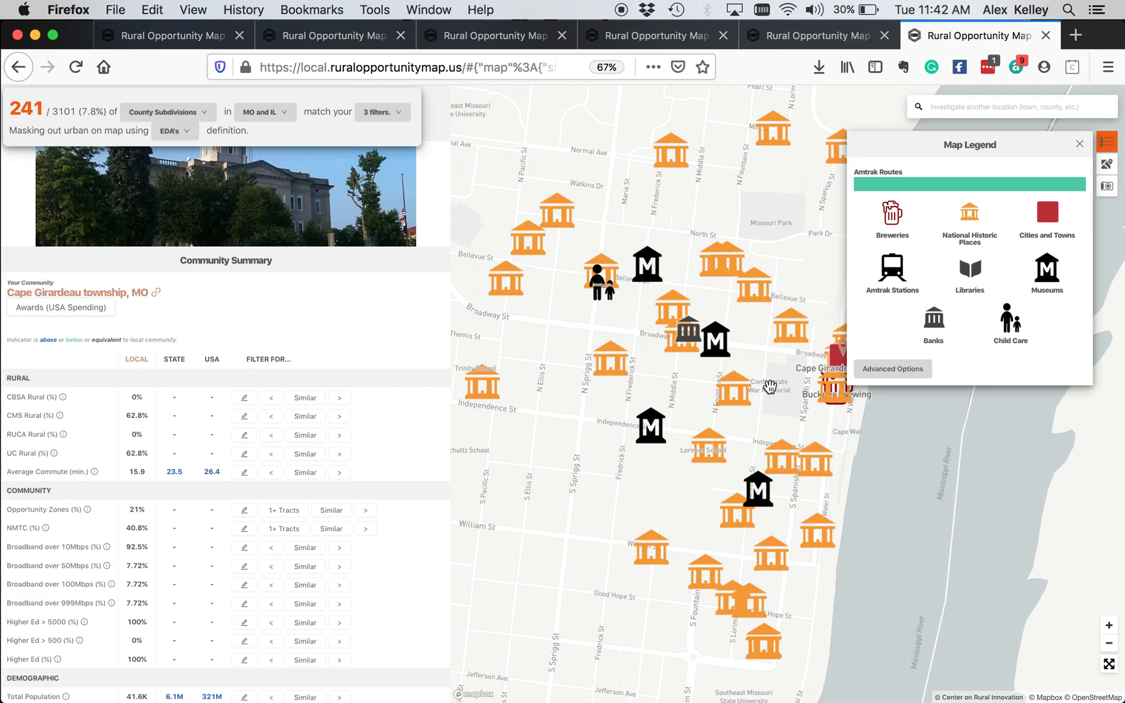
mouse_move(950, 192)
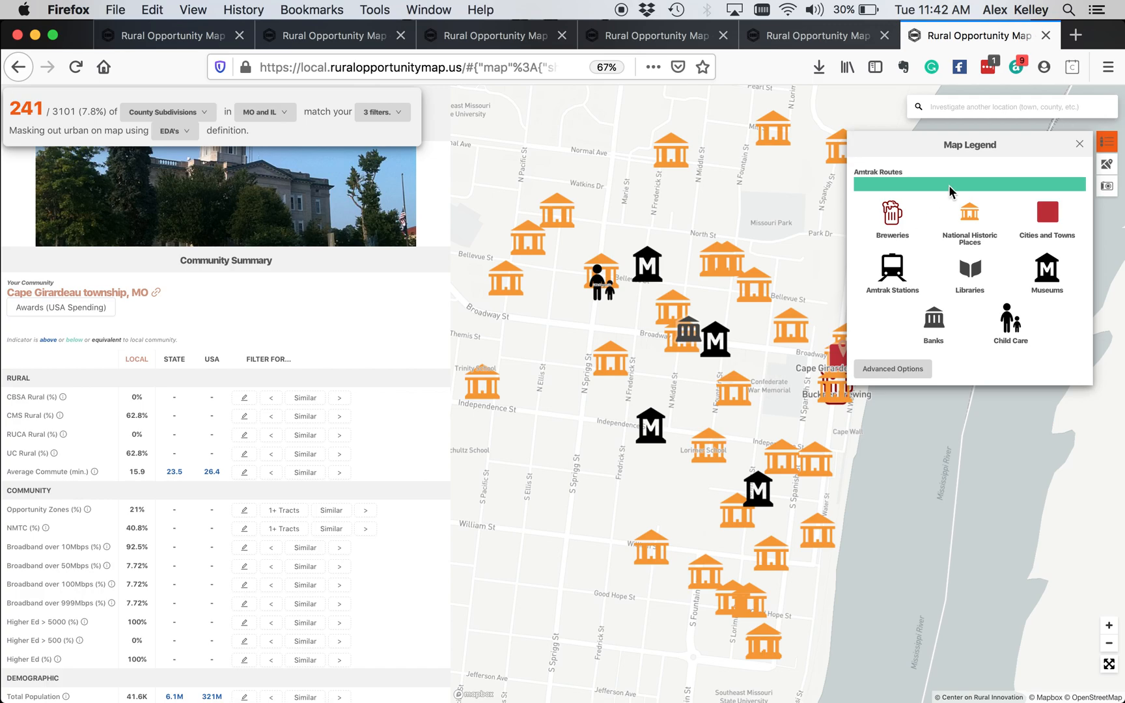
mouse_move(970, 228)
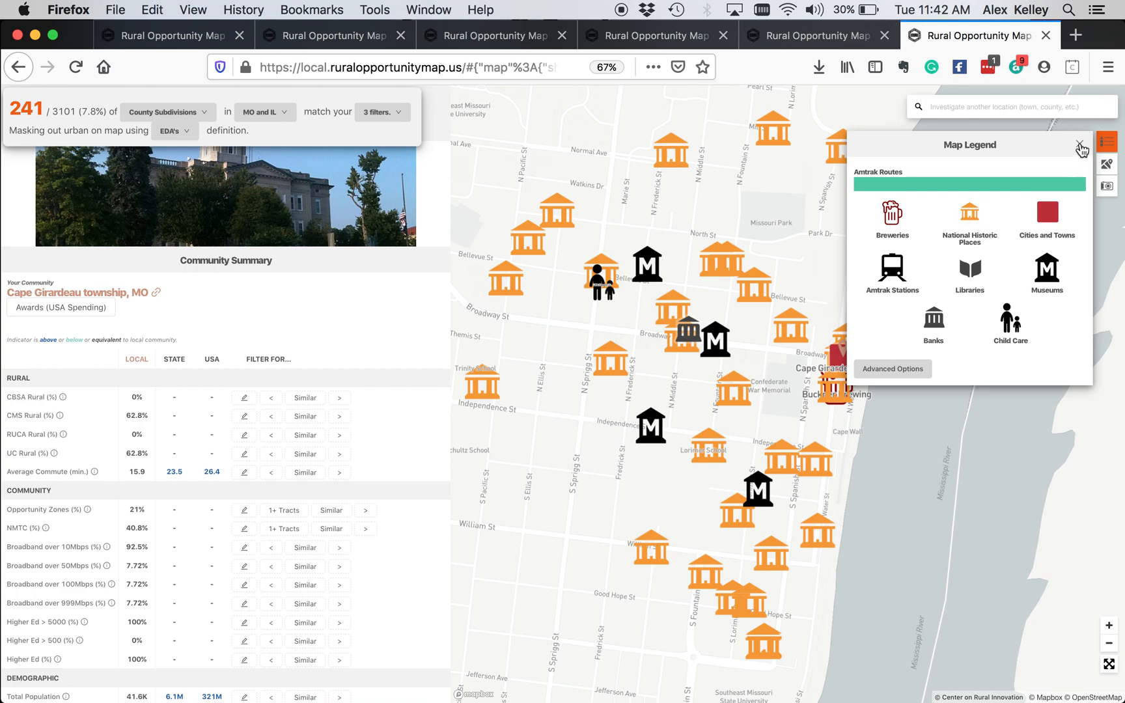
left_click(1082, 145)
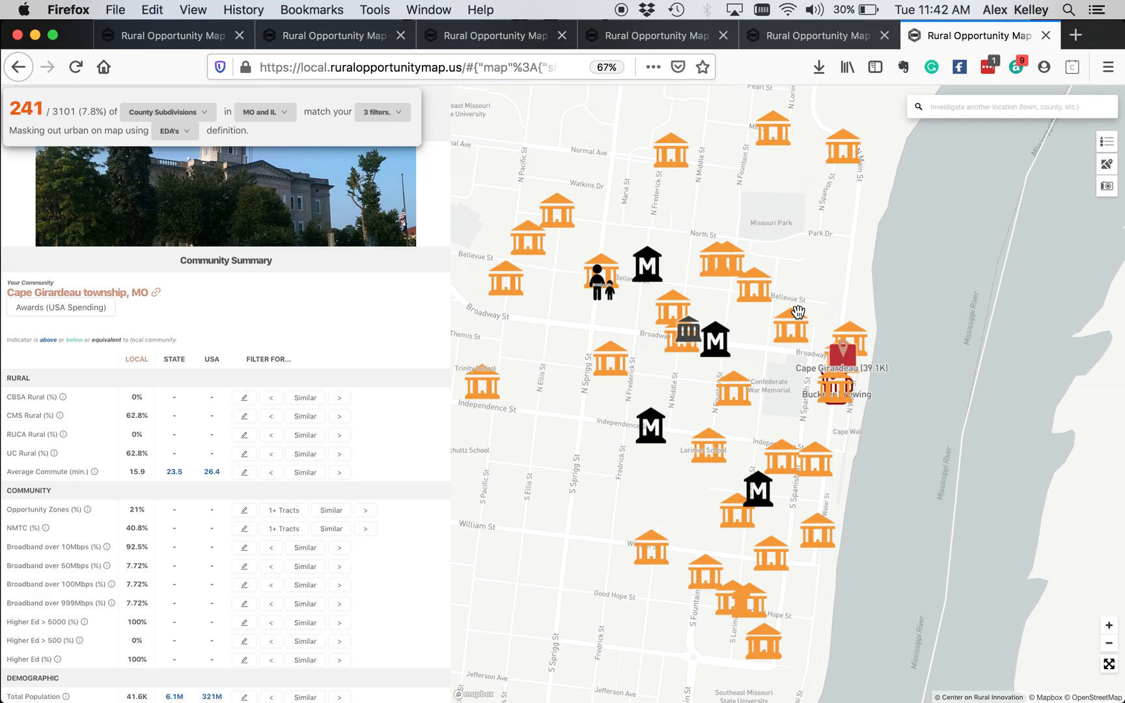
mouse_move(1097, 640)
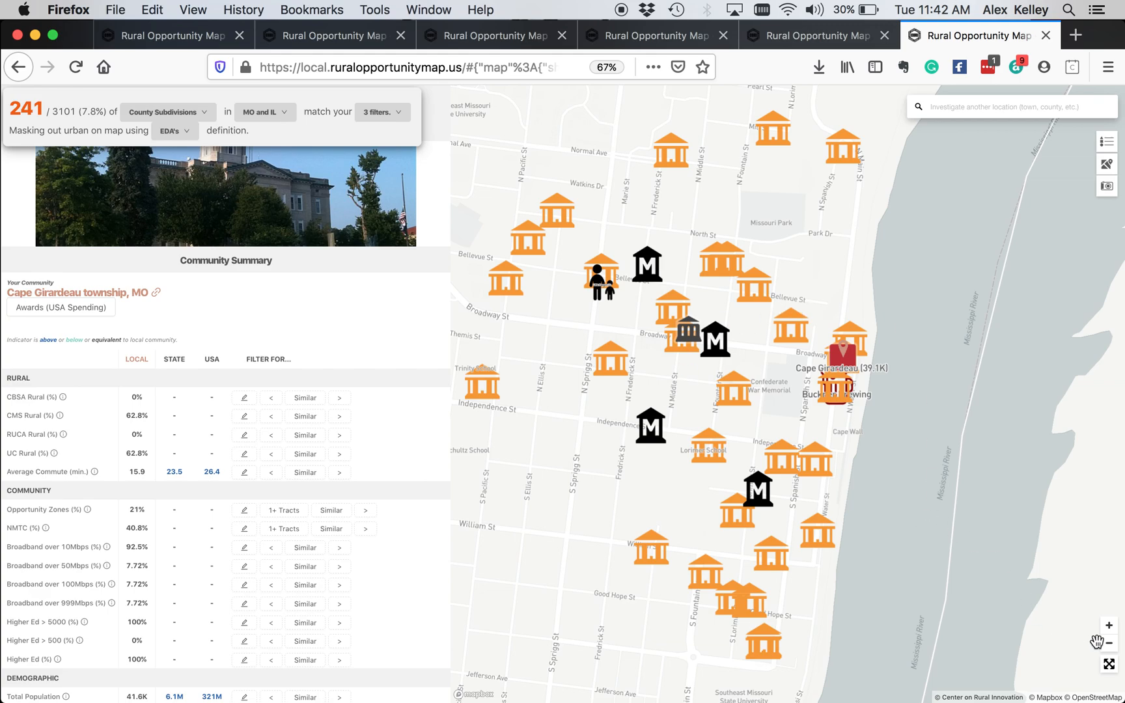
mouse_move(1102, 159)
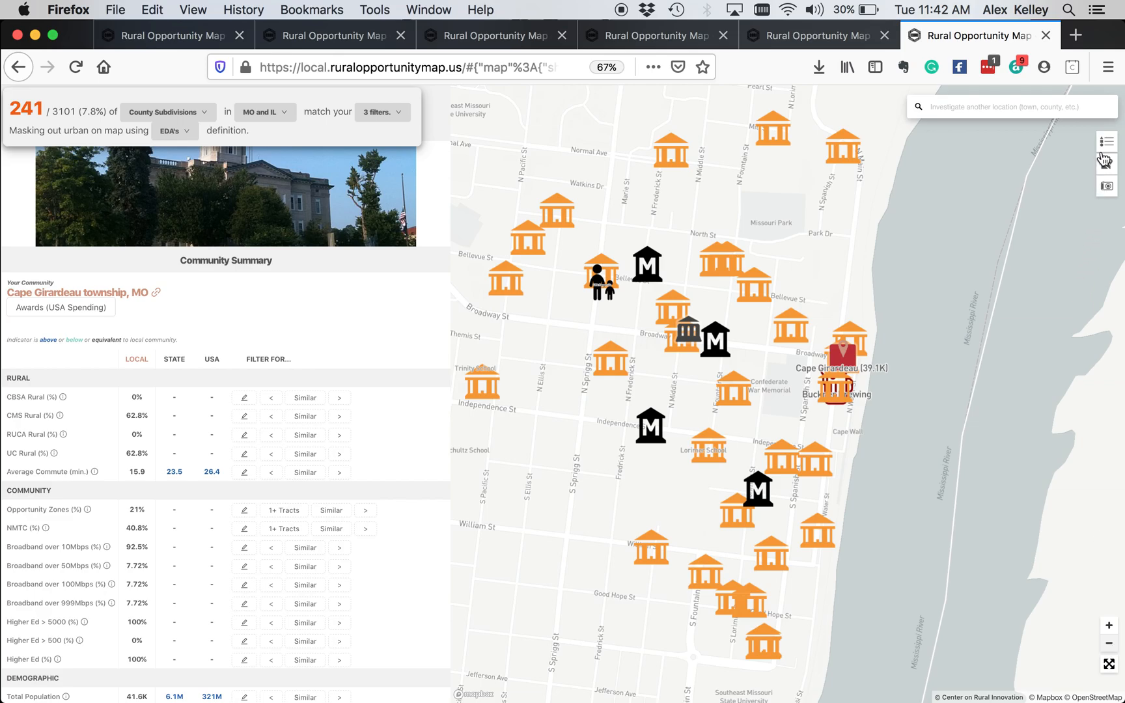
Step: Uncheck National Historic Places and Museums in the legend's Advanced Options so their markers disappear
left_click(1106, 142)
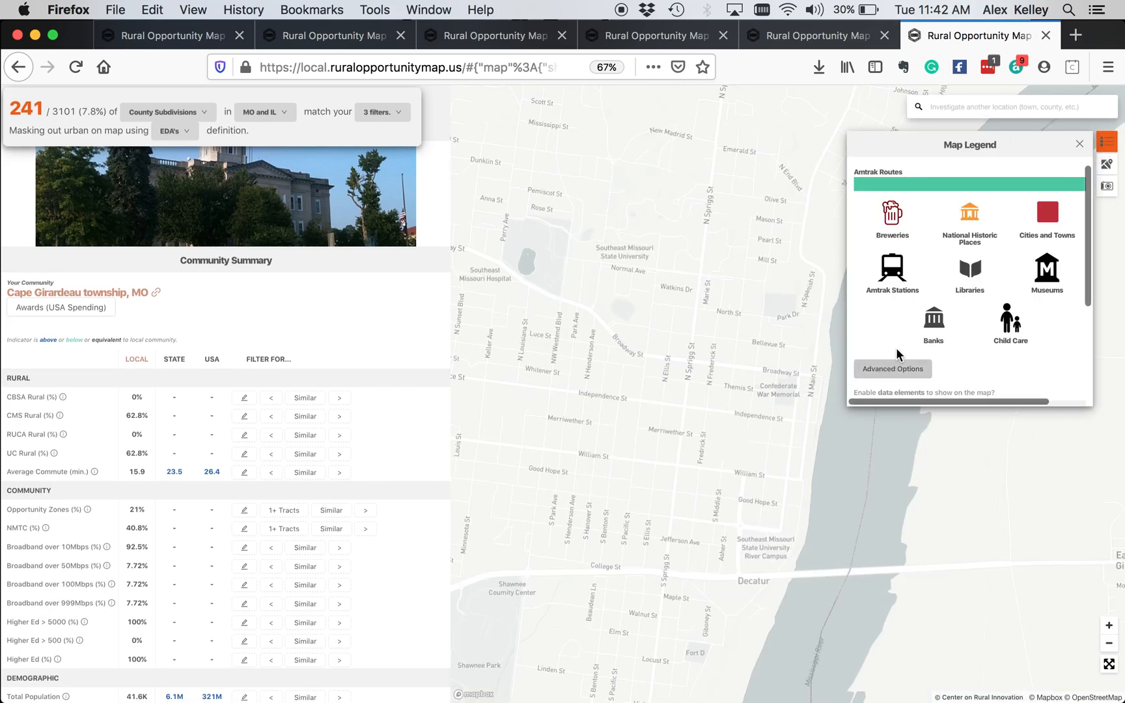
left_click(892, 368)
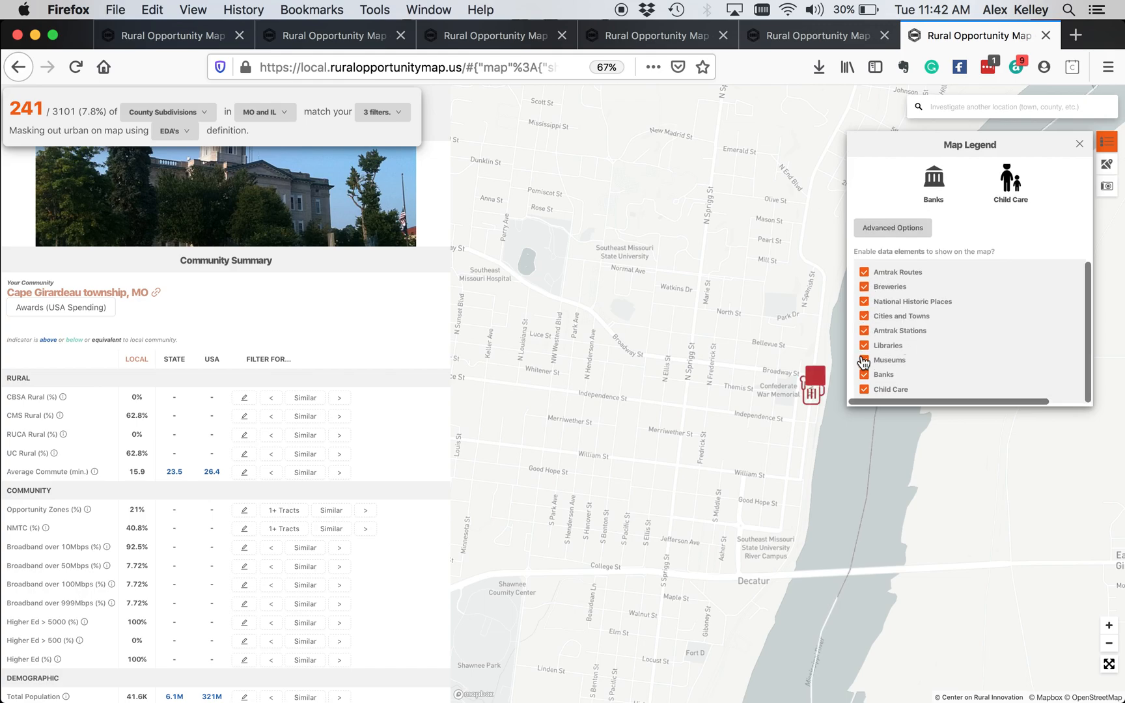
left_click(863, 300)
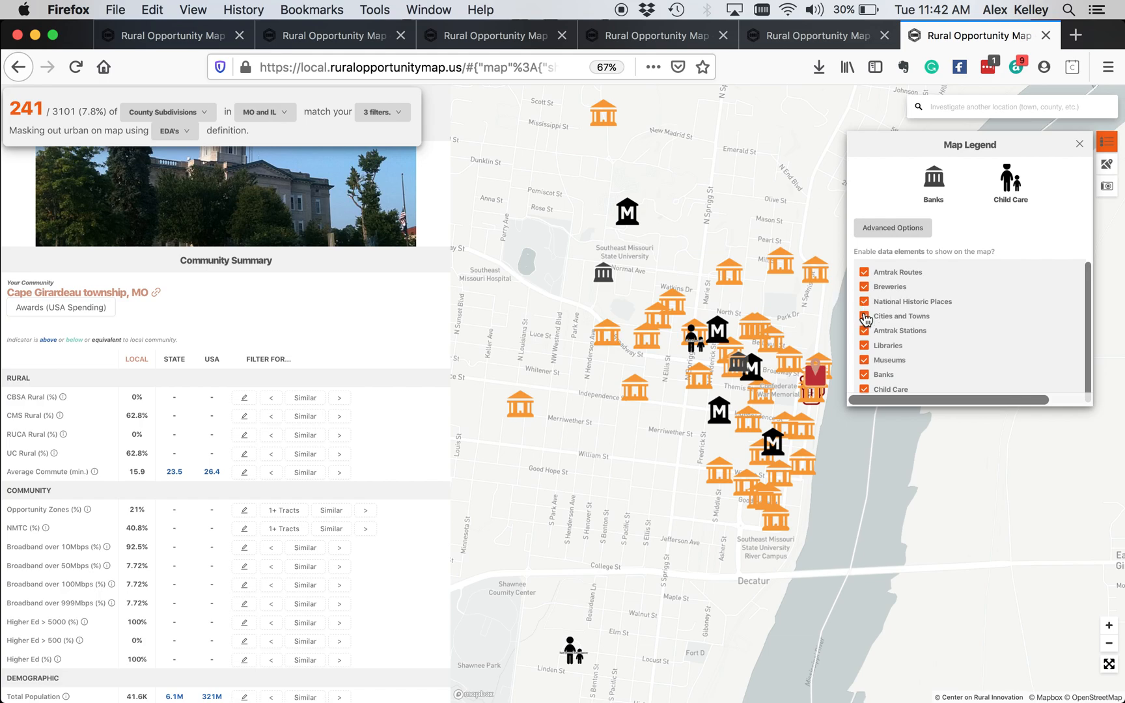
left_click(865, 301)
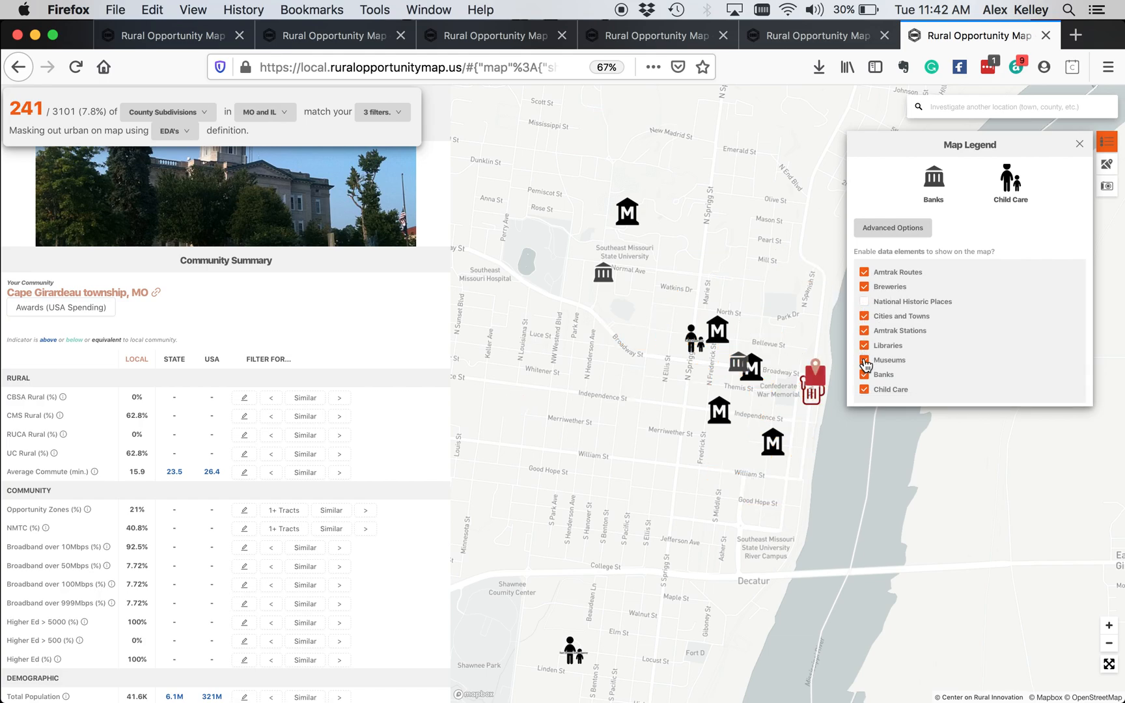
left_click(864, 359)
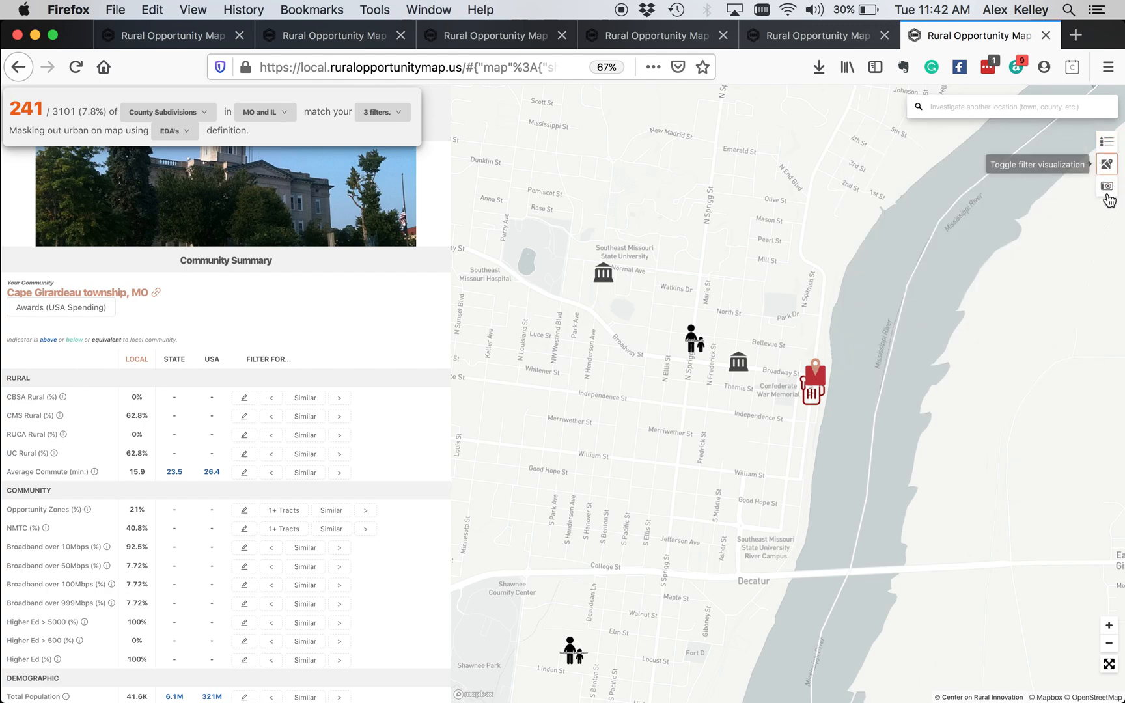
mouse_move(1107, 164)
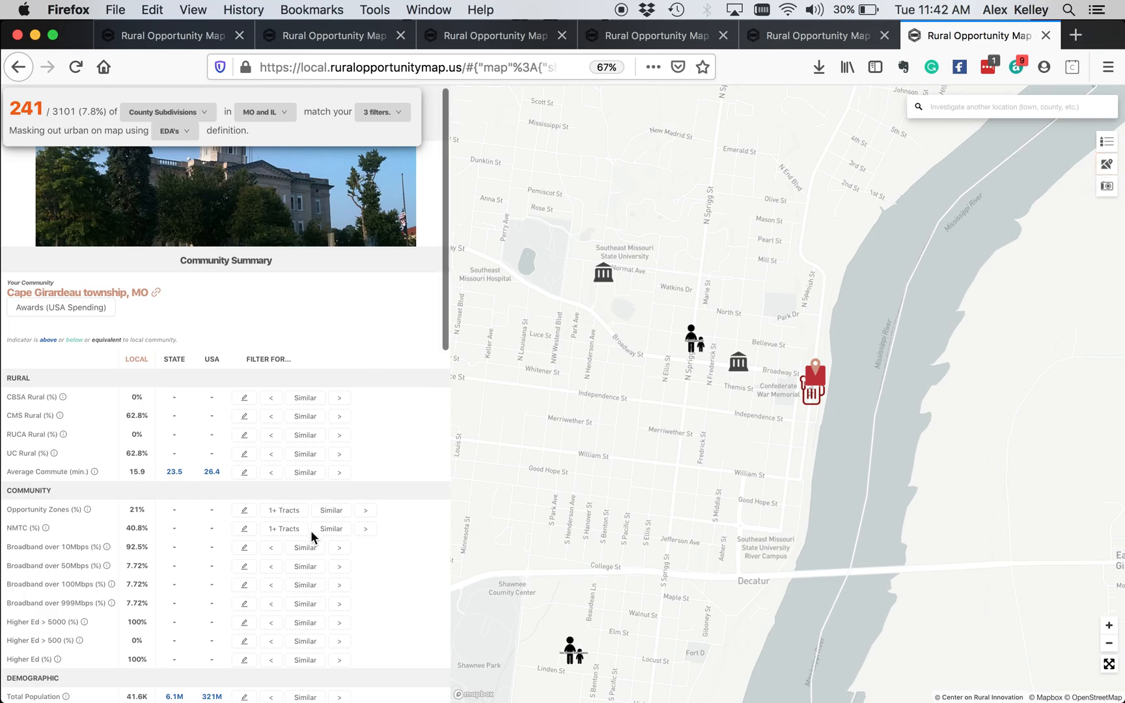
scroll("down", 3)
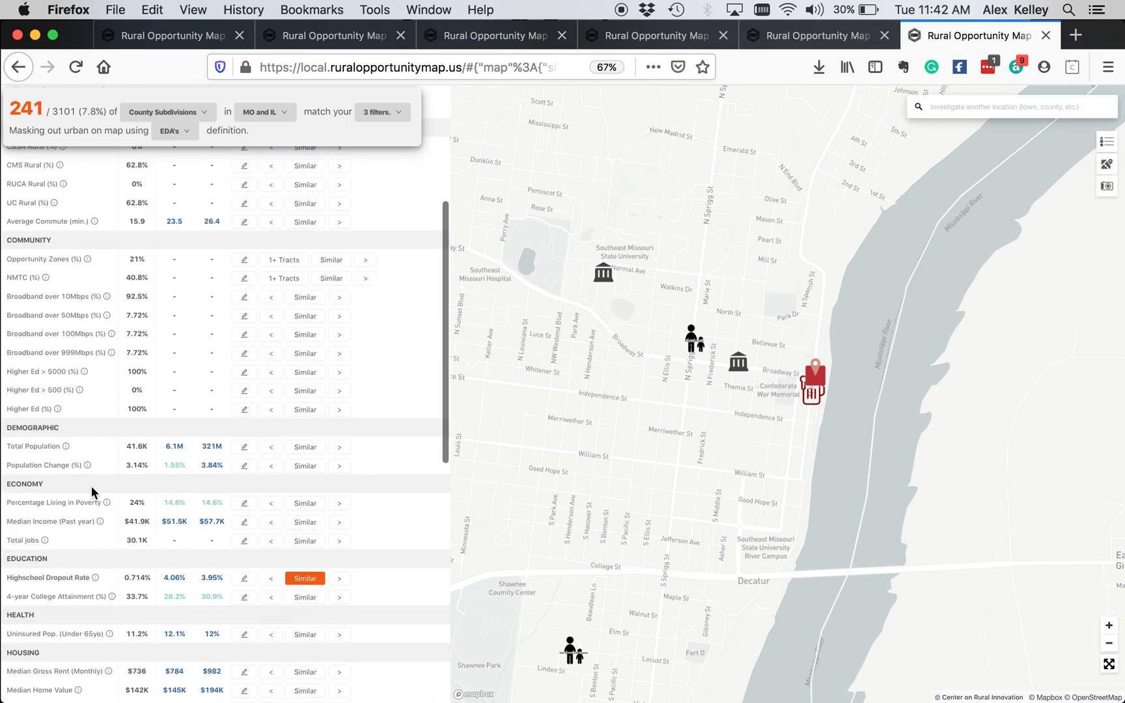
scroll("up", 3)
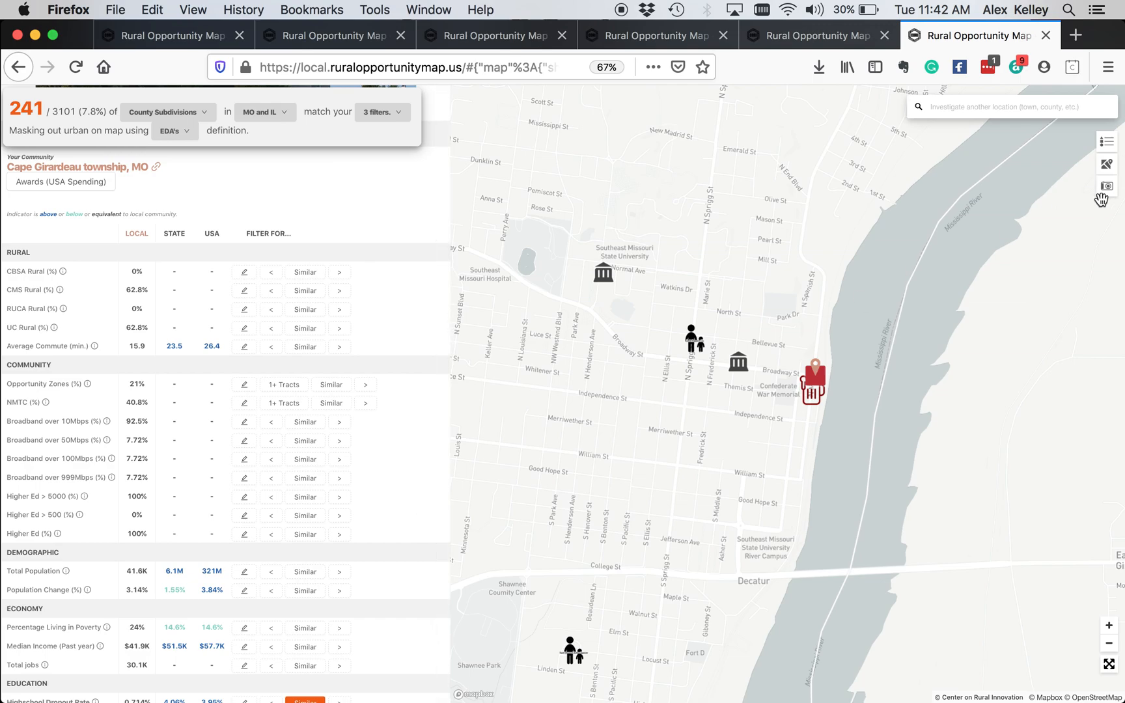
mouse_move(1107, 185)
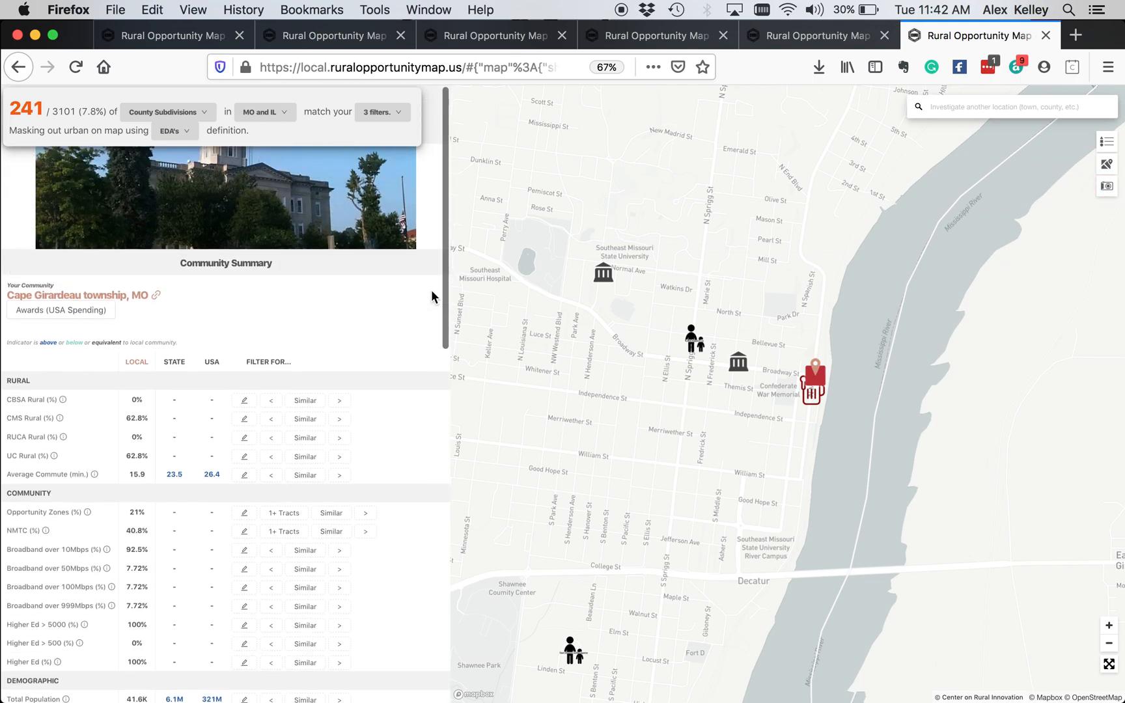
mouse_move(331, 513)
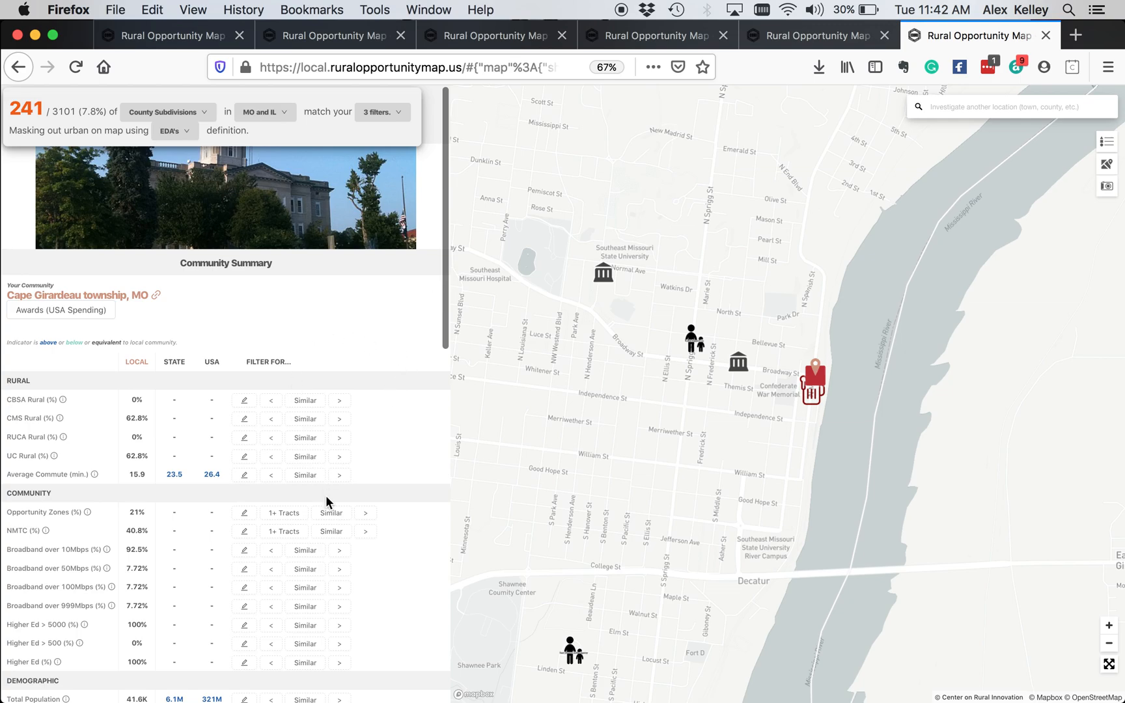
mouse_move(481, 445)
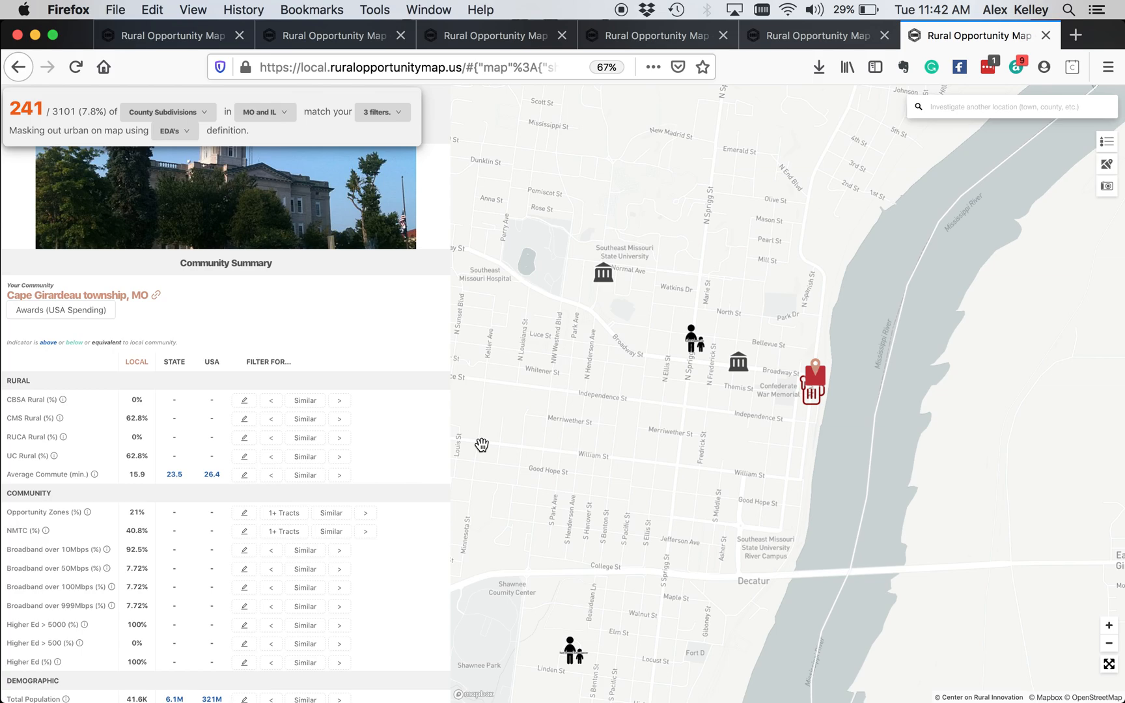
mouse_move(208, 147)
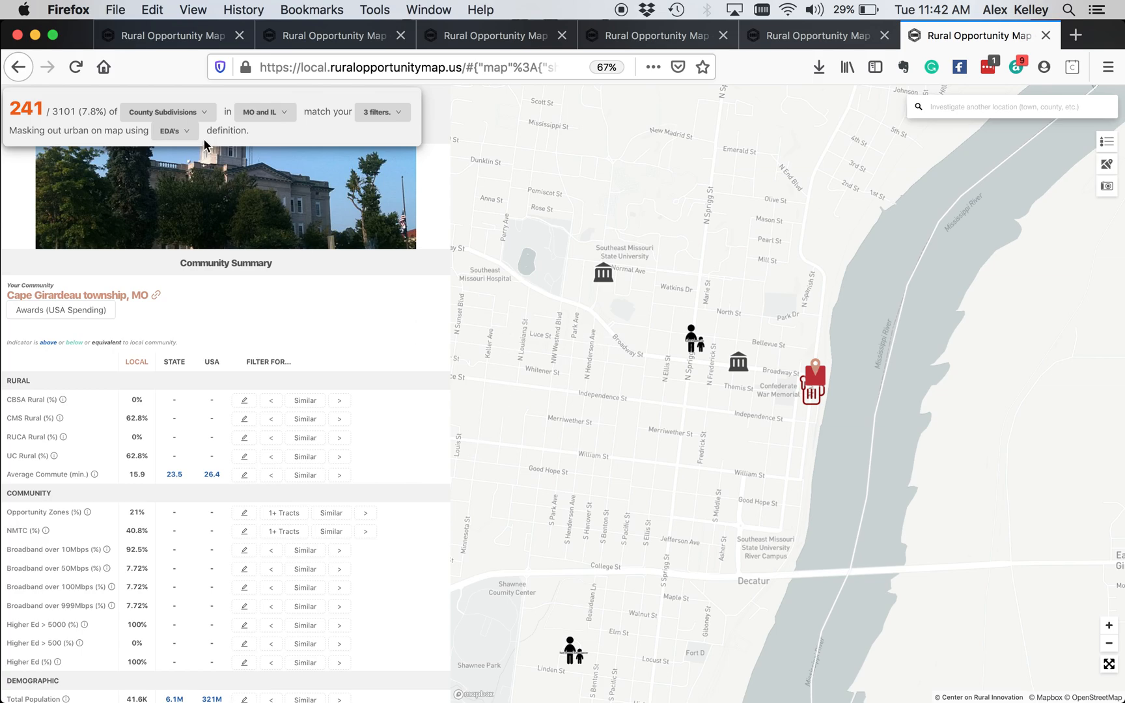